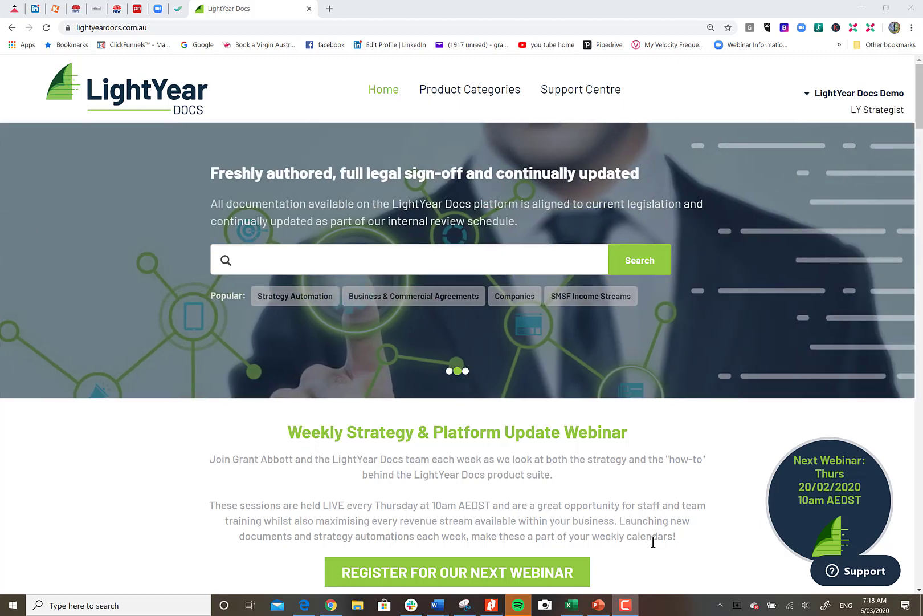
mouse_move(835, 73)
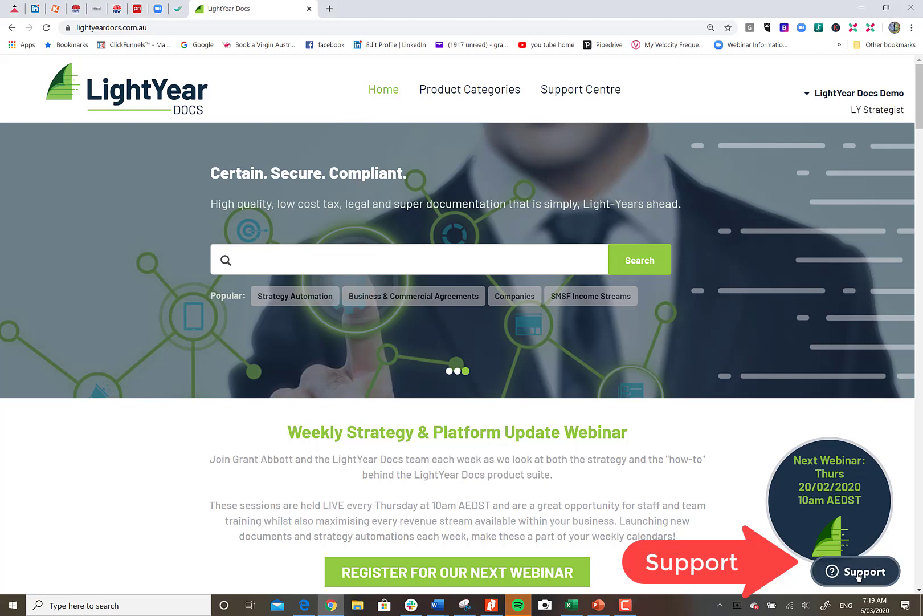
Search for 'smsf lo', clear it, then search 'investment' to list matching documents.
left_click(856, 570)
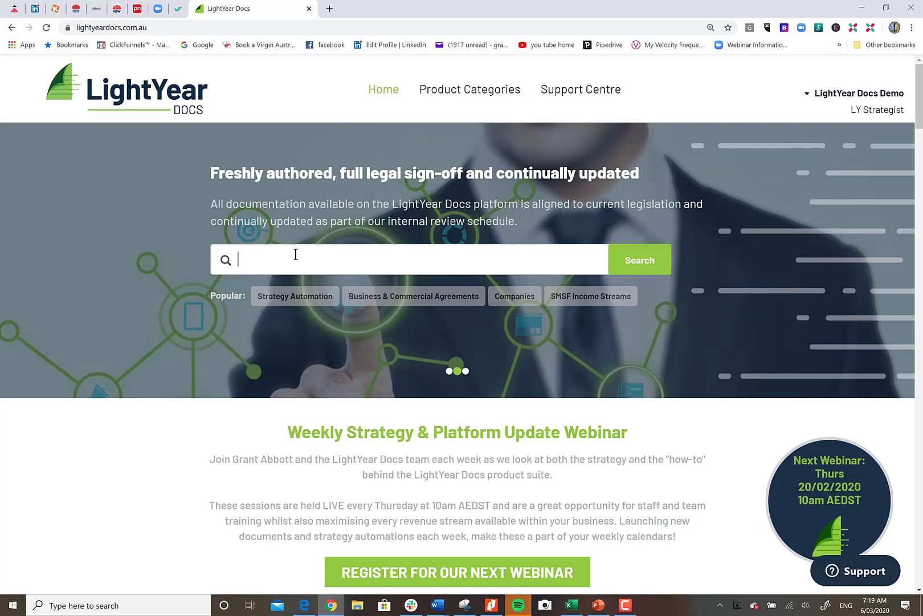
type("smsf")
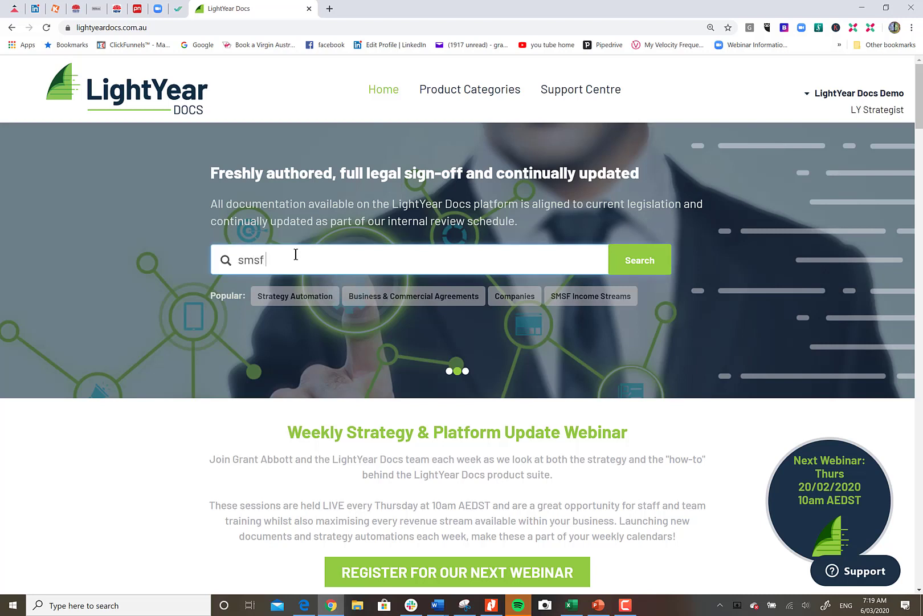
type("loan")
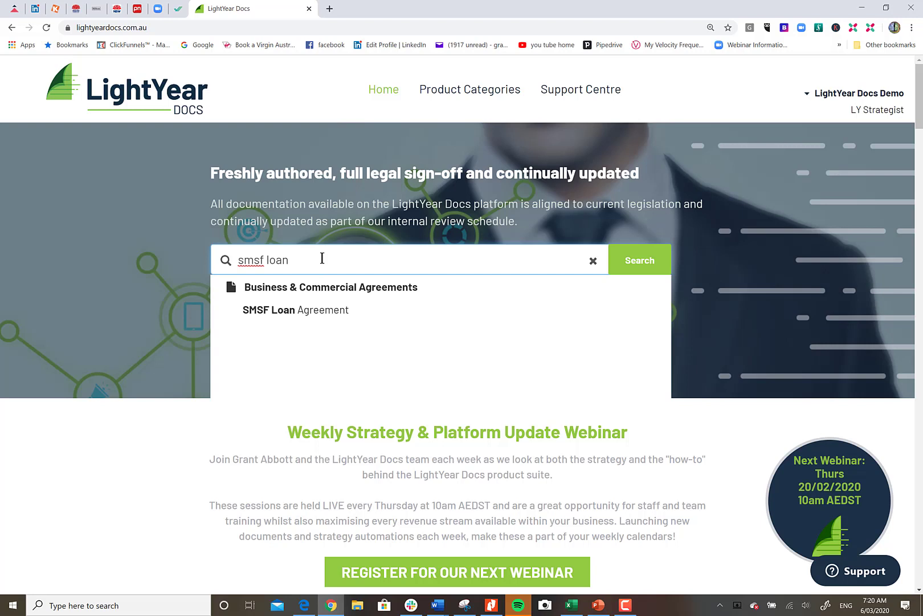
left_click(593, 260)
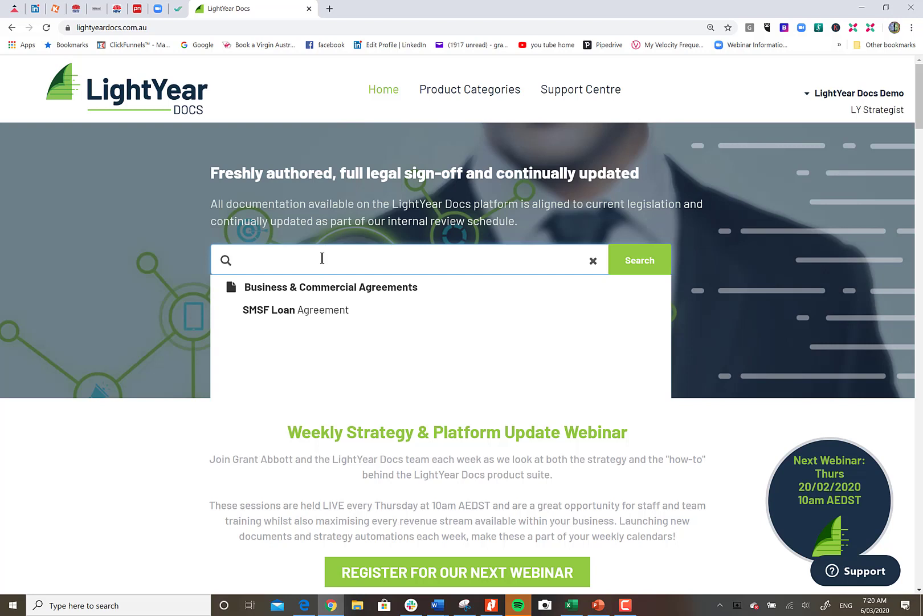
type("investment")
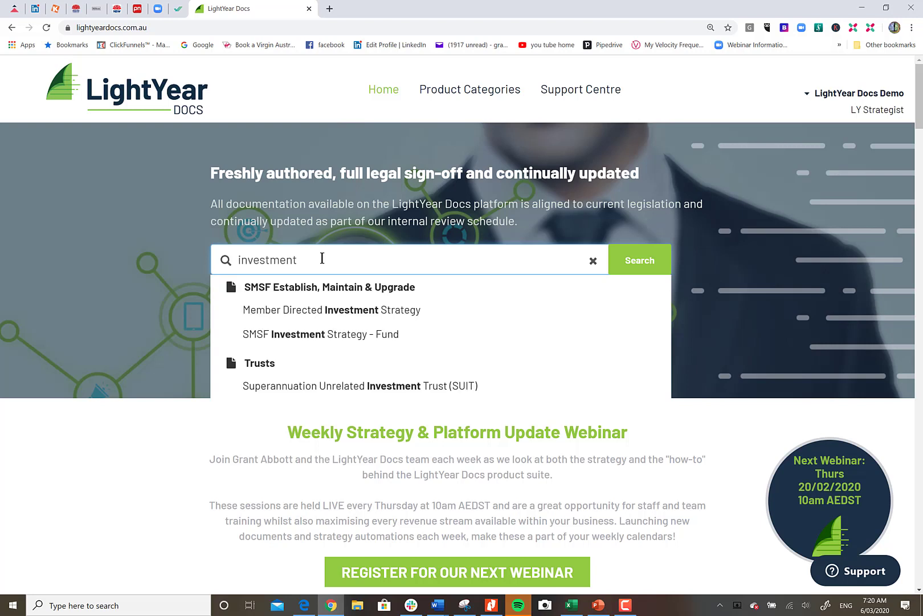
mouse_move(271, 339)
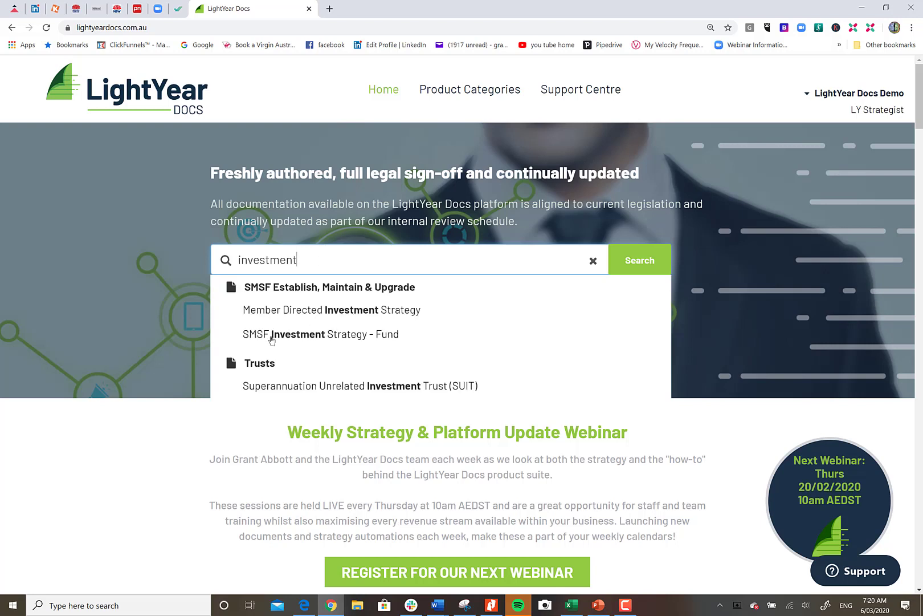
mouse_move(396, 340)
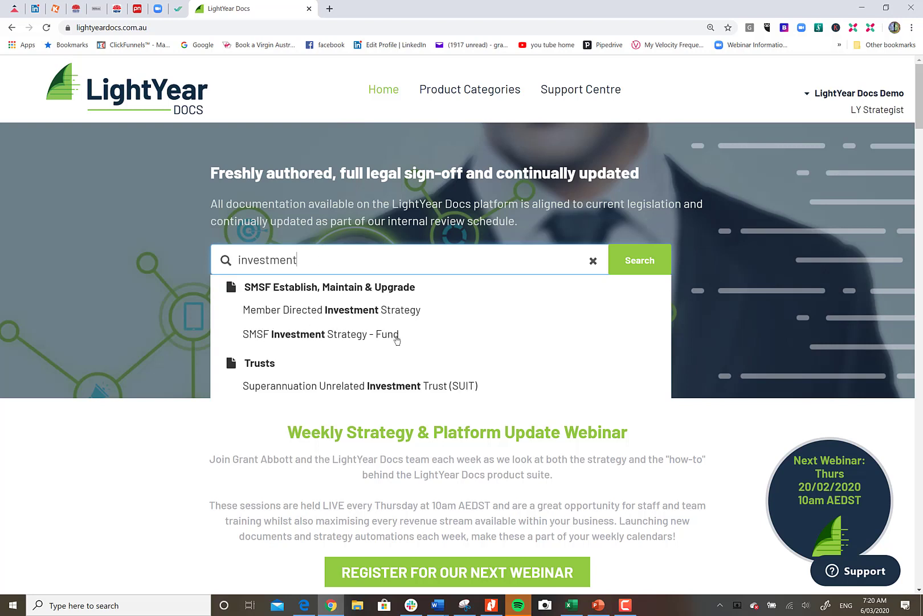
mouse_move(273, 312)
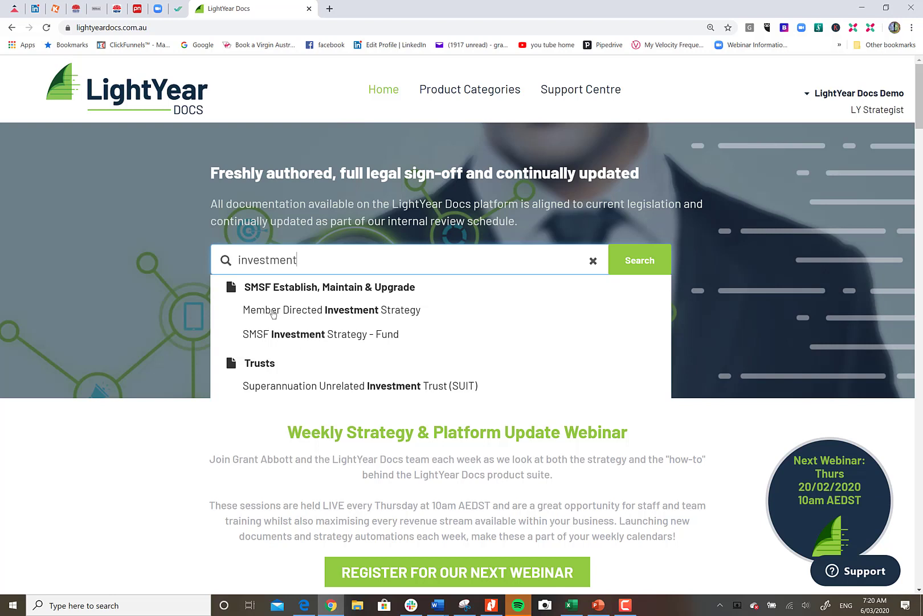
mouse_move(372, 317)
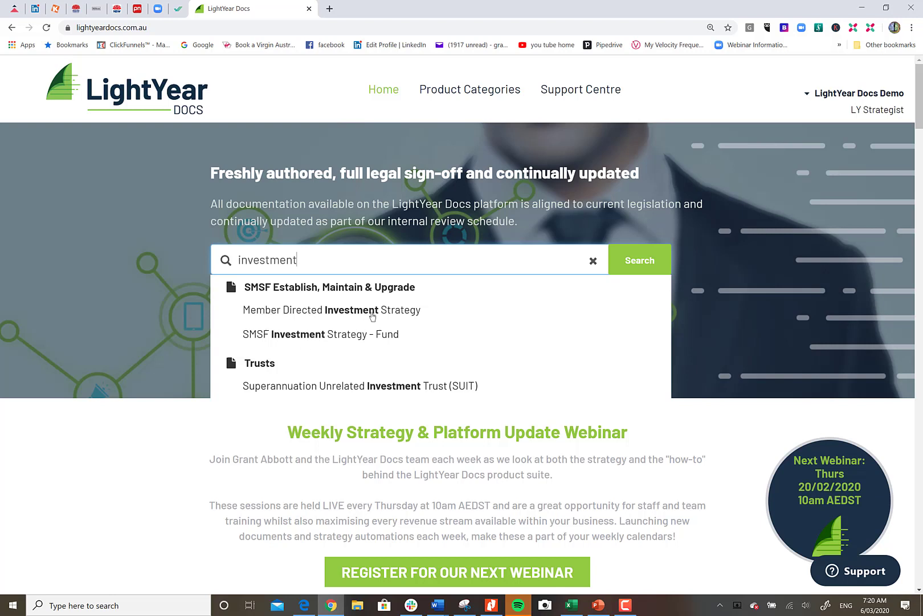
mouse_move(264, 305)
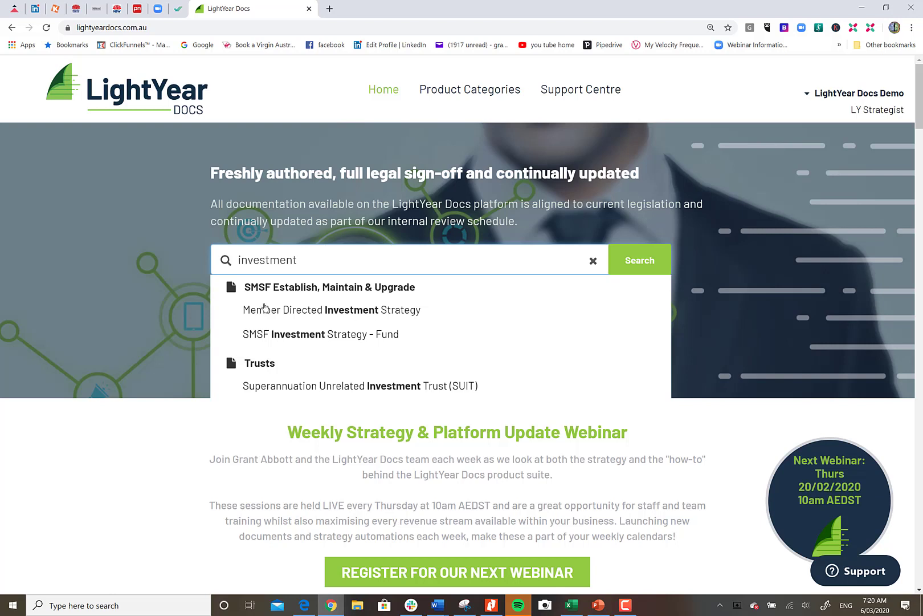
mouse_move(741, 243)
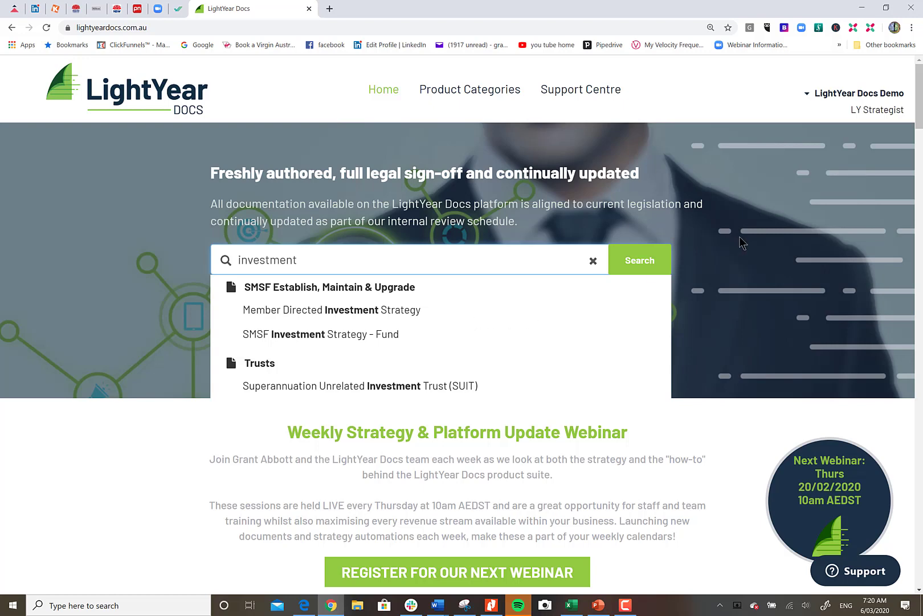
mouse_move(718, 443)
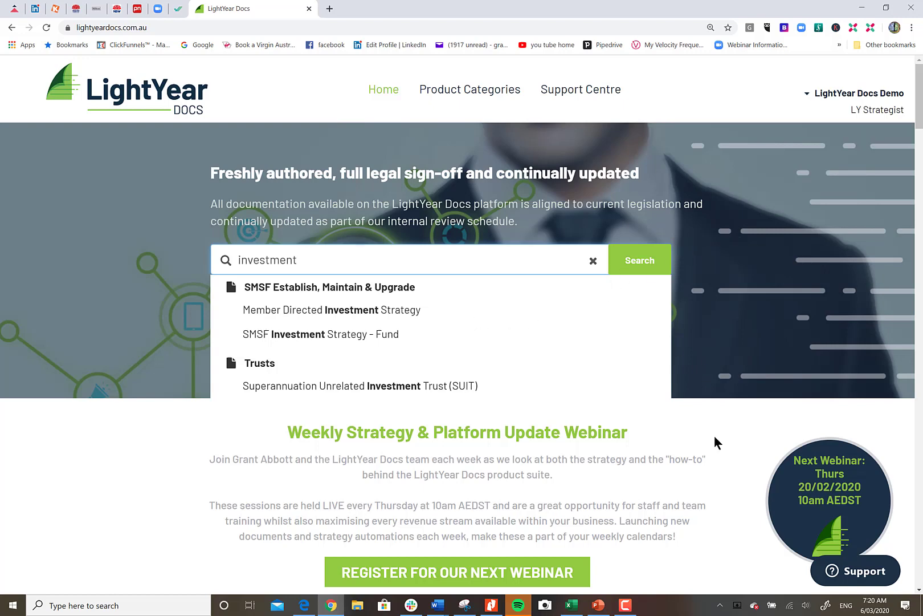
scroll("down", 3)
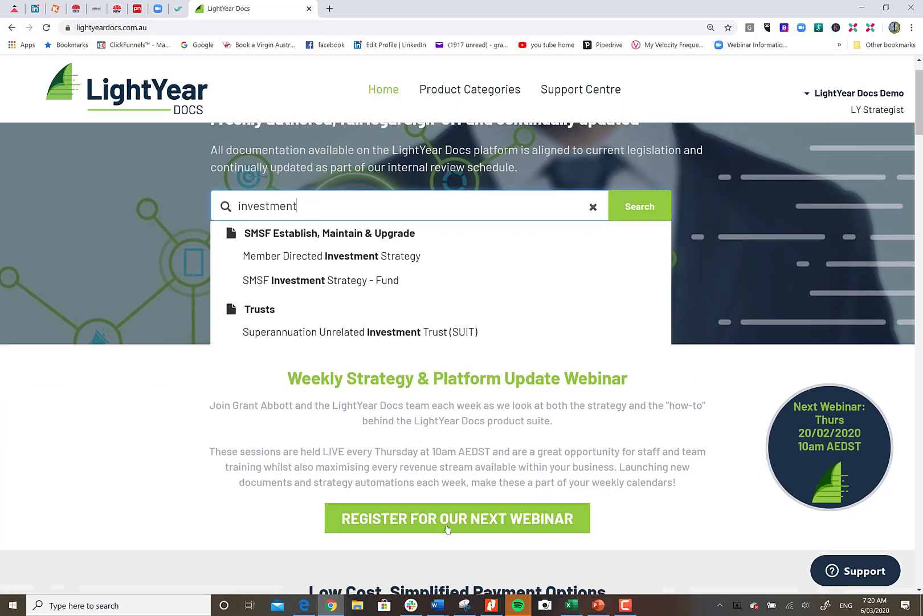
mouse_move(559, 435)
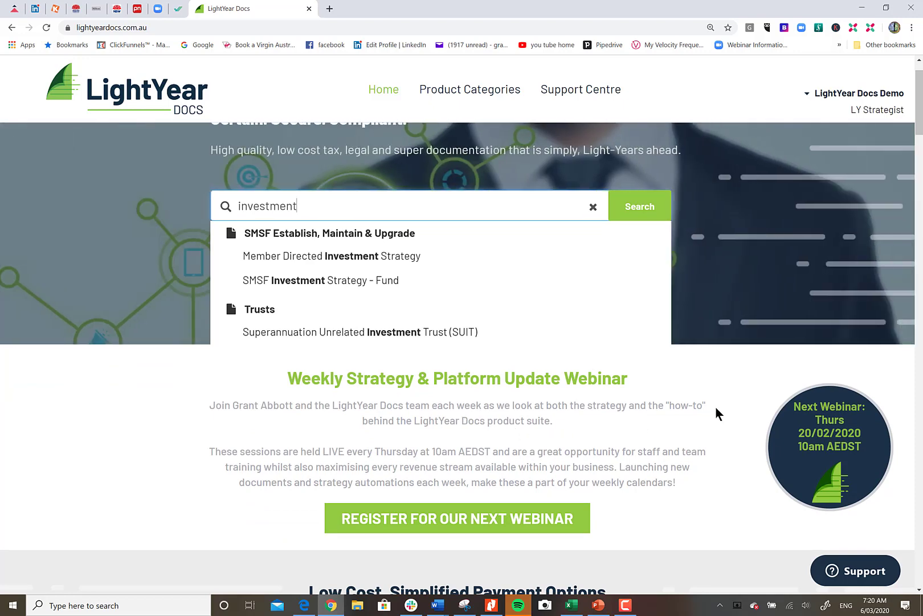
mouse_move(704, 410)
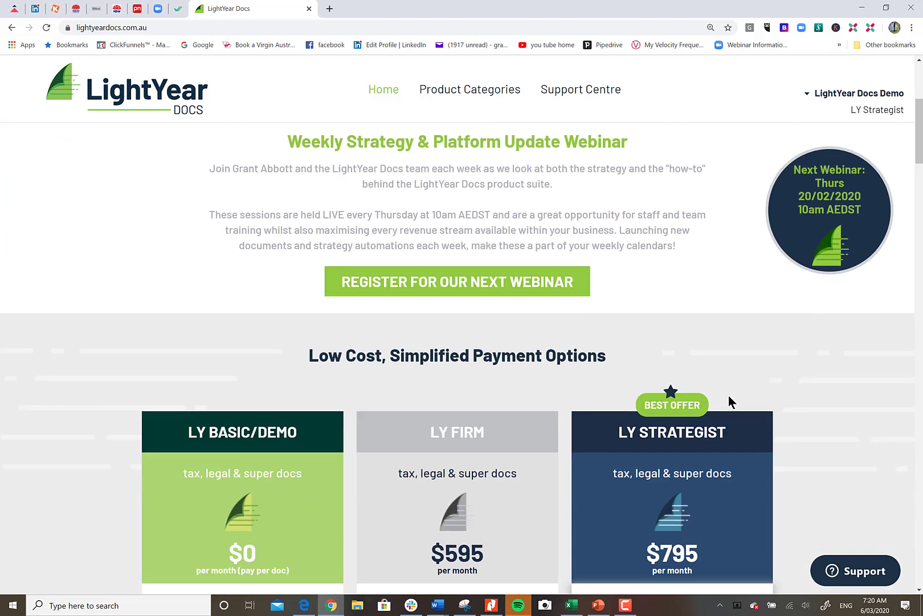
scroll("down", 3)
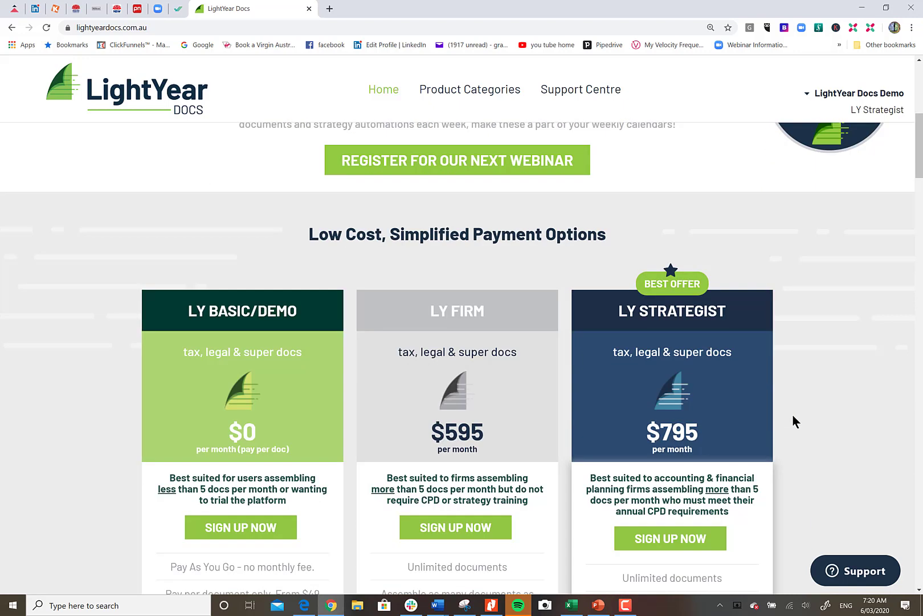
scroll("down", 3)
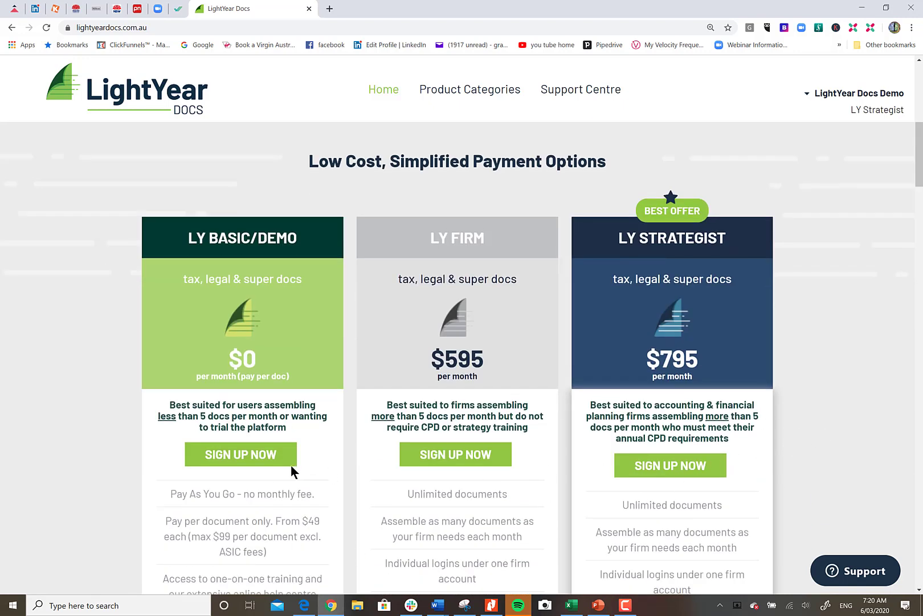
scroll("down", 3)
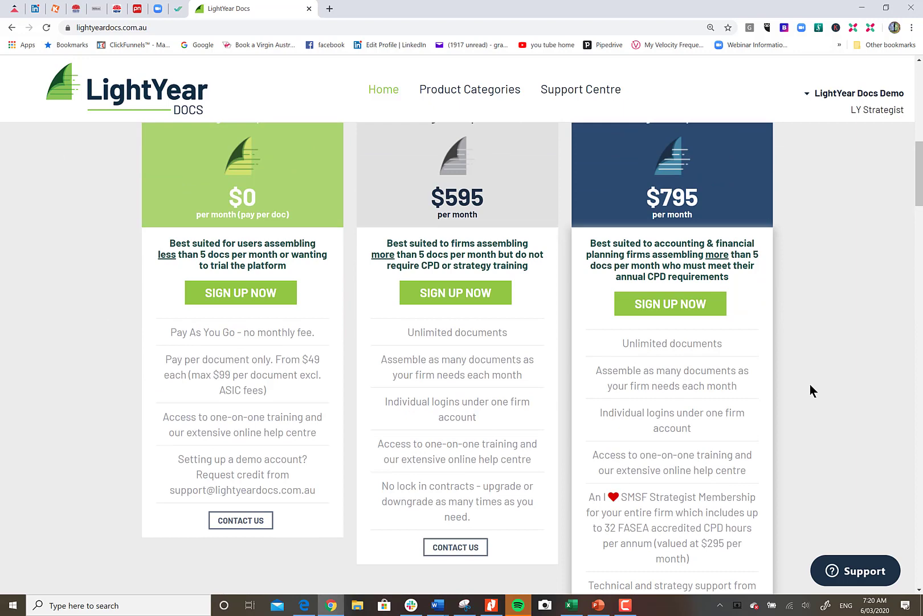
mouse_move(772, 335)
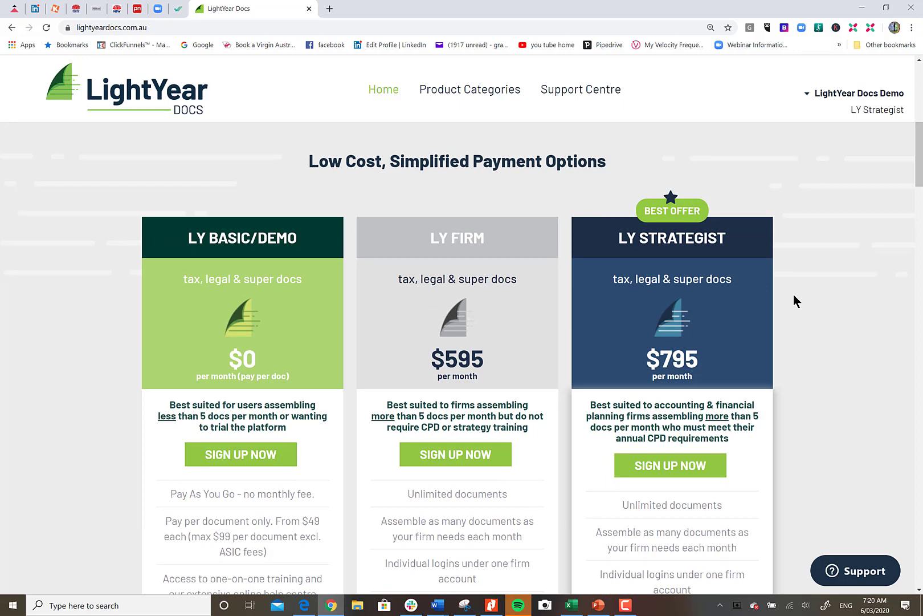
scroll("down", 3)
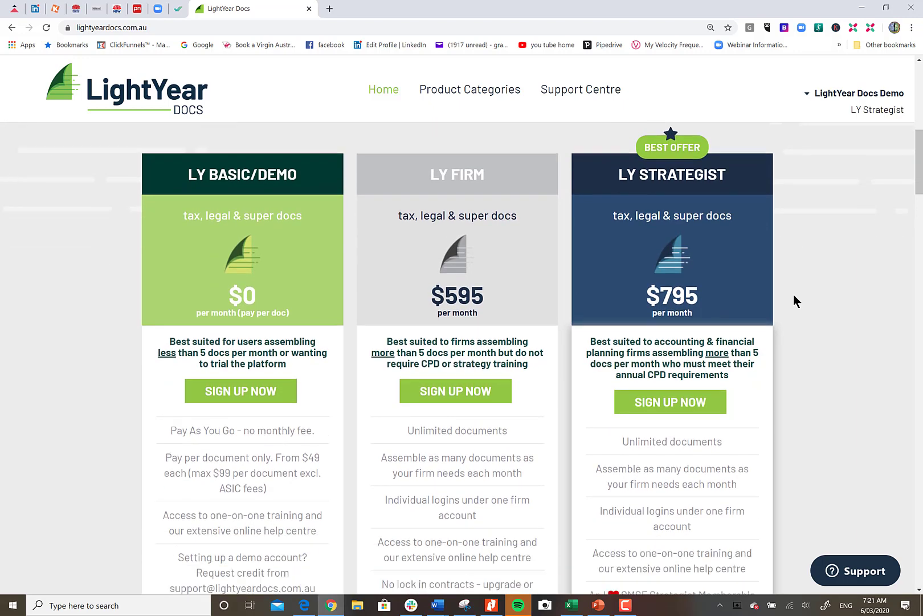
scroll("down", 3)
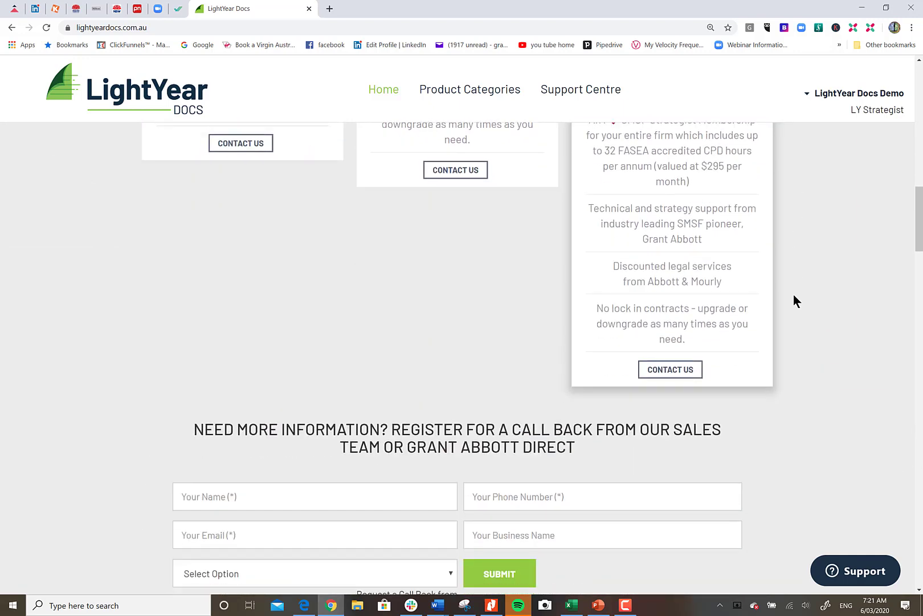
Scroll to Product Categories and view the Business & Commercial Agreements category.
scroll("down", 3)
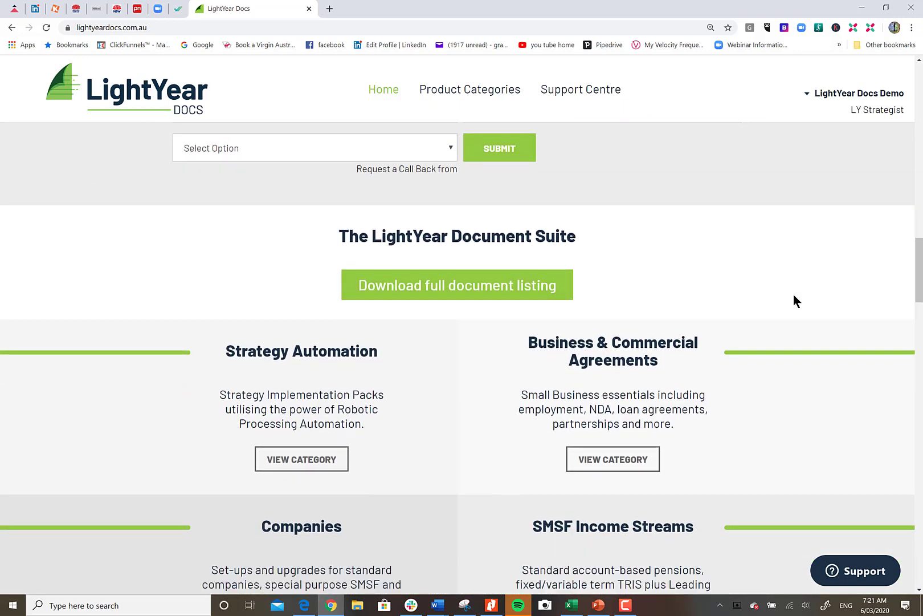
scroll("down", 3)
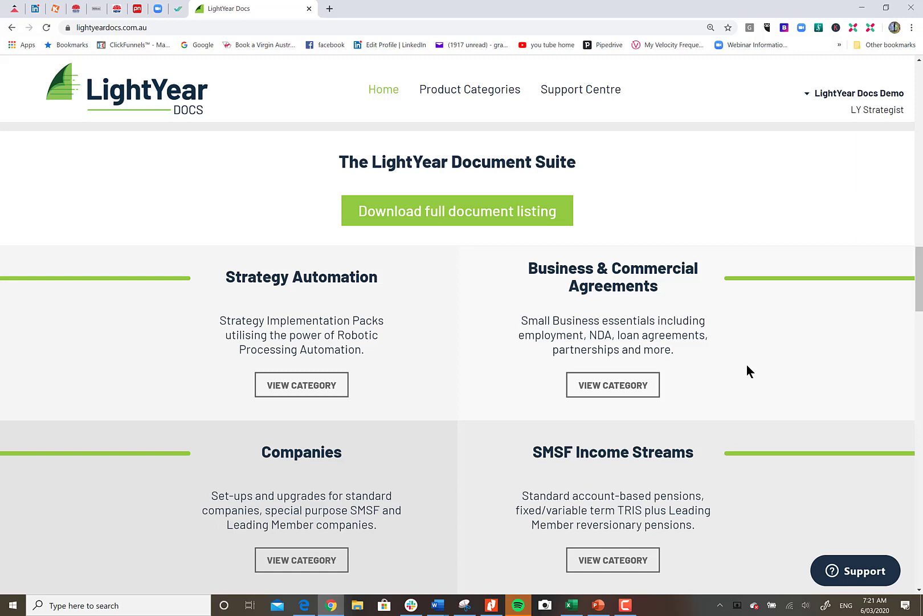
scroll("down", 3)
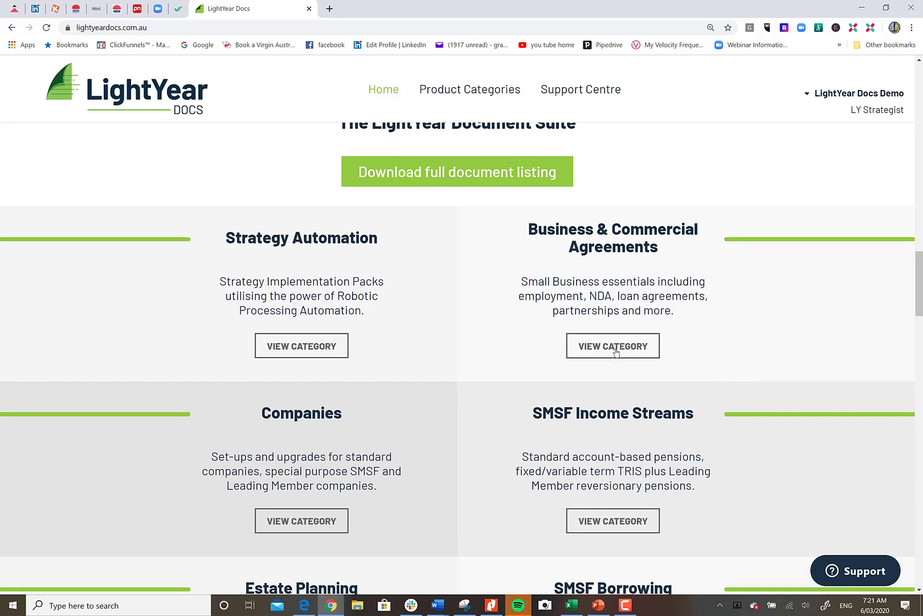
left_click(613, 346)
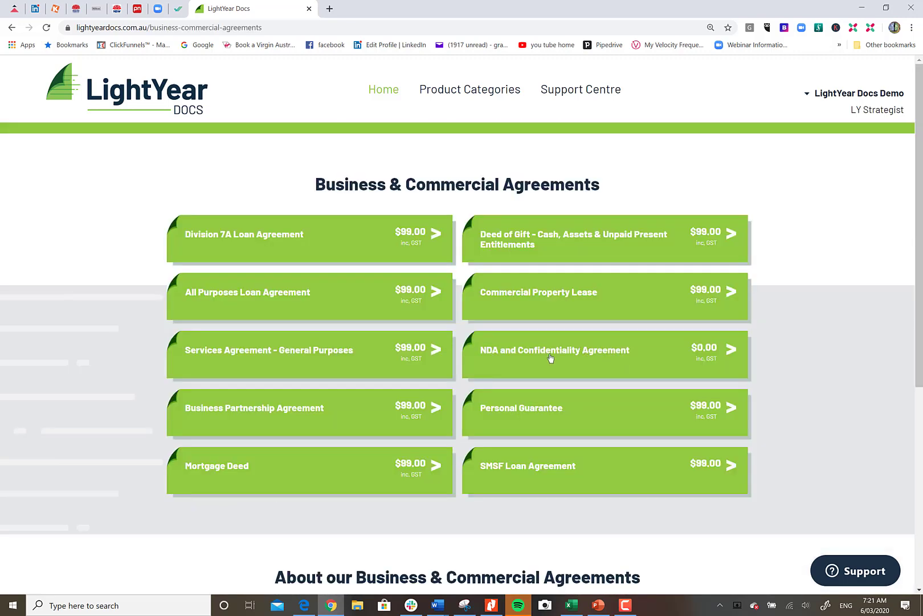
mouse_move(556, 261)
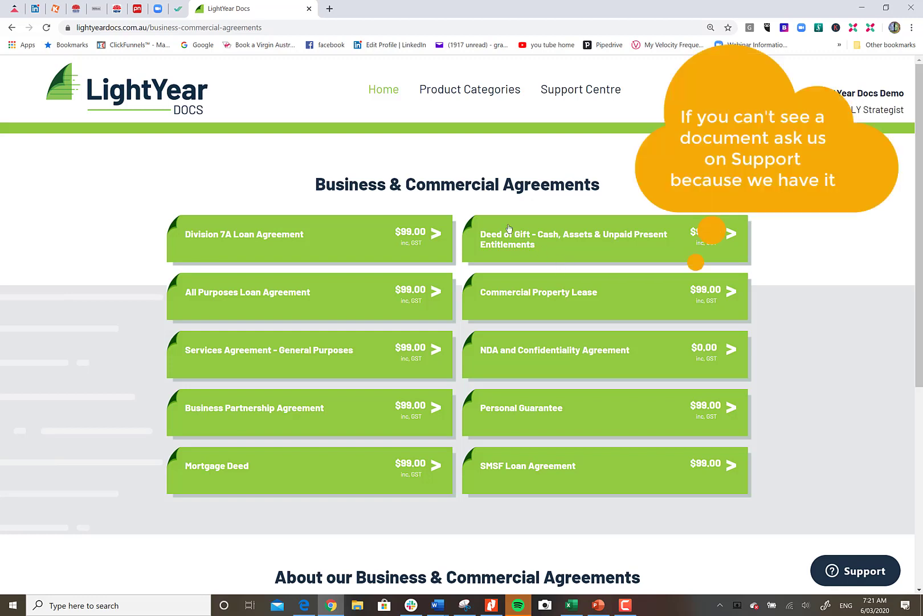
mouse_move(531, 468)
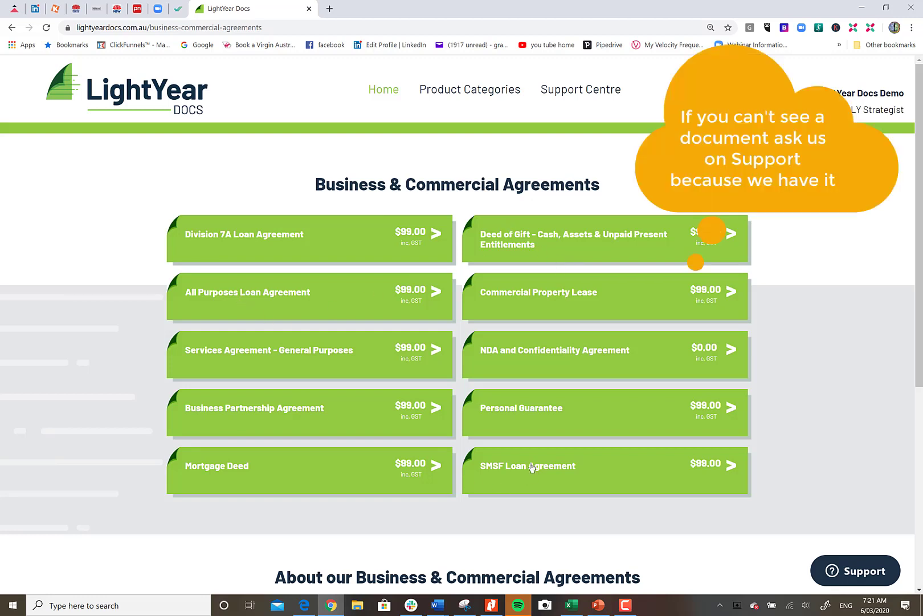
mouse_move(48, 166)
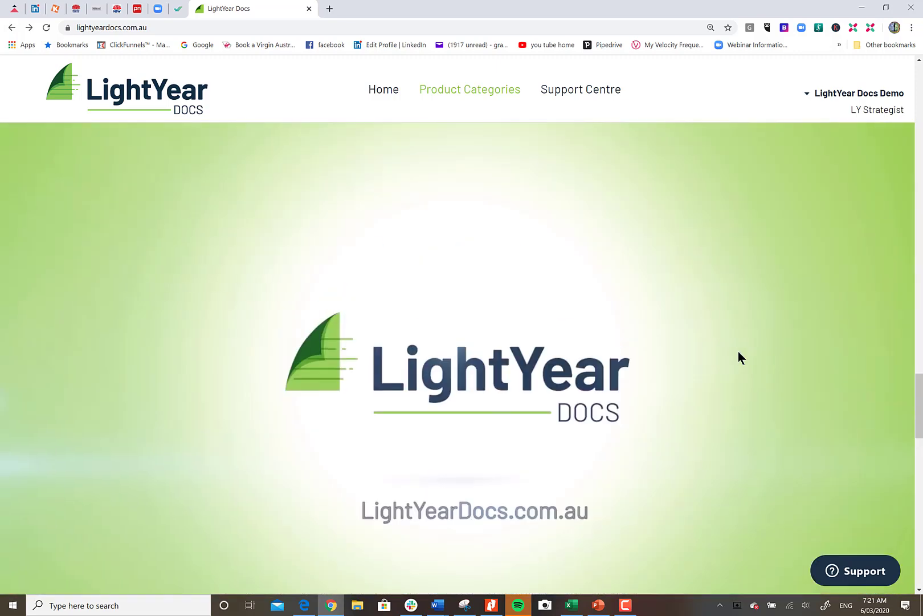
Scroll to the categories and view the Trusts category's documents and prices.
scroll("down", 3)
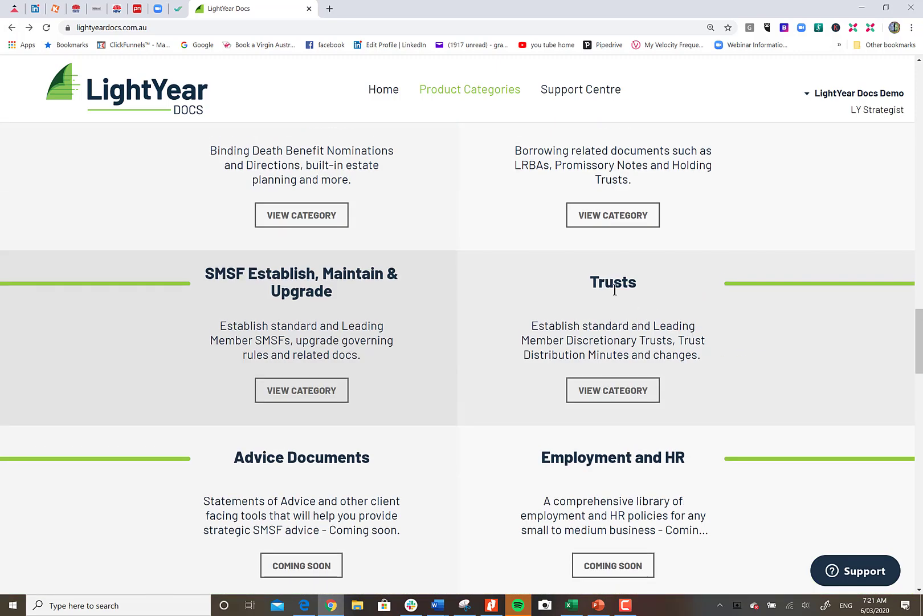
left_click(613, 390)
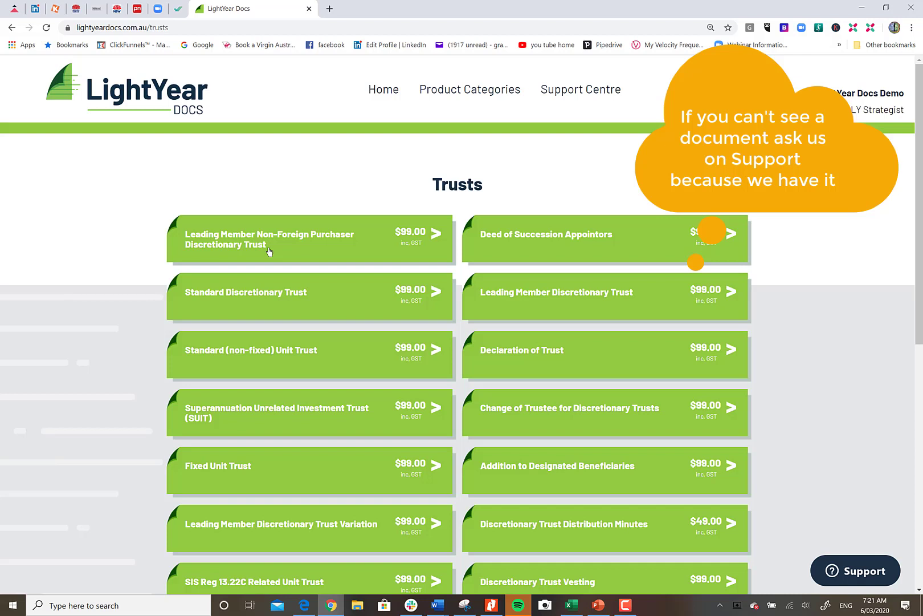
mouse_move(401, 474)
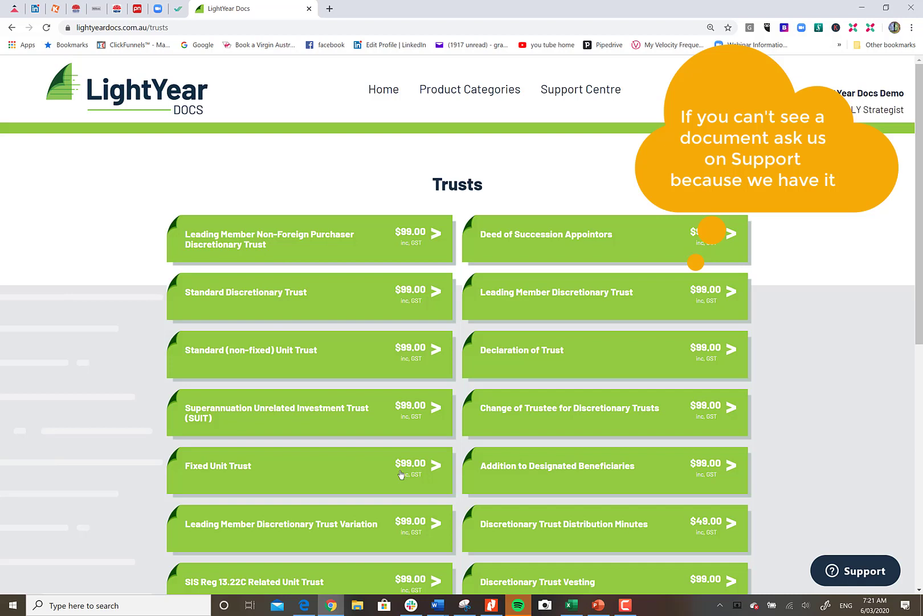
mouse_move(499, 359)
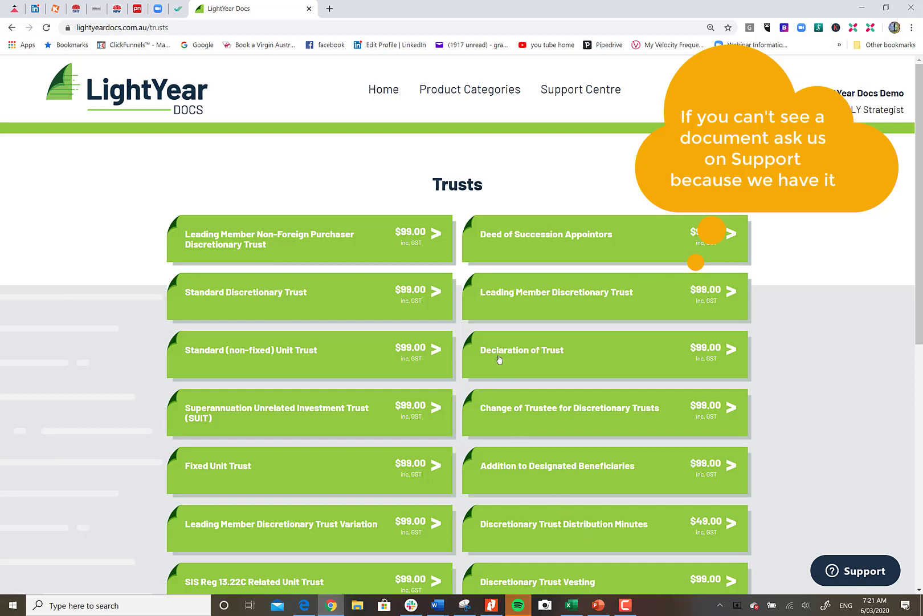
mouse_move(569, 350)
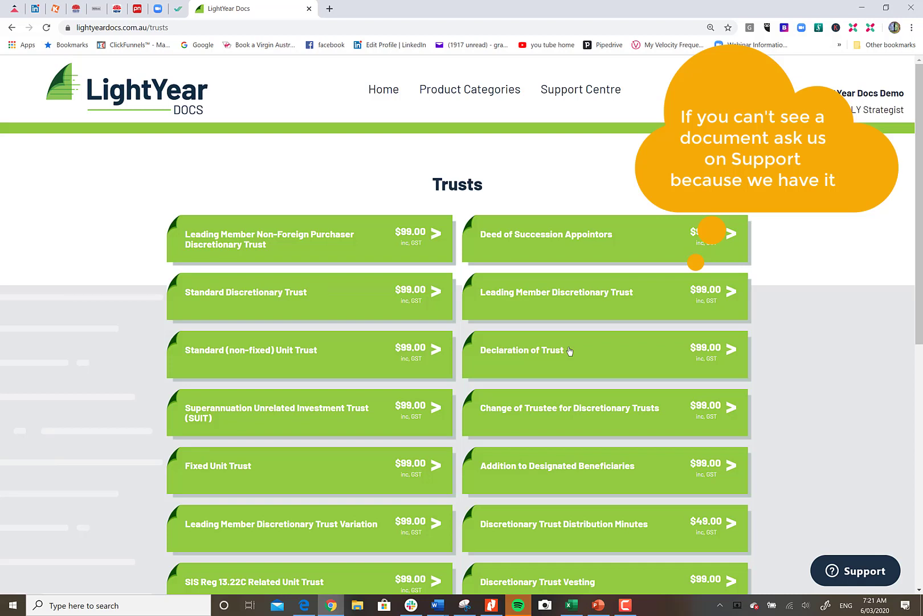
mouse_move(610, 311)
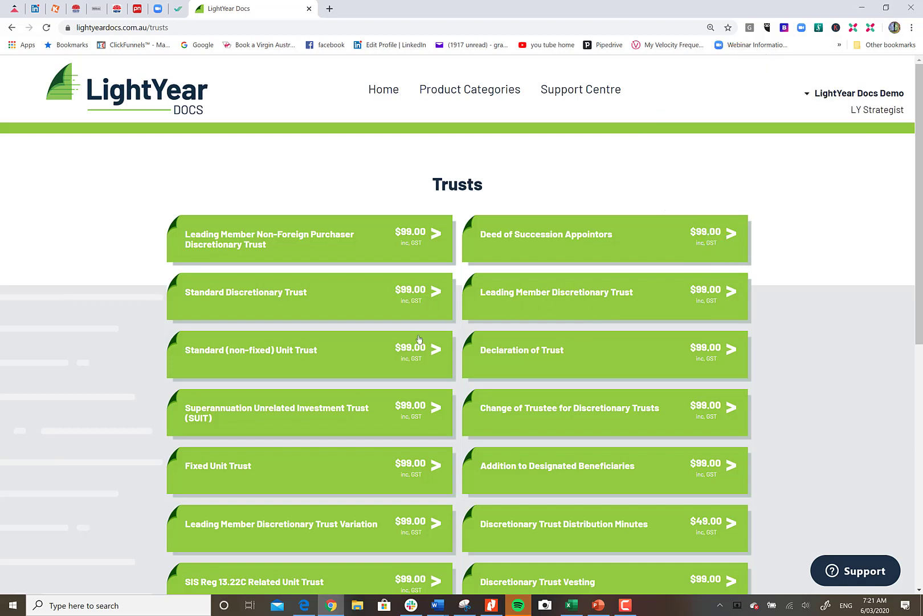
mouse_move(200, 446)
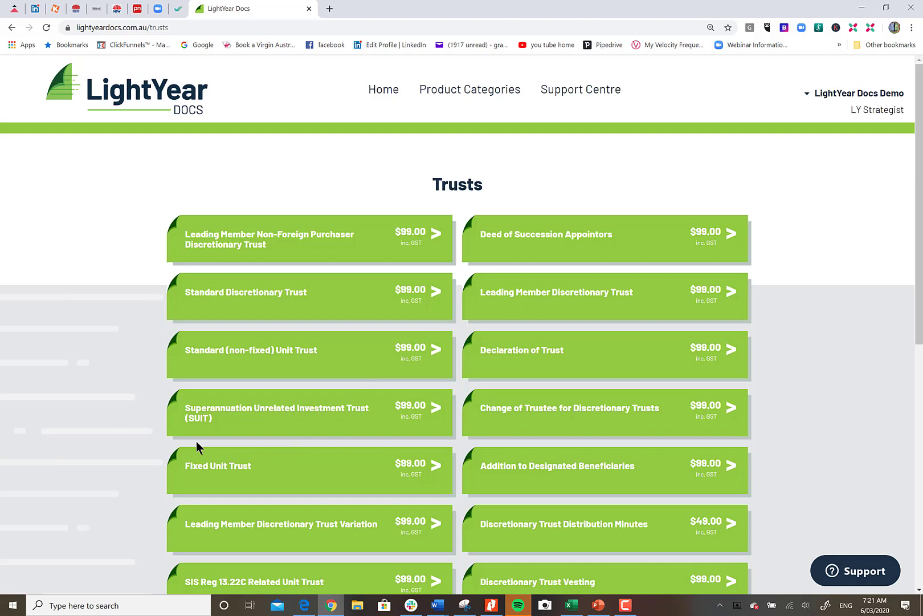
mouse_move(358, 417)
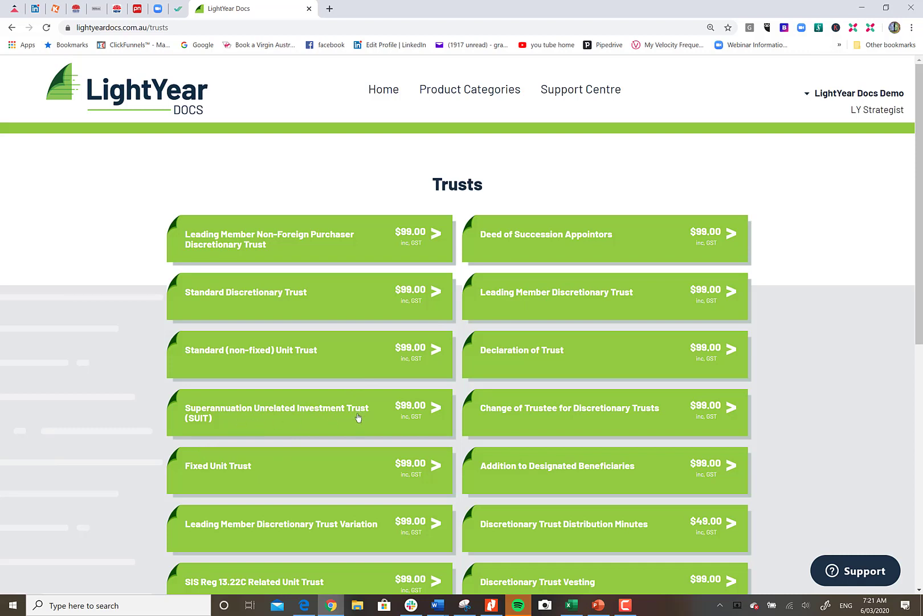
mouse_move(350, 416)
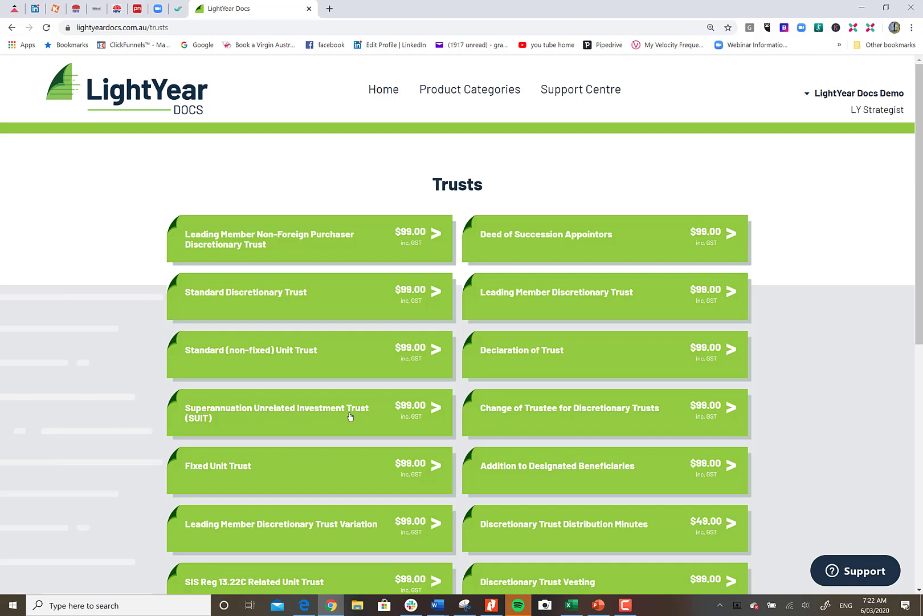
mouse_move(295, 455)
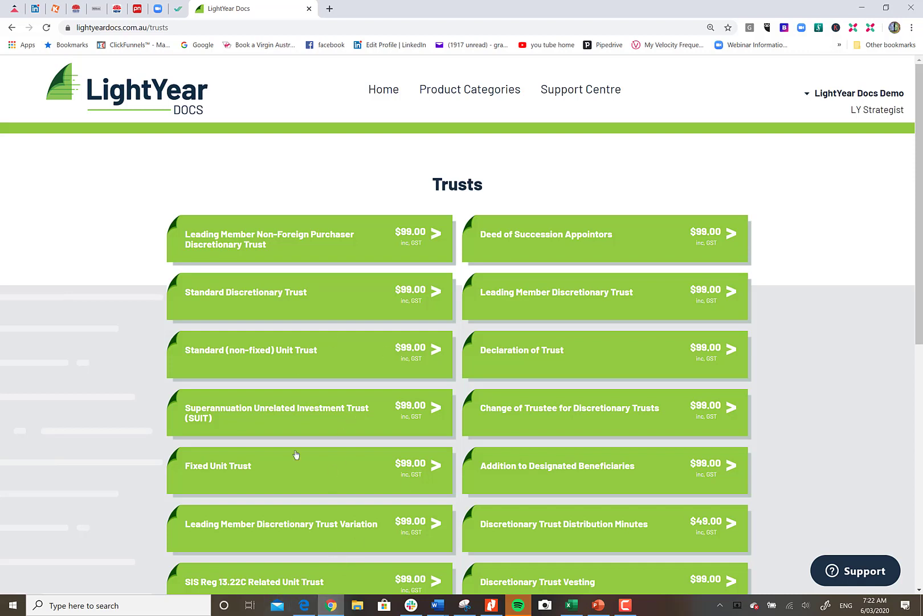
mouse_move(544, 96)
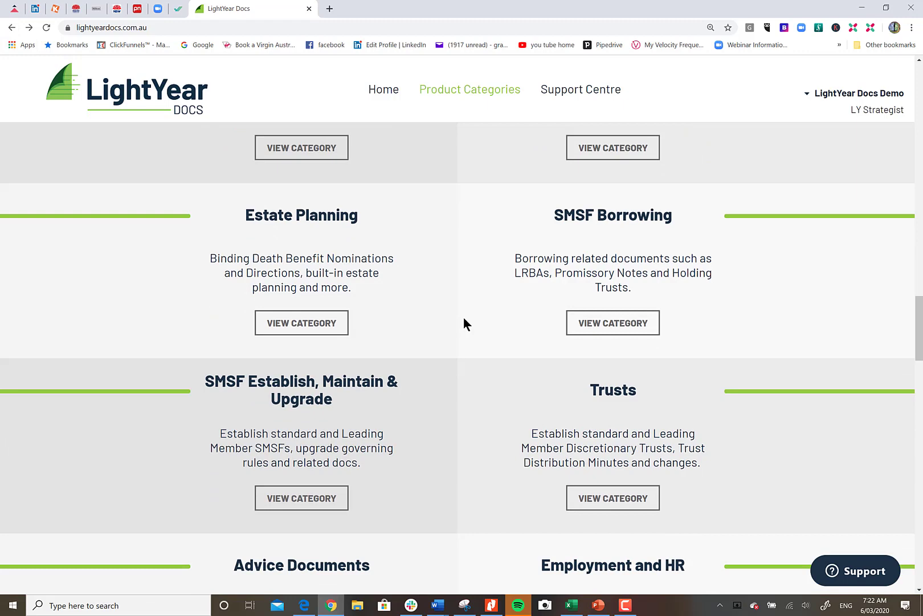
mouse_move(328, 322)
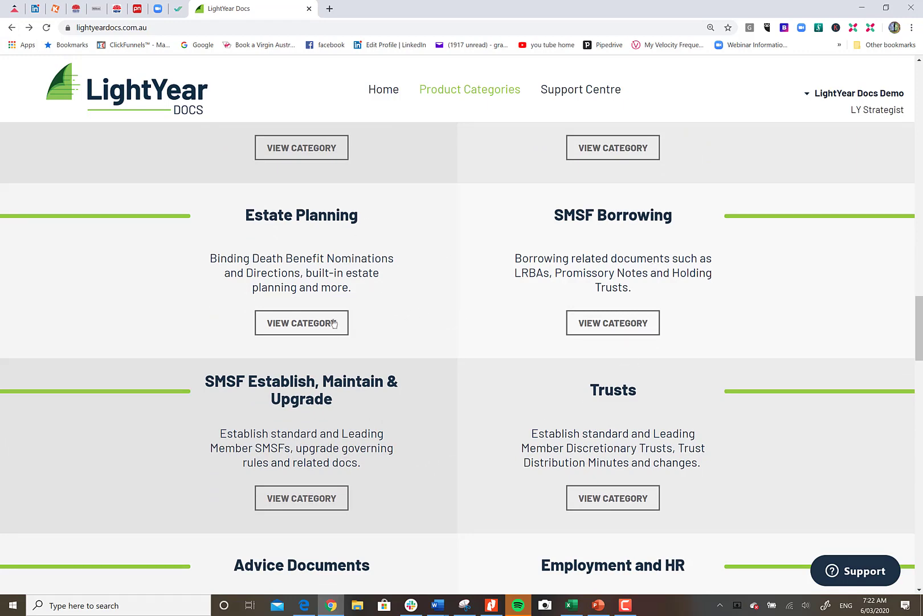
left_click(302, 322)
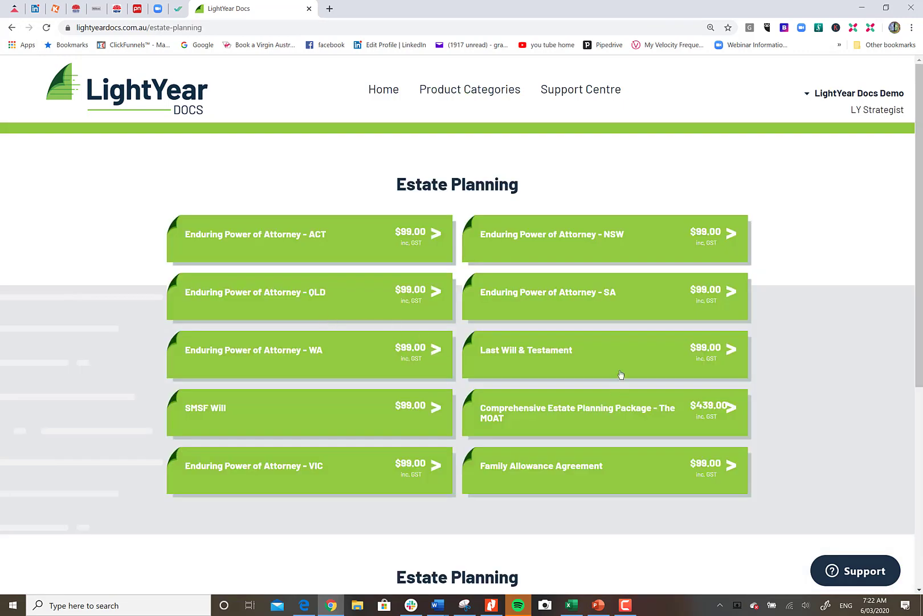
mouse_move(627, 424)
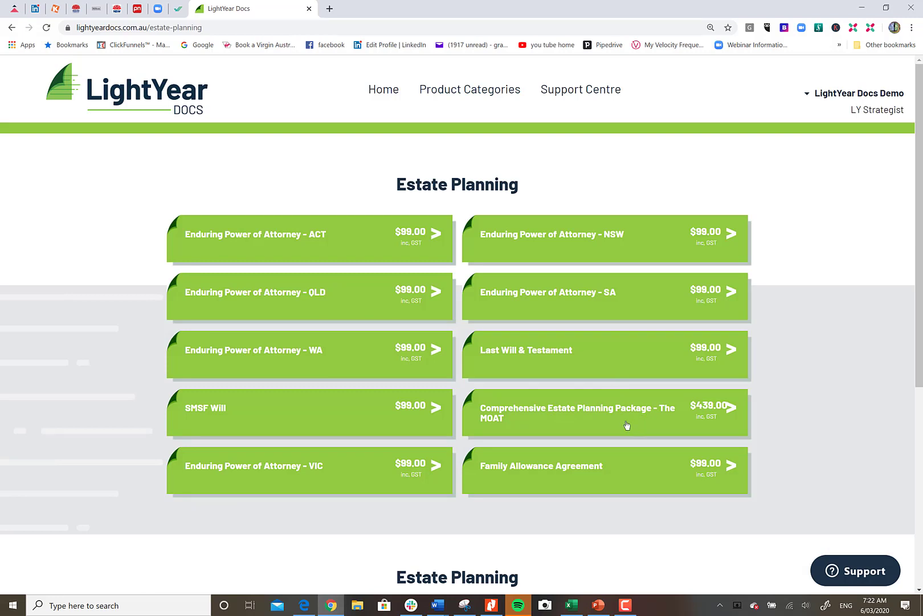
mouse_move(550, 412)
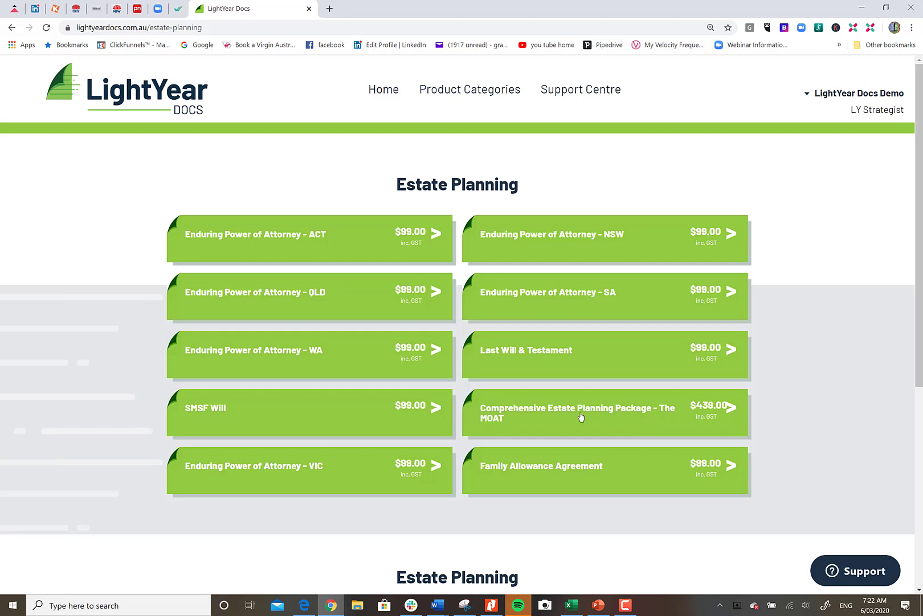
mouse_move(490, 459)
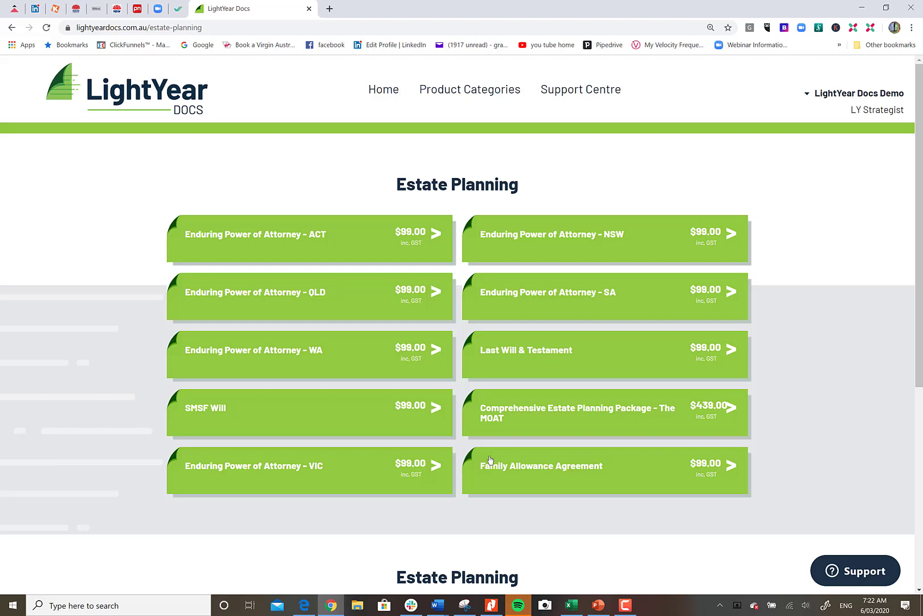
mouse_move(597, 465)
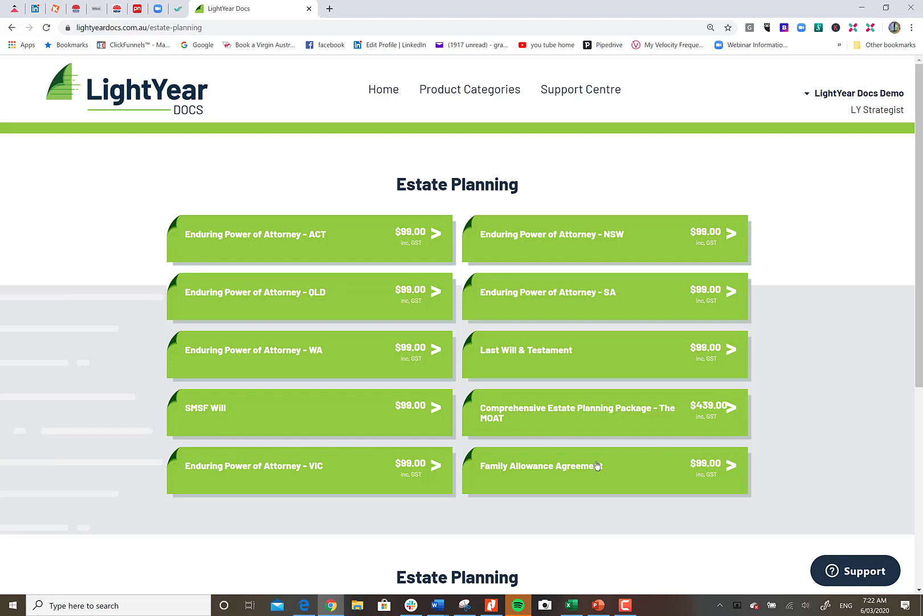
mouse_move(297, 499)
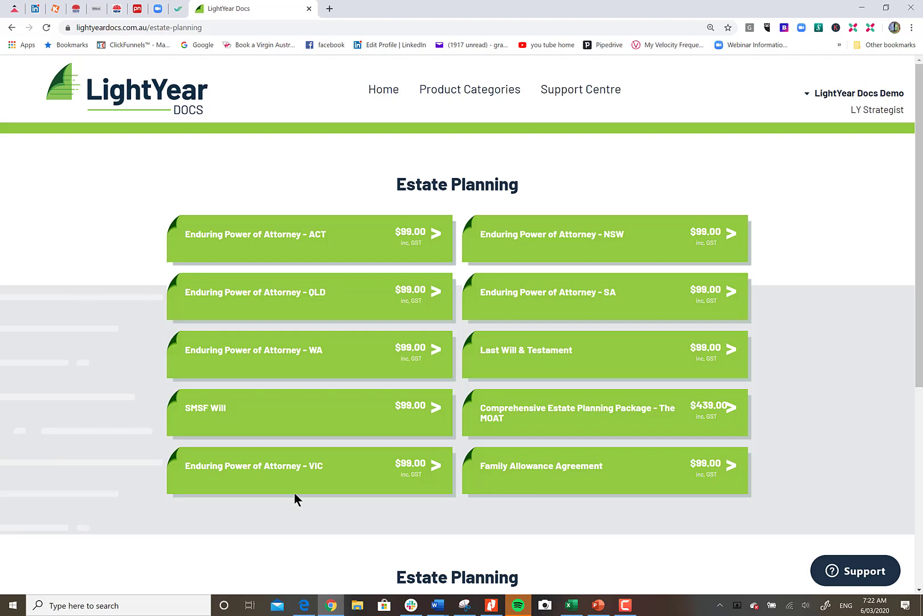
mouse_move(371, 311)
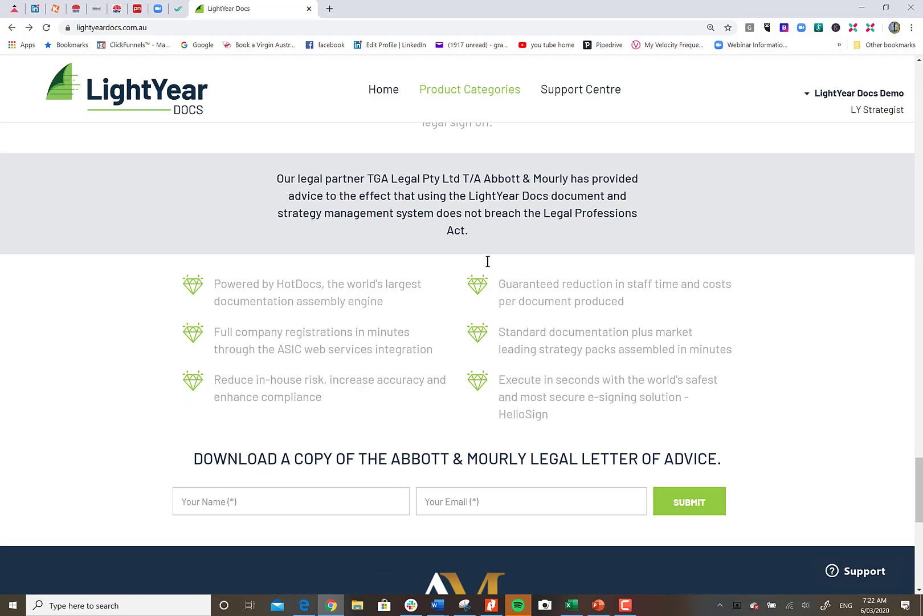
scroll("down", 3)
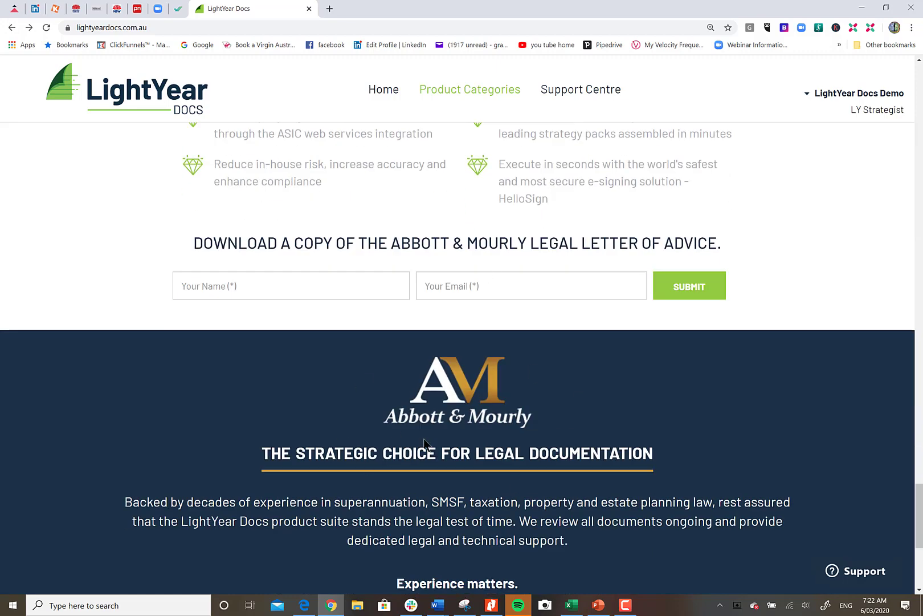
mouse_move(683, 261)
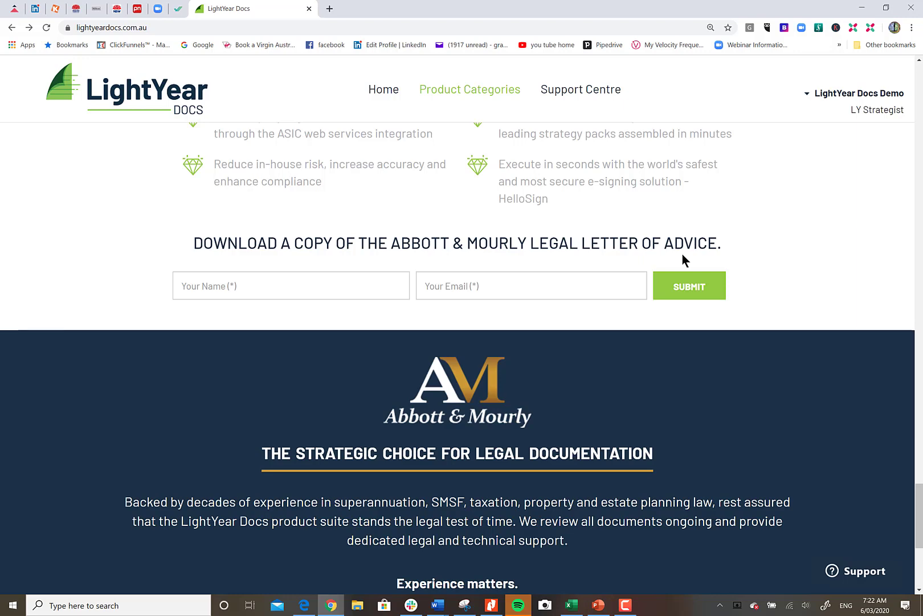
mouse_move(776, 268)
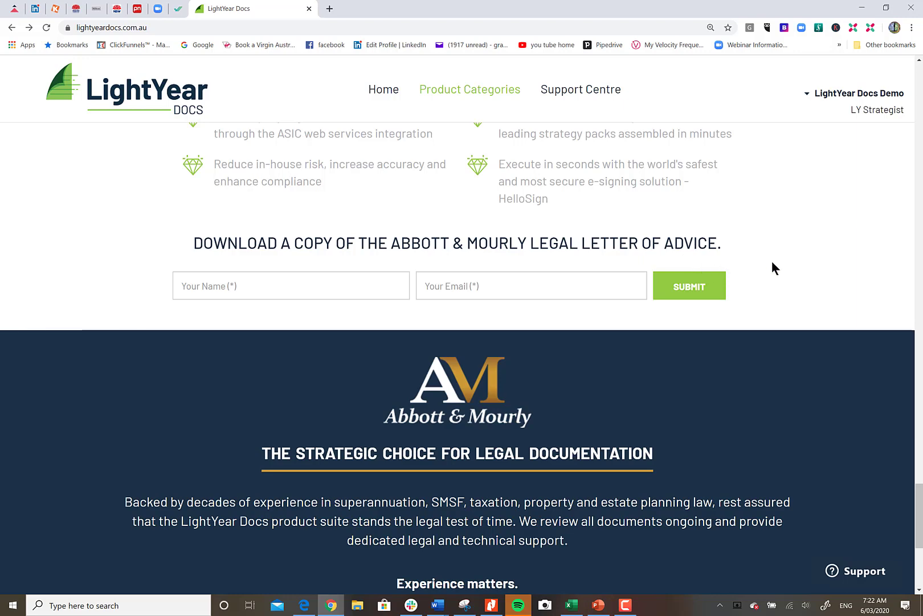
mouse_move(825, 344)
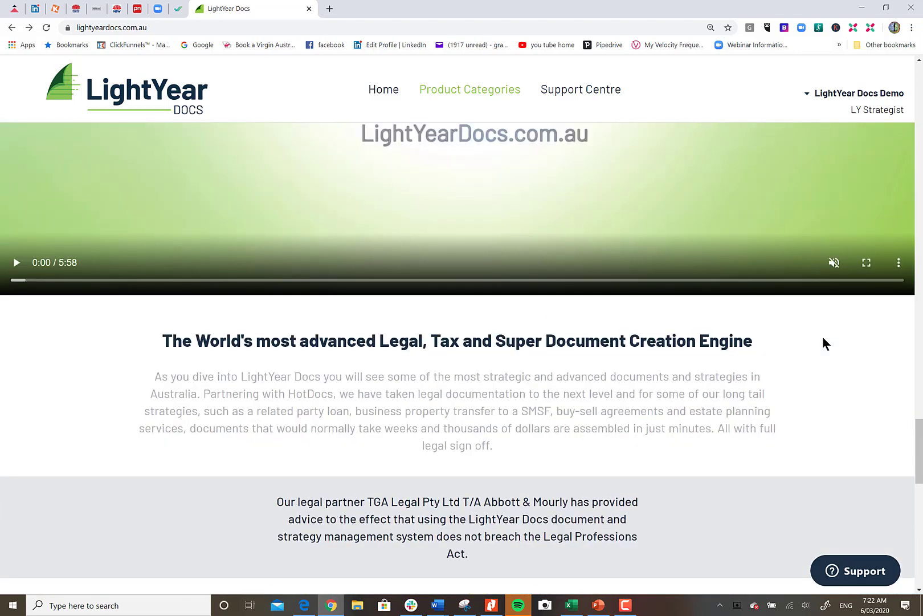
scroll("down", 3)
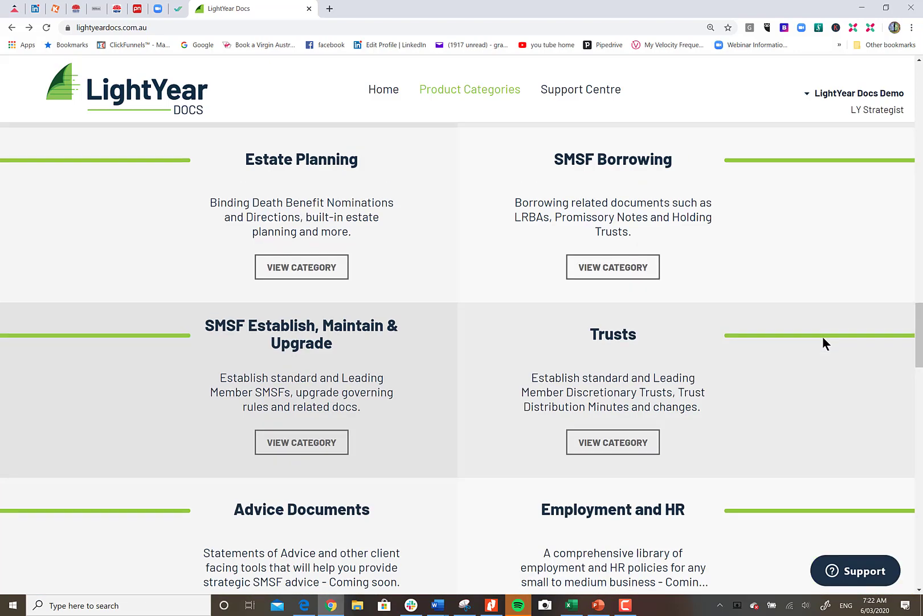
scroll("down", 3)
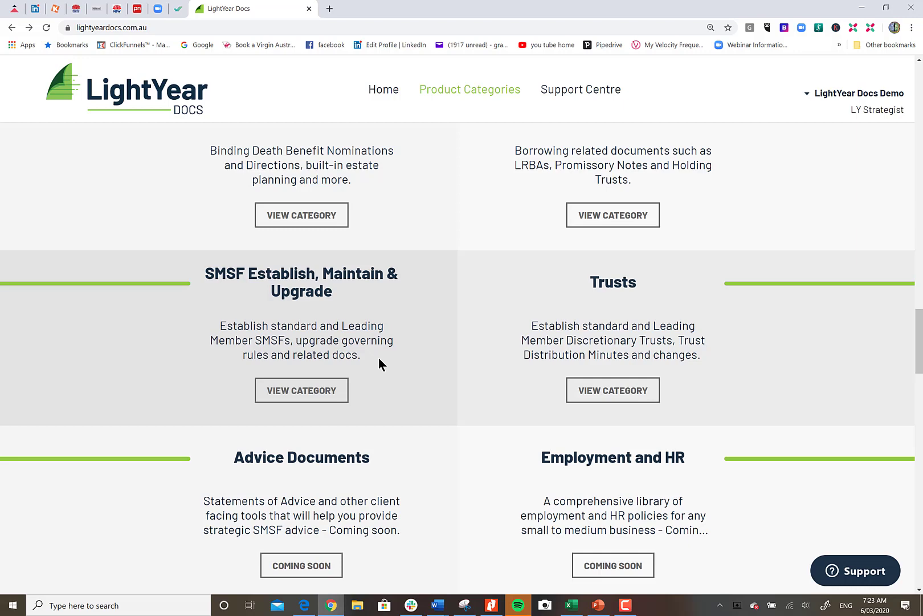
left_click(301, 390)
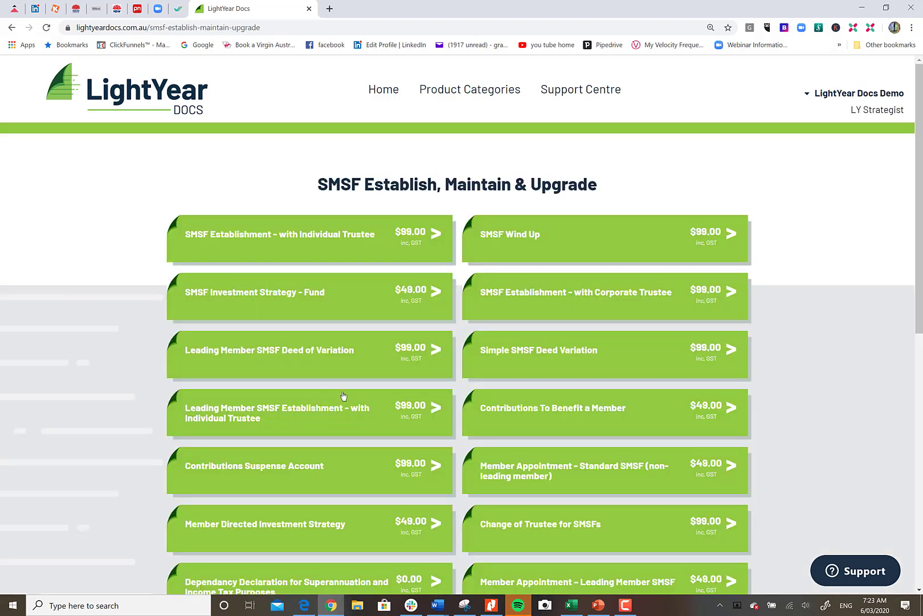
scroll("down", 3)
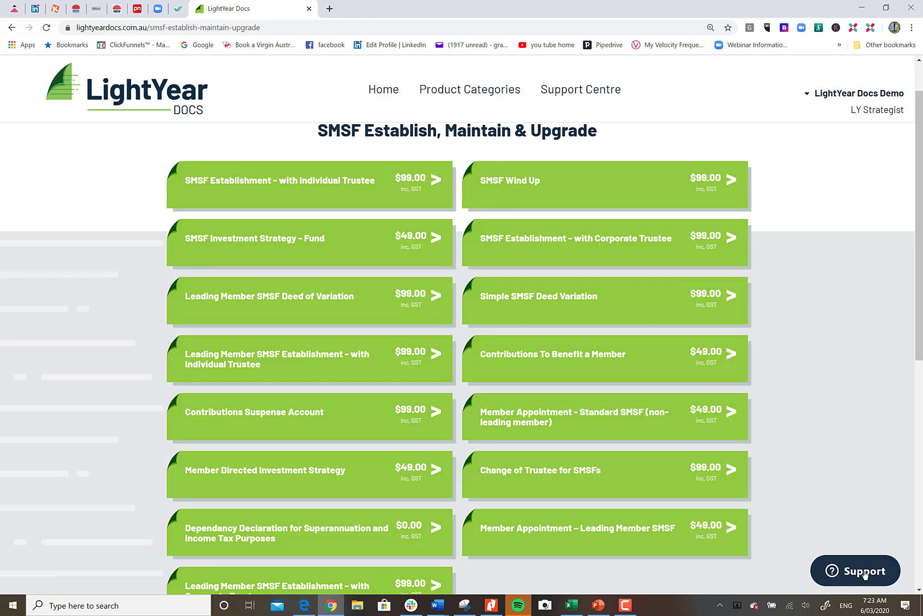
mouse_move(855, 574)
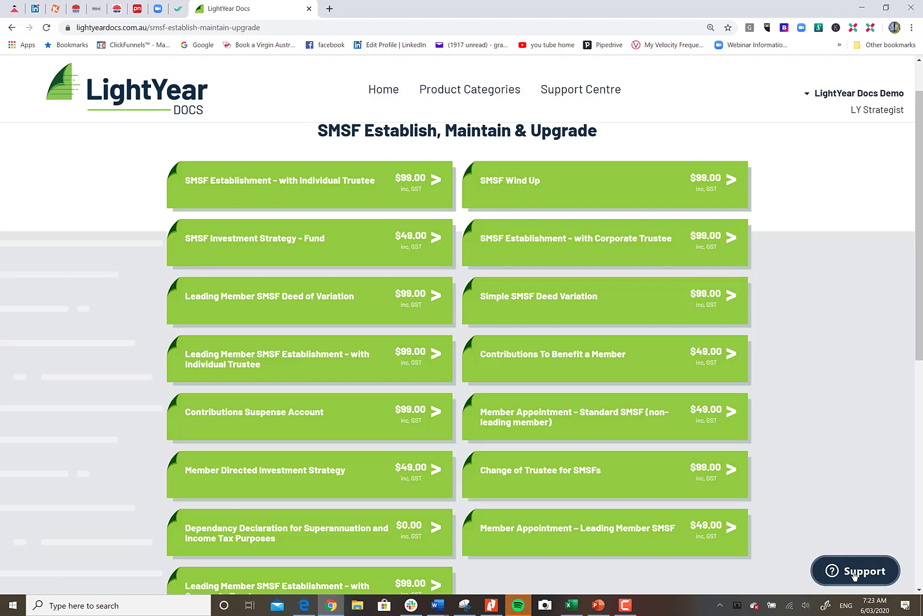
left_click(856, 571)
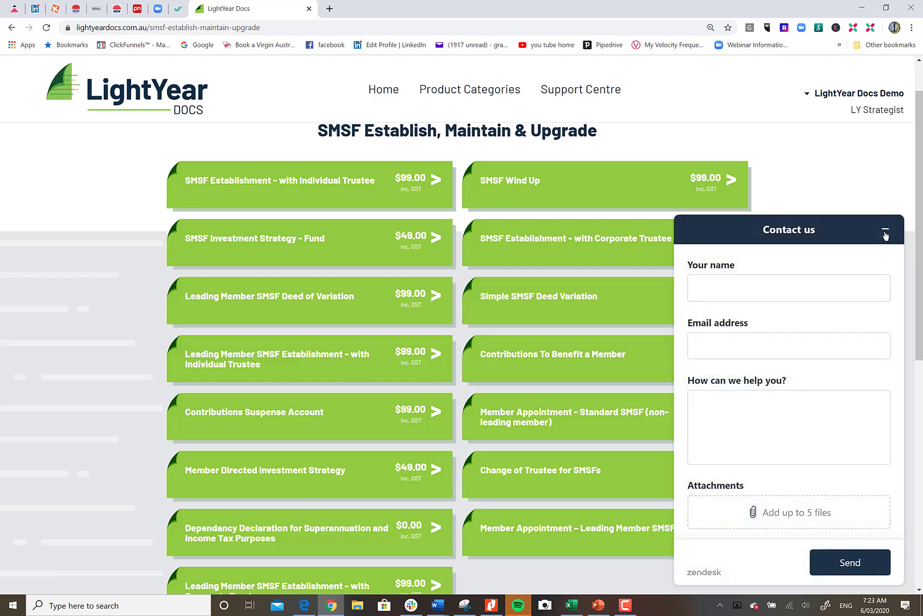
left_click(886, 229)
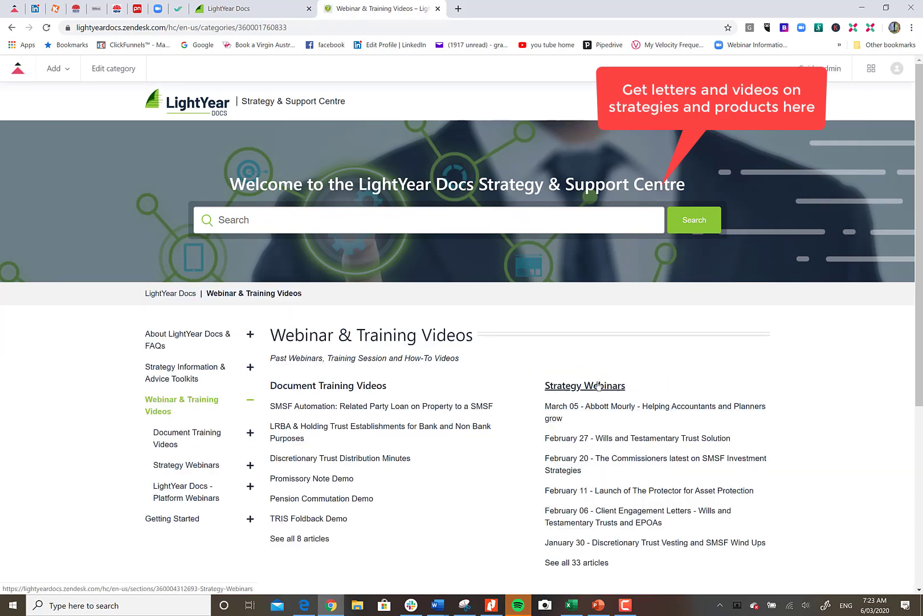
mouse_move(606, 504)
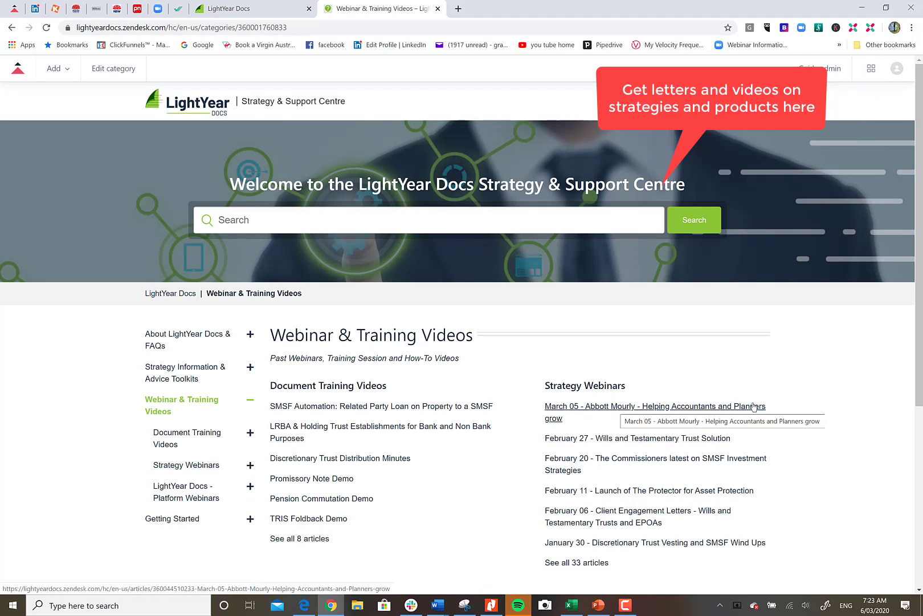
mouse_move(732, 415)
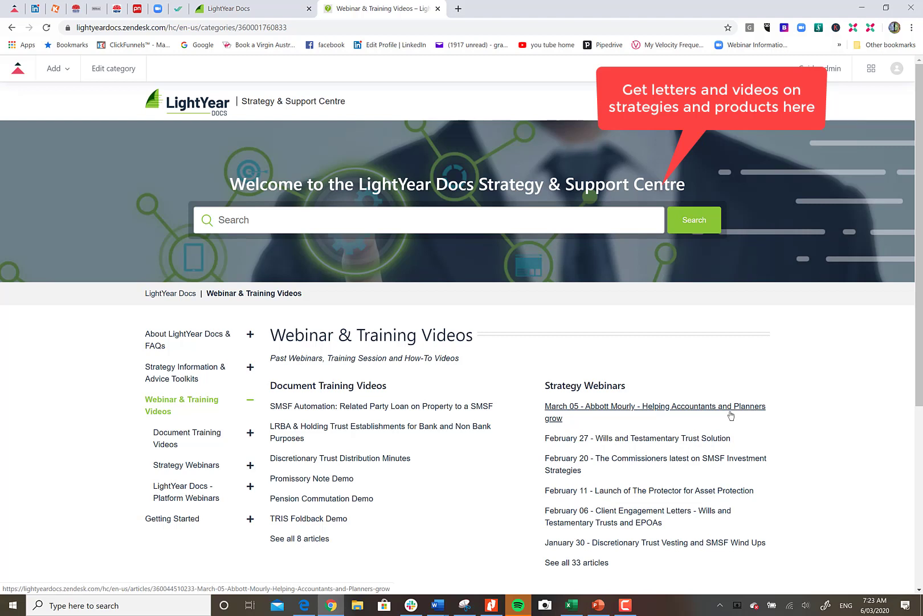
mouse_move(731, 415)
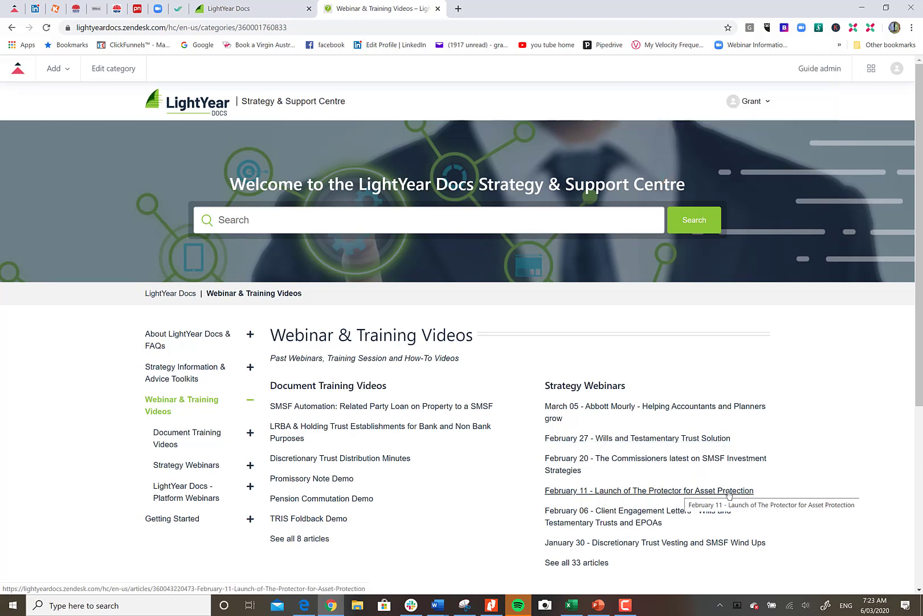
mouse_move(599, 566)
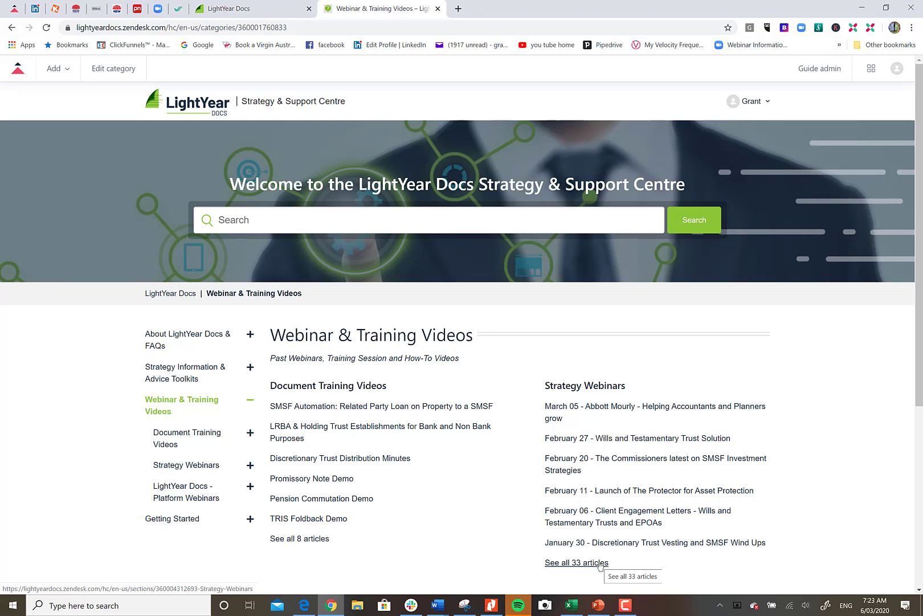
Show all 33 Strategy Webinars articles and scroll through the list.
left_click(576, 562)
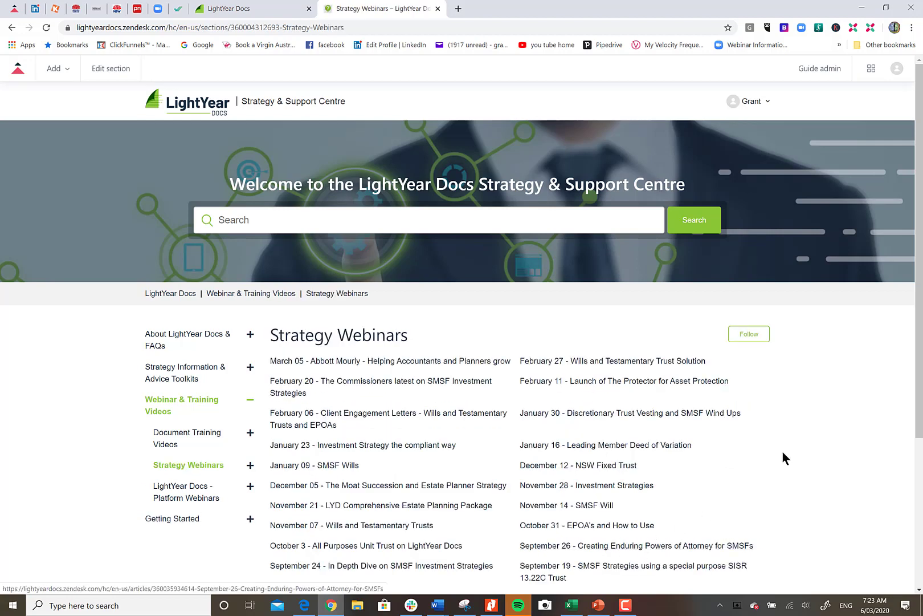
scroll("down", 3)
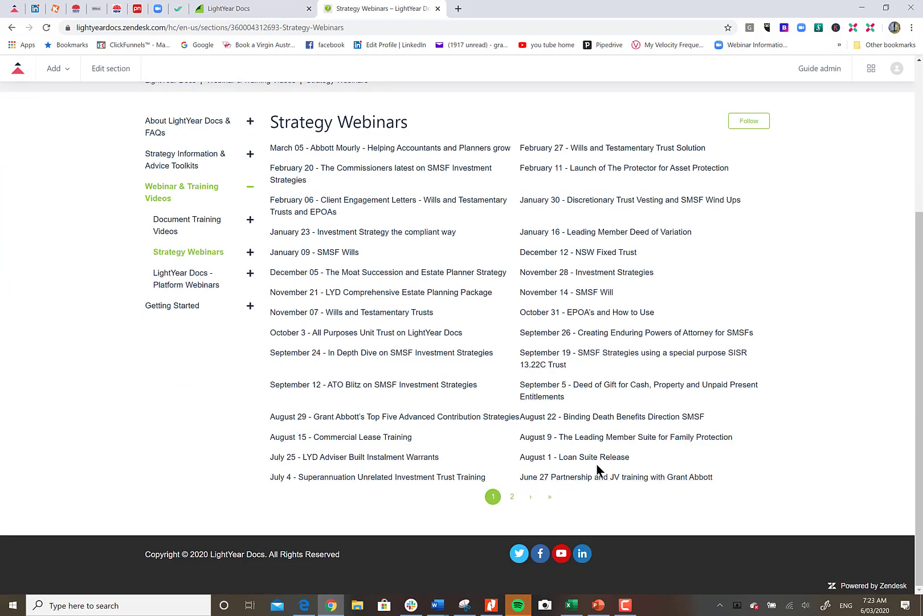
mouse_move(334, 359)
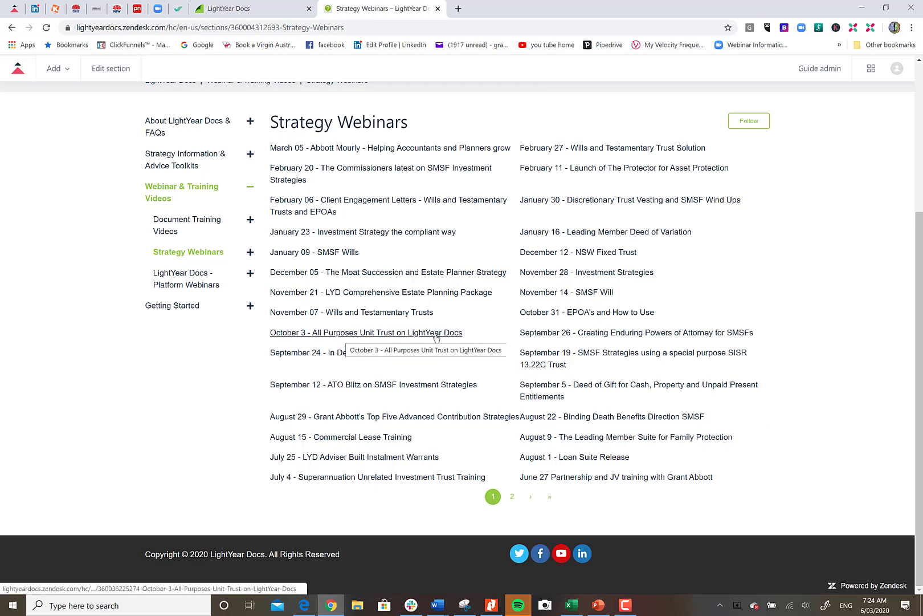
mouse_move(328, 252)
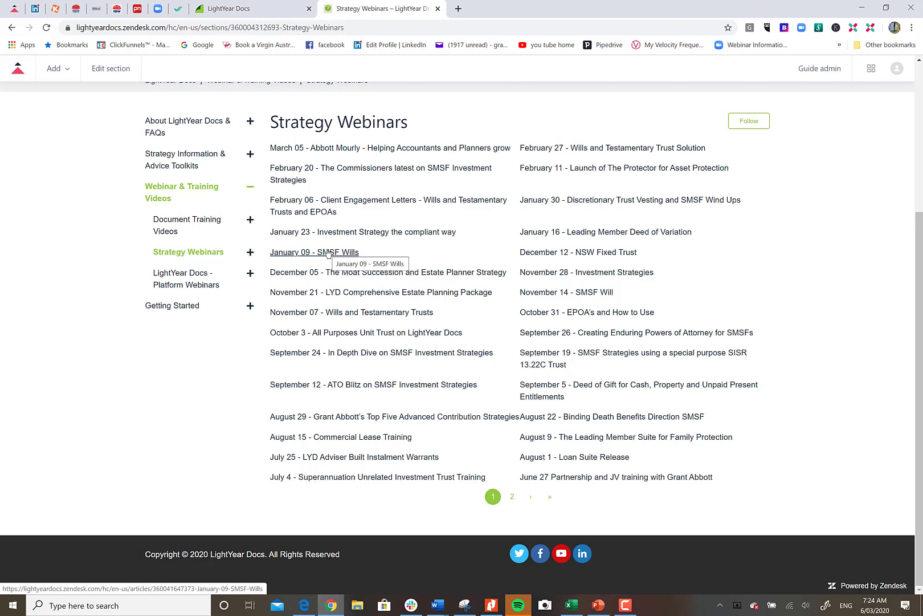
mouse_move(435, 310)
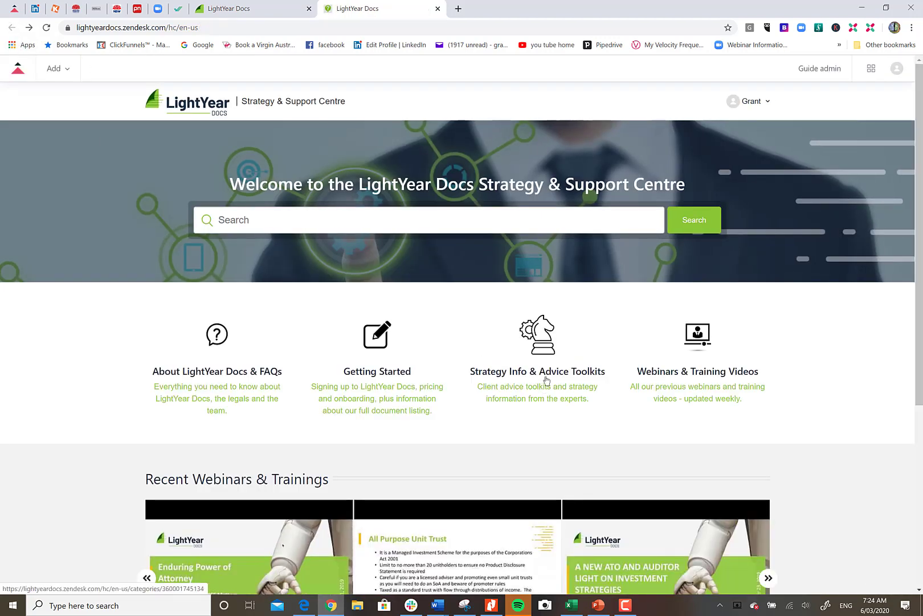
Open Strategy Info & Advice Toolkits, then the Will and Testamentary Trust Letter article.
left_click(538, 371)
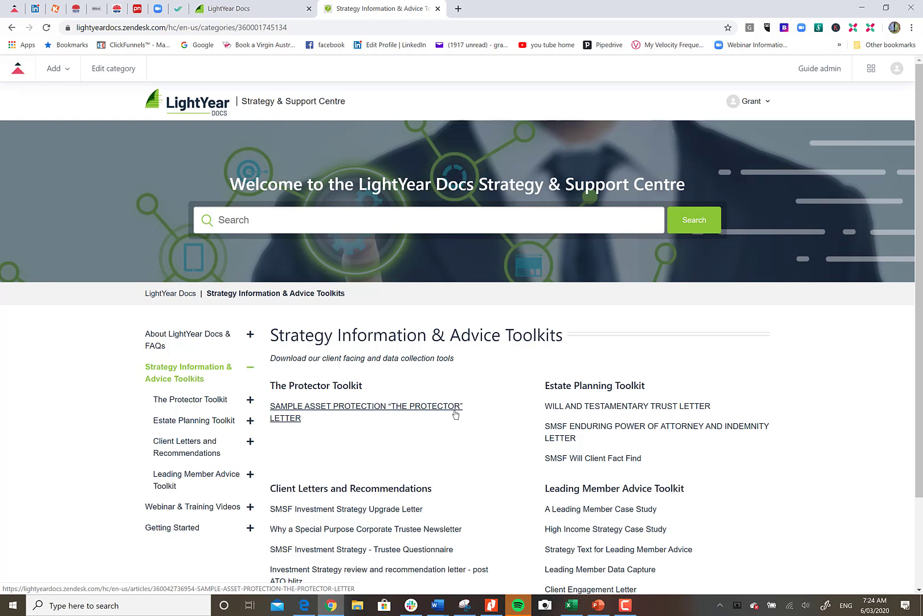
mouse_move(456, 413)
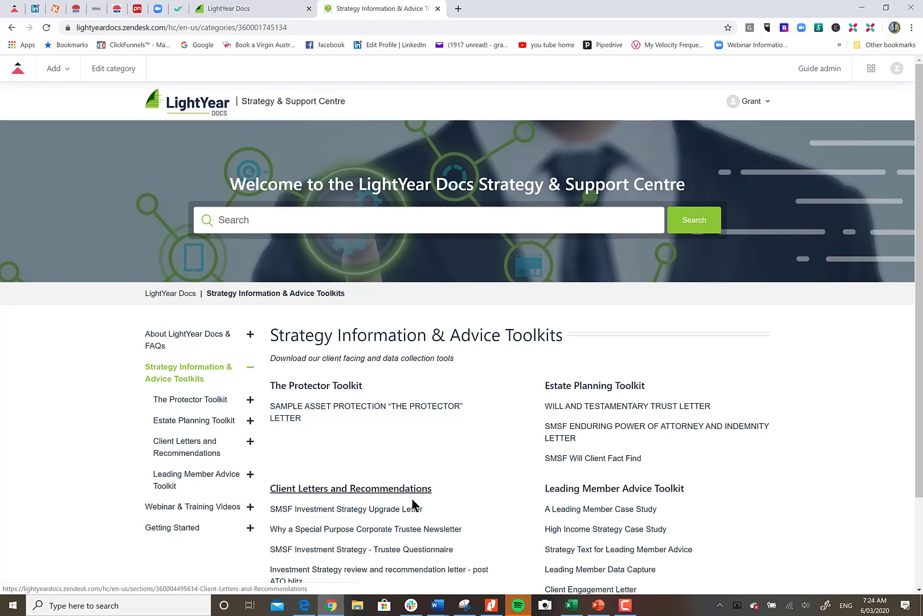
mouse_move(398, 441)
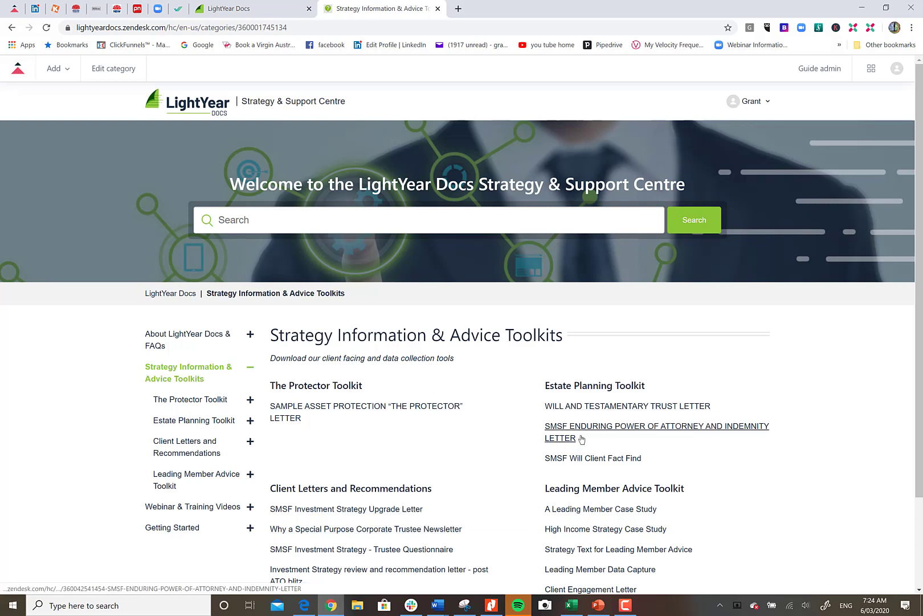
mouse_move(579, 531)
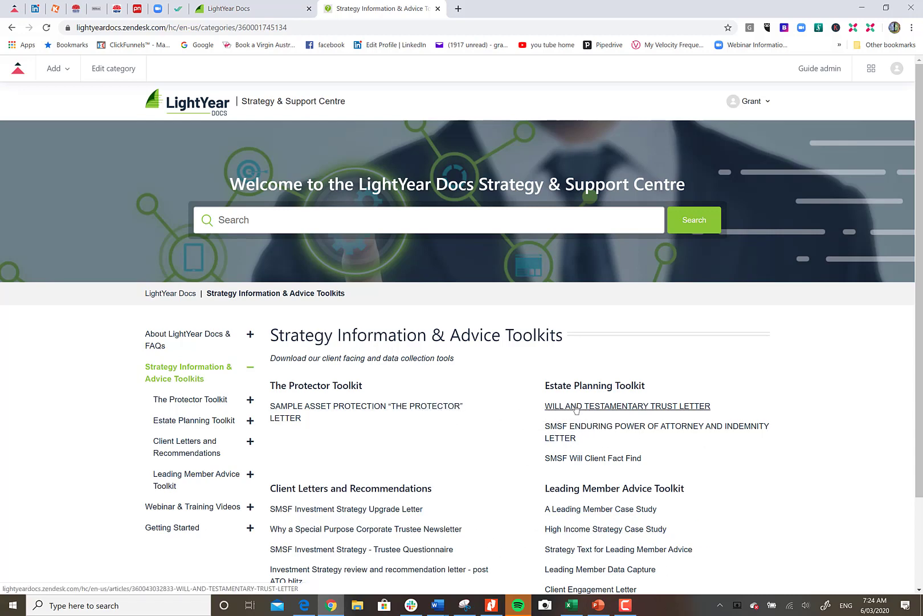
left_click(627, 406)
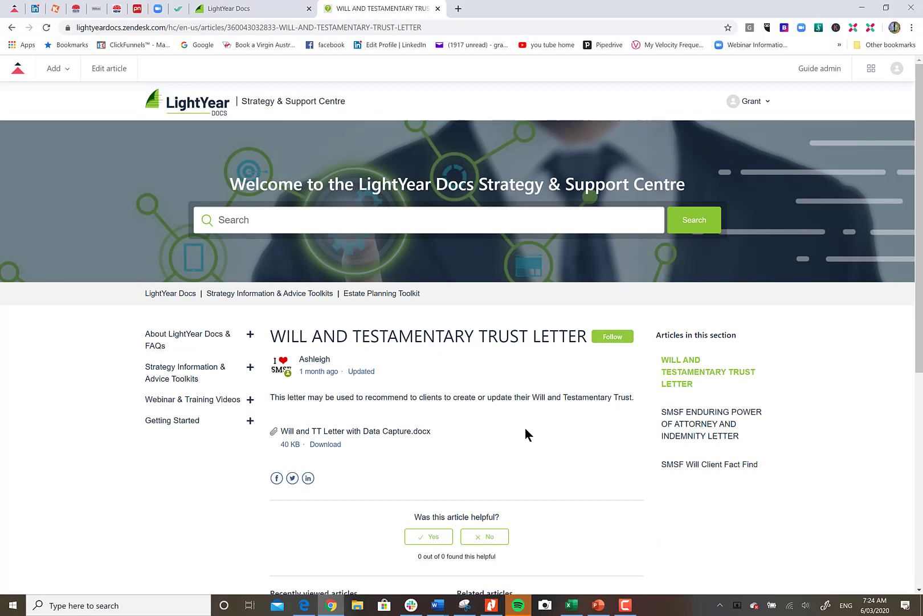
Download the Will and TT Letter .docx and scroll through it to the Data Capture pages.
left_click(325, 444)
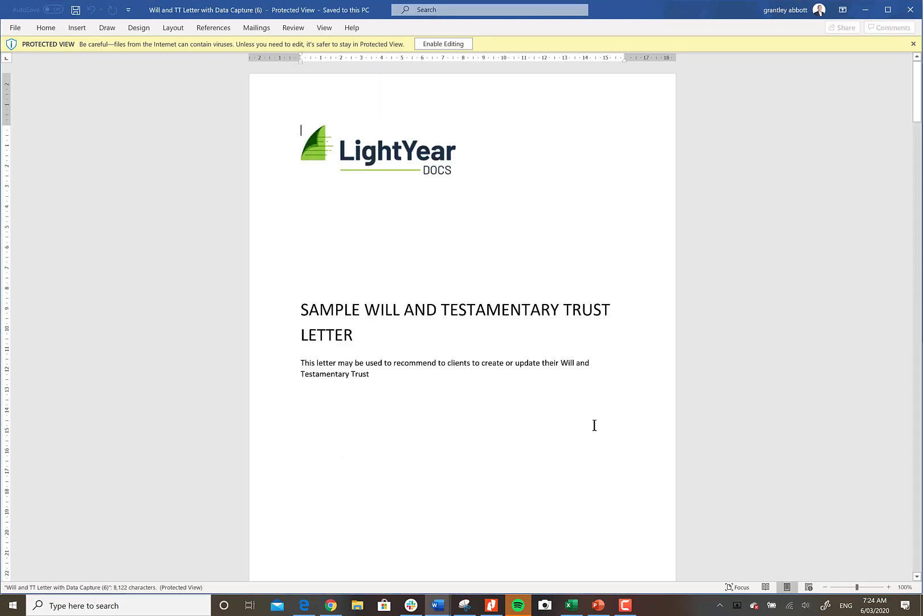
scroll("down", 3)
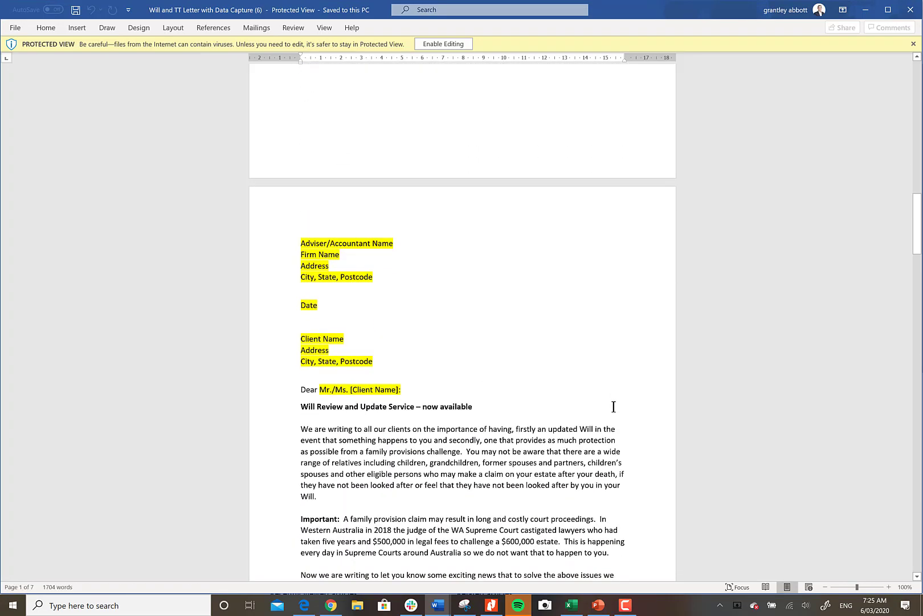
scroll("down", 3)
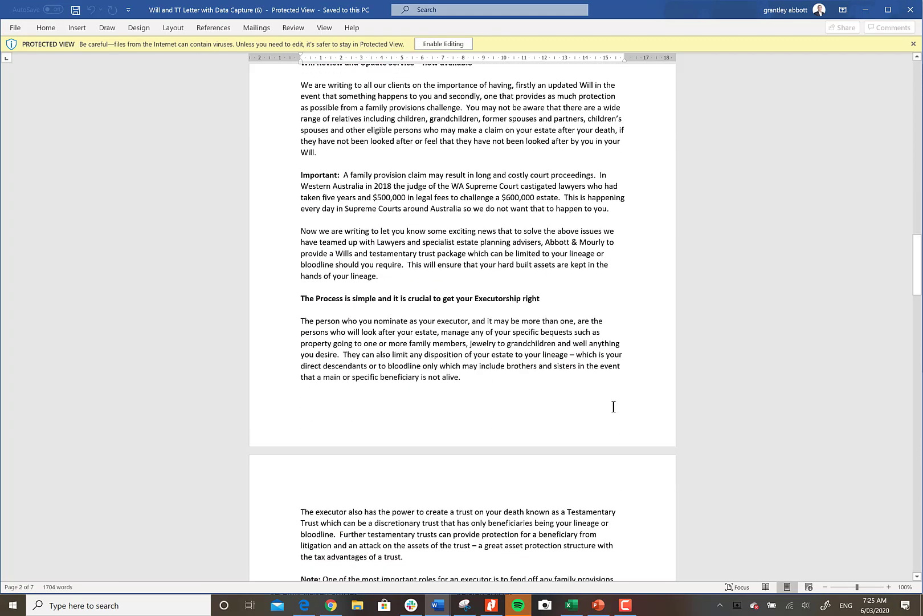
scroll("down", 3)
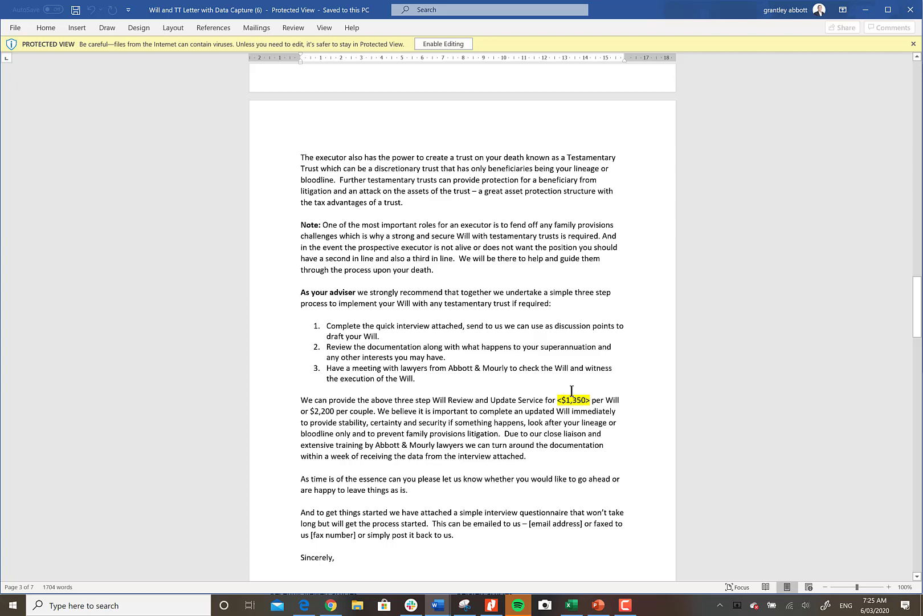
scroll("down", 3)
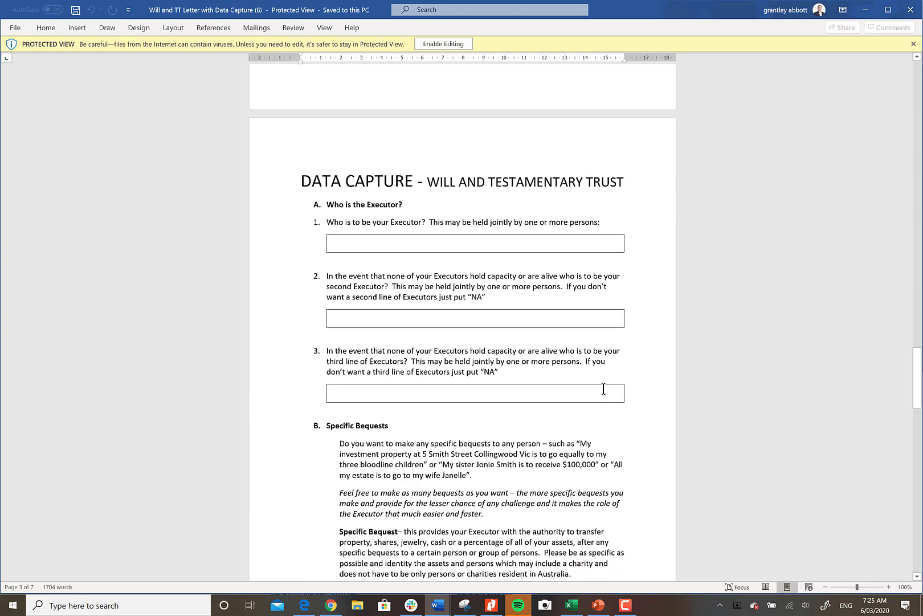
scroll("down", 3)
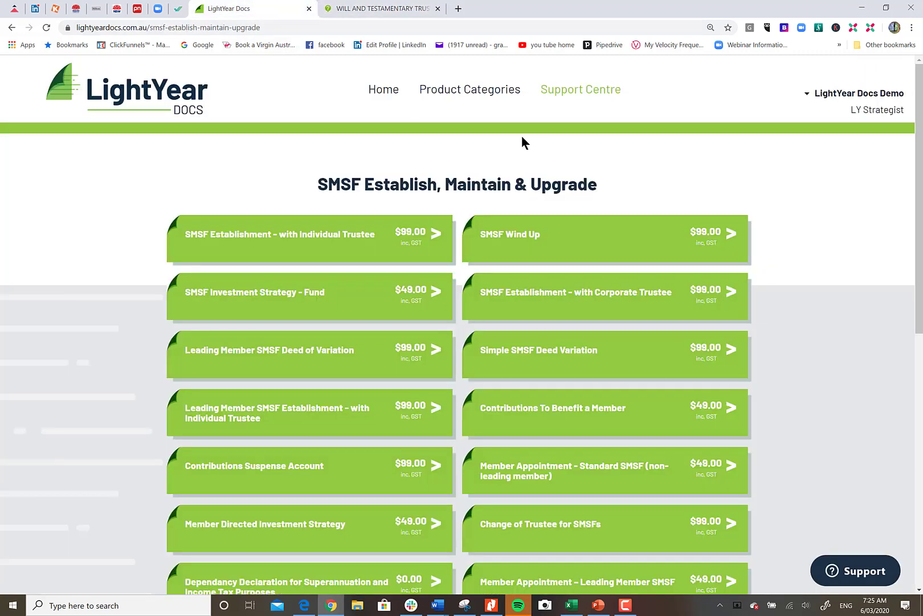
mouse_move(270, 298)
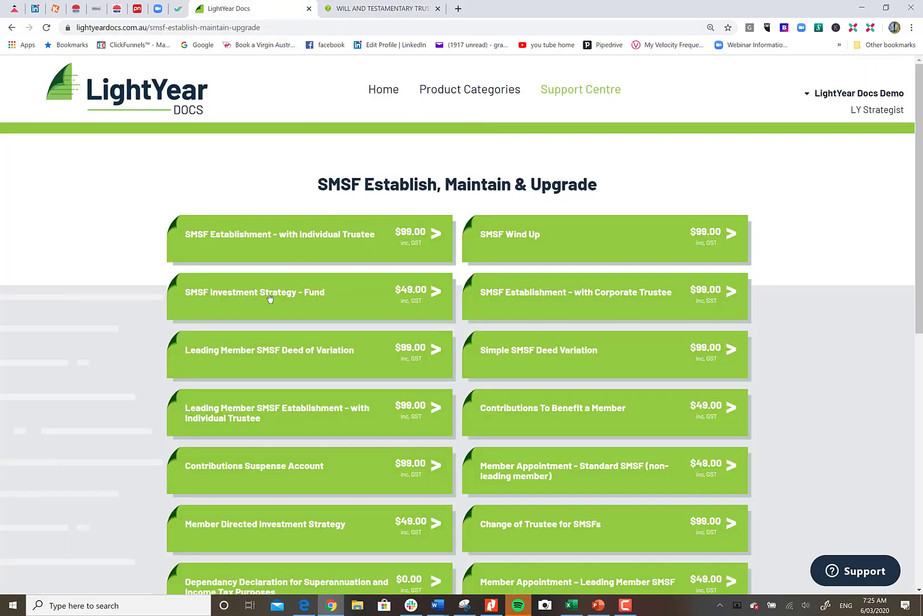
Open the SMSF Investment Strategy - Fund product and start a new document.
left_click(269, 292)
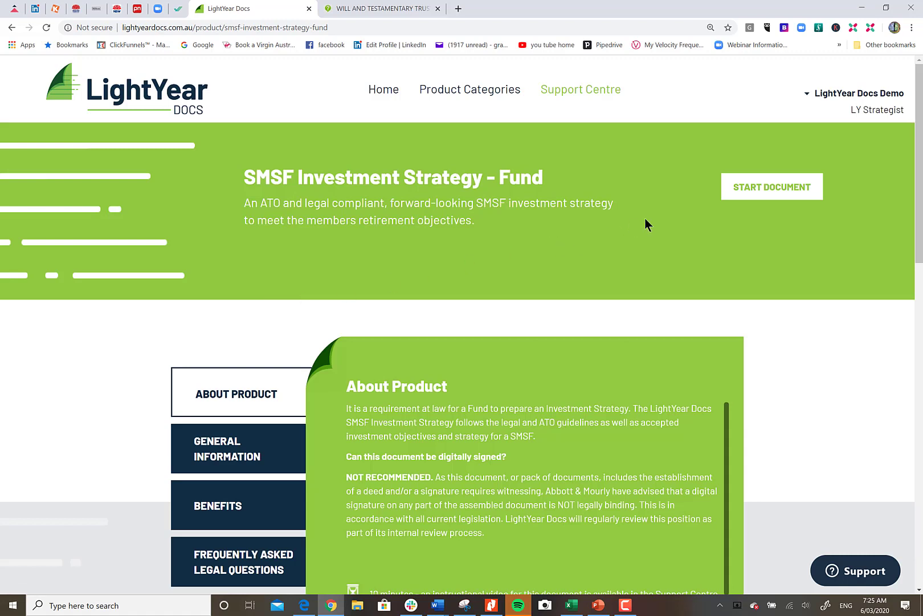
mouse_move(220, 386)
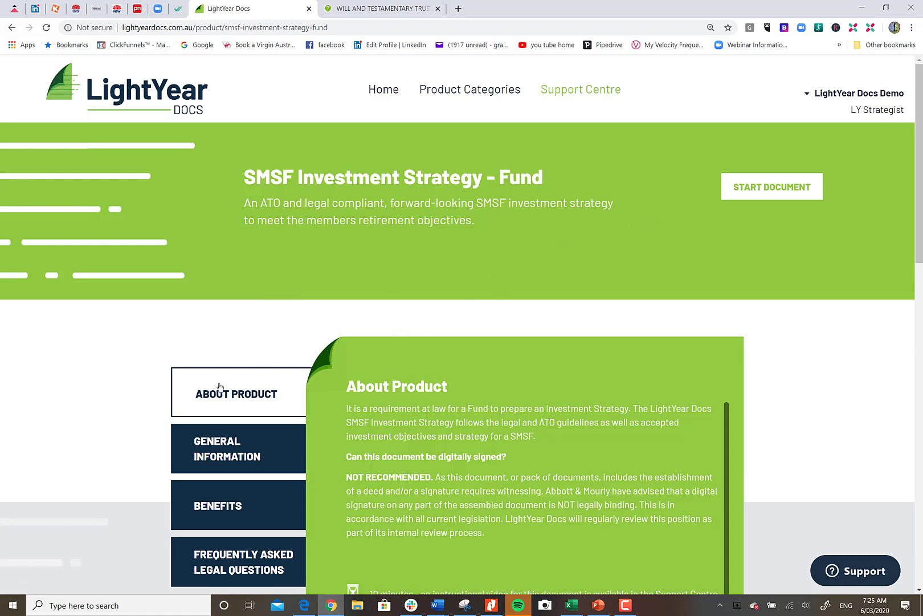
mouse_move(559, 431)
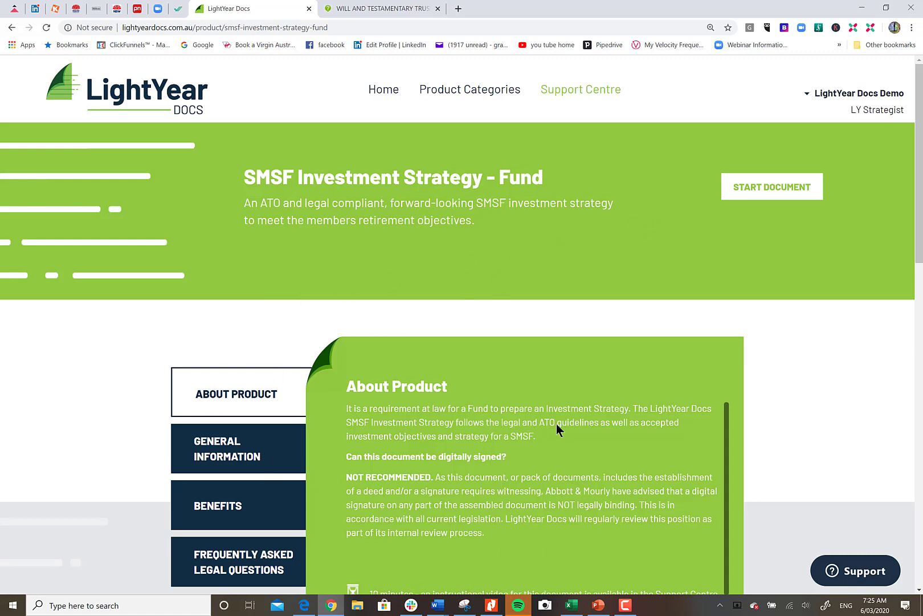
mouse_move(914, 588)
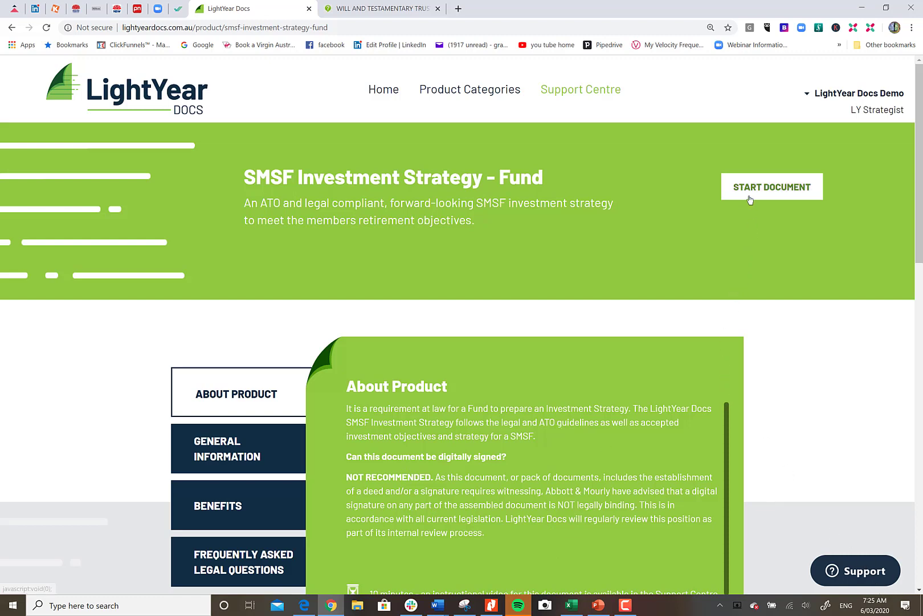
mouse_move(757, 191)
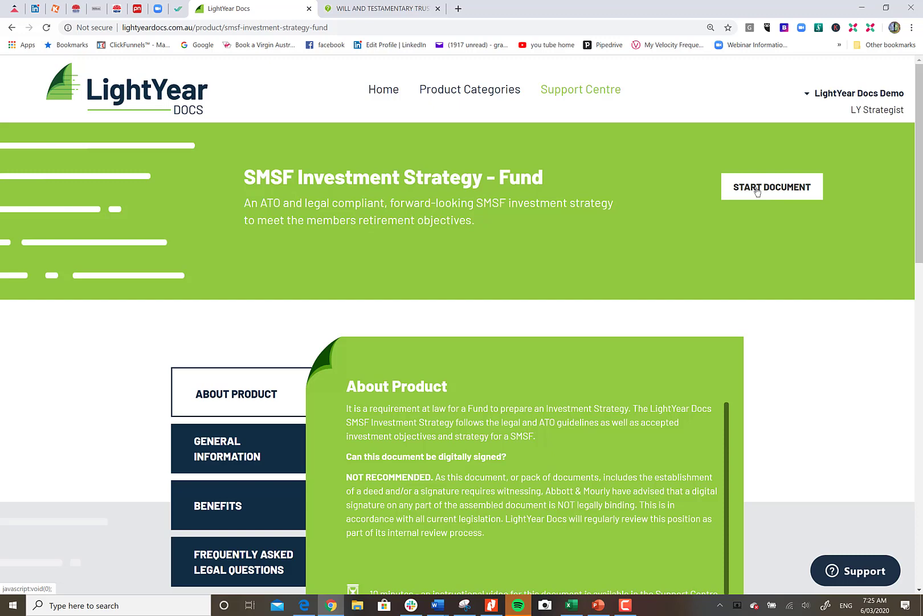
left_click(772, 187)
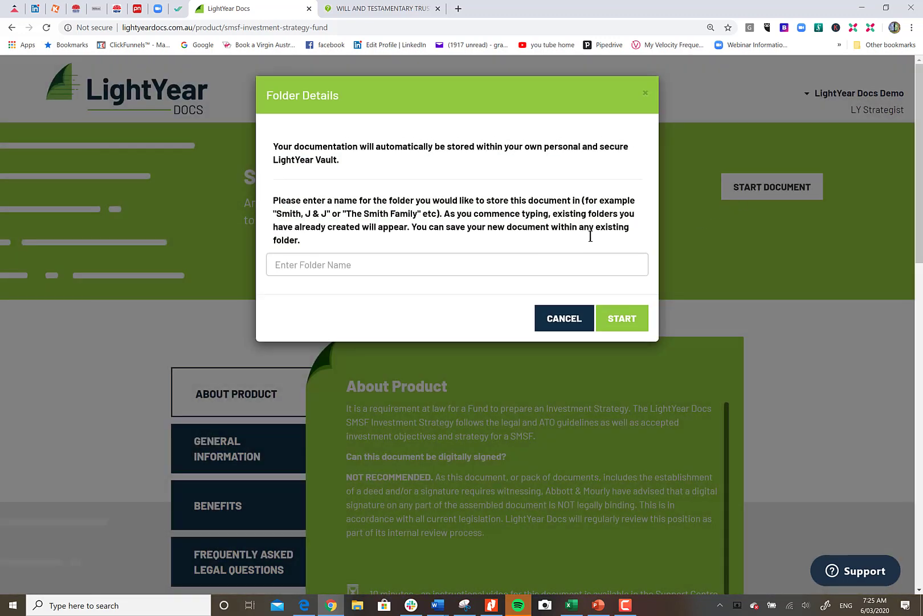
Enter 'Test for Vault' as the folder name and launch the document.
left_click(457, 264)
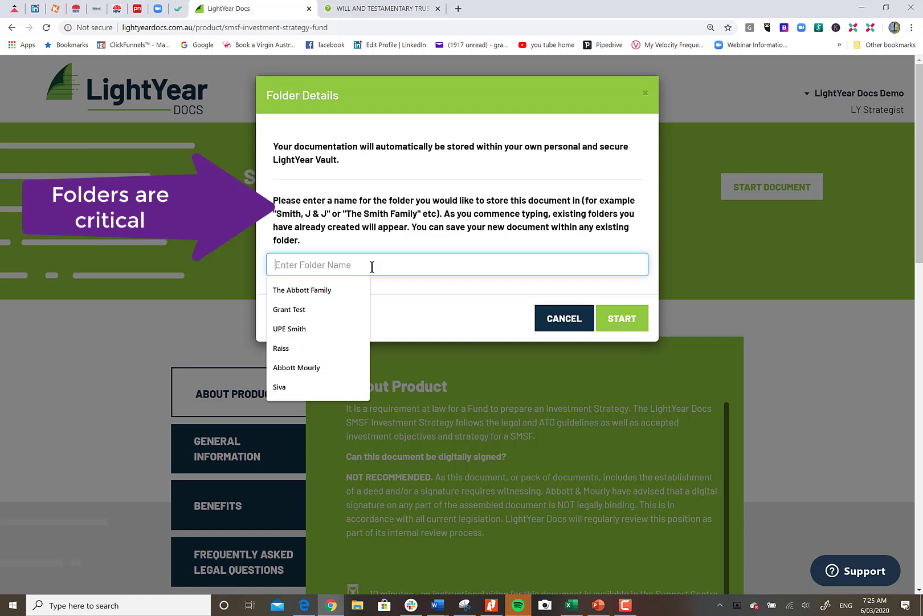
mouse_move(333, 115)
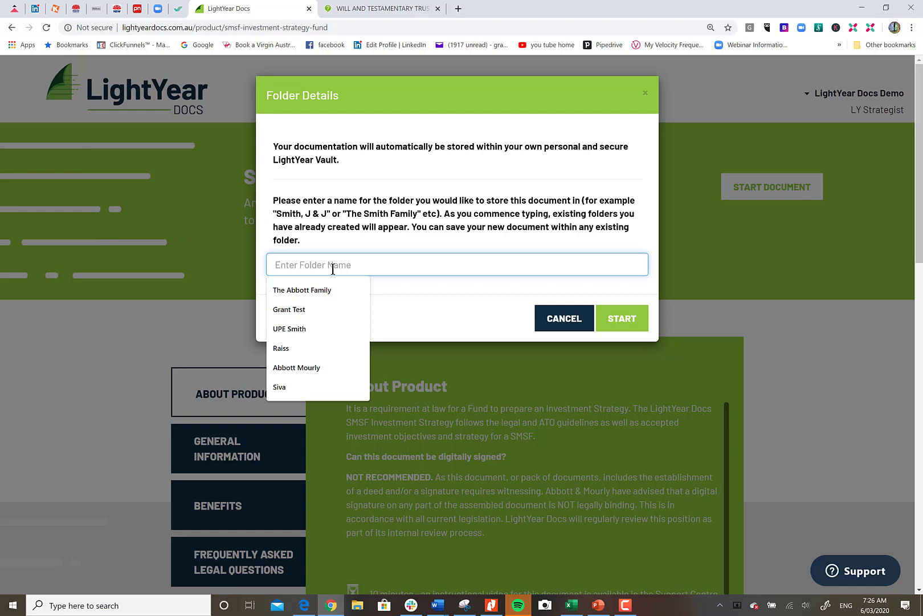
type("Test for Vault")
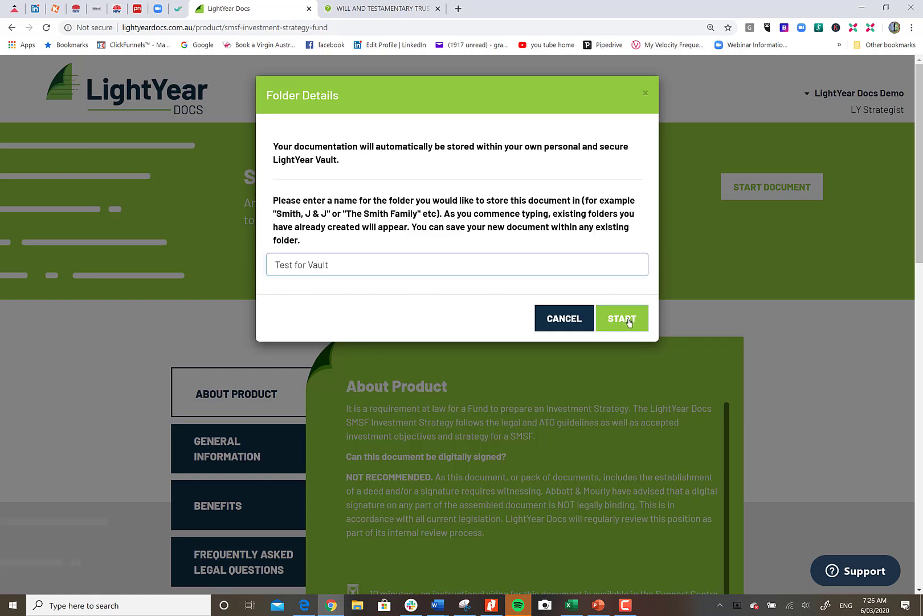
left_click(622, 318)
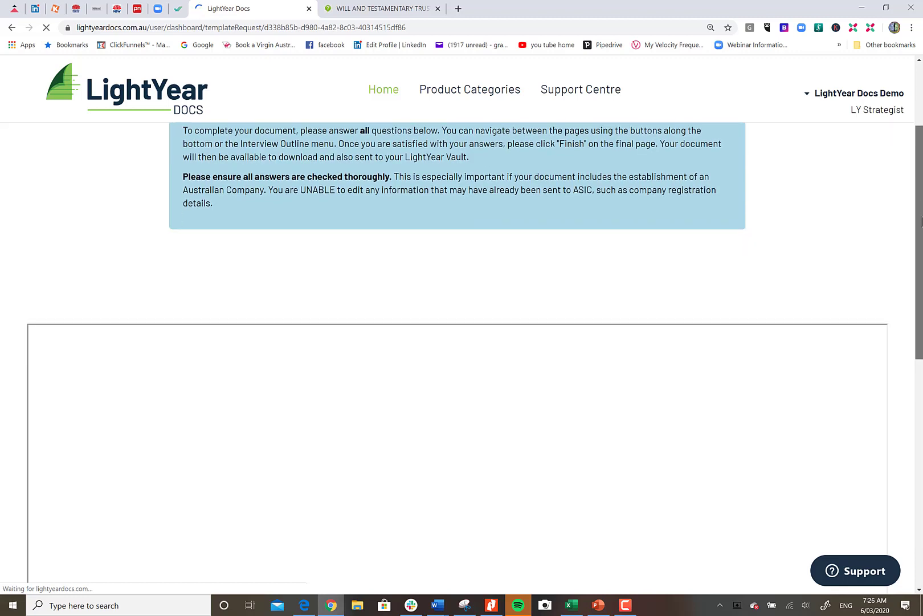
Scroll down to the interview panel showing the Interview Outline and Document Set Up page.
scroll("down", 3)
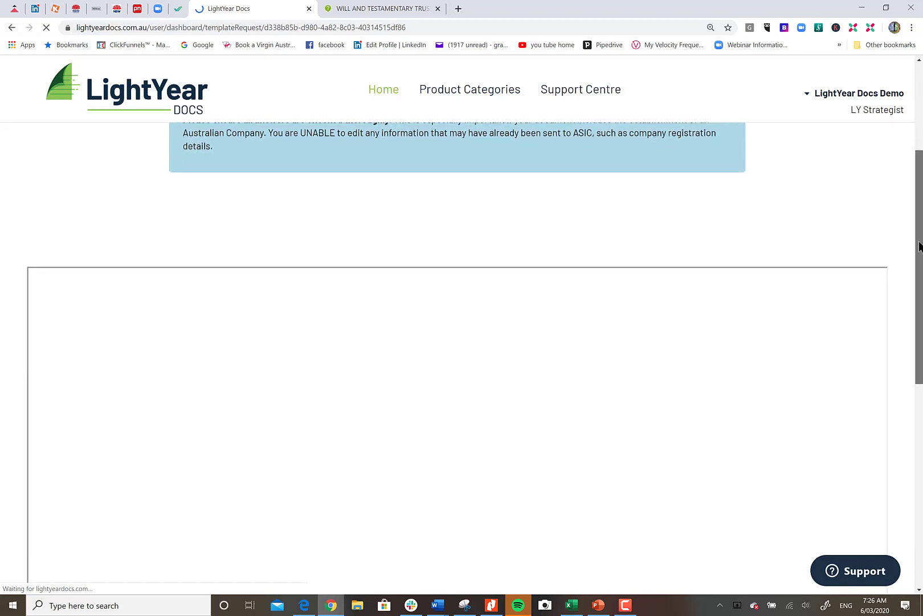
scroll("down", 3)
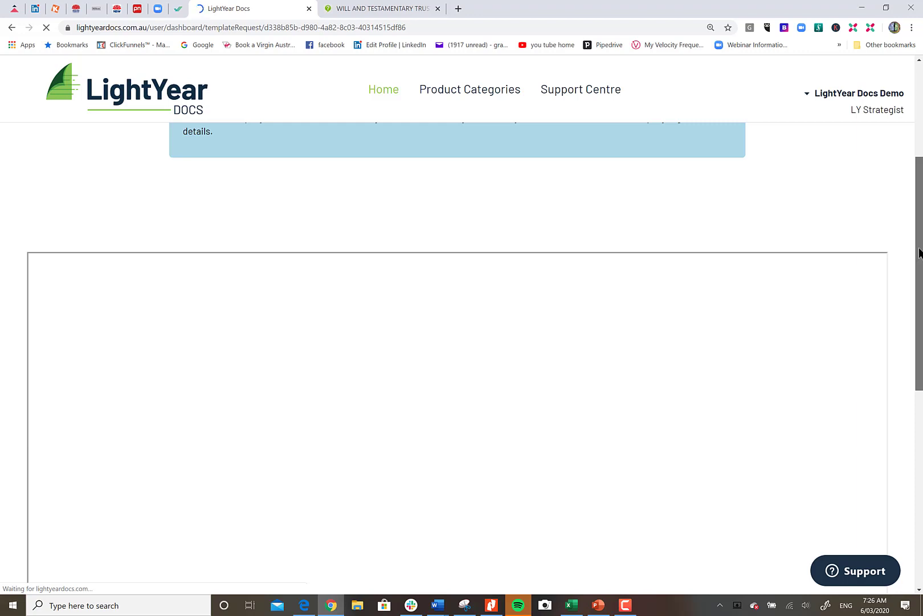
scroll("down", 3)
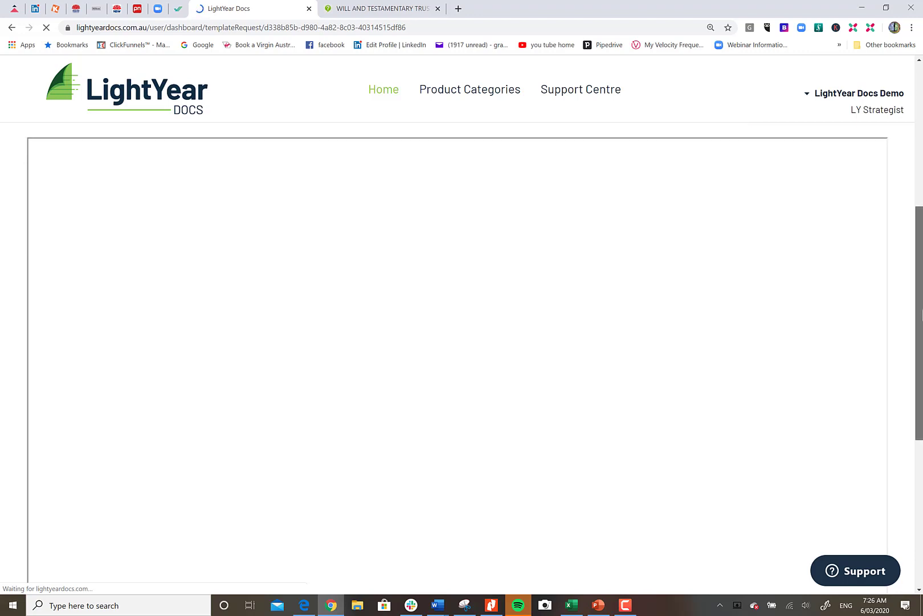
scroll("down", 3)
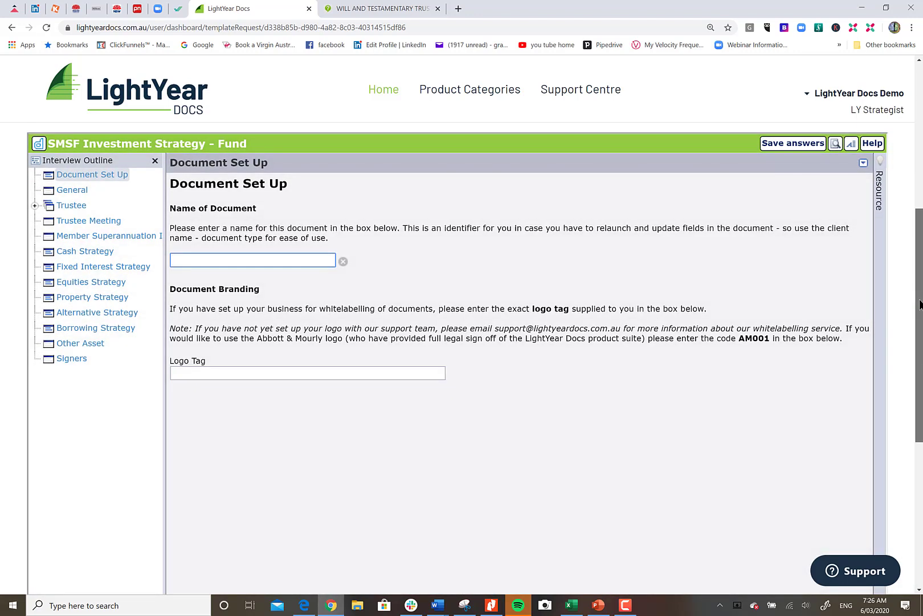
left_click(252, 259)
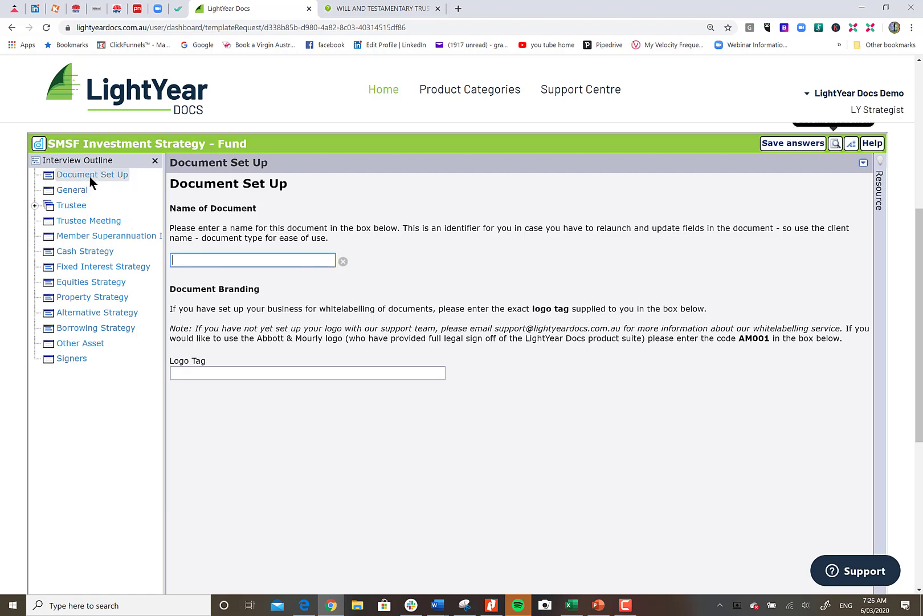
mouse_move(73, 396)
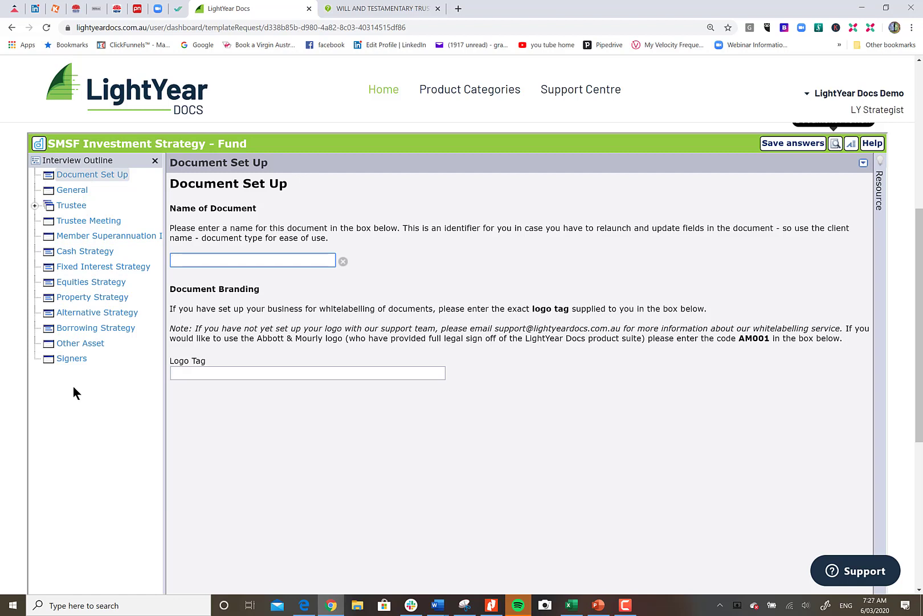
mouse_move(102, 338)
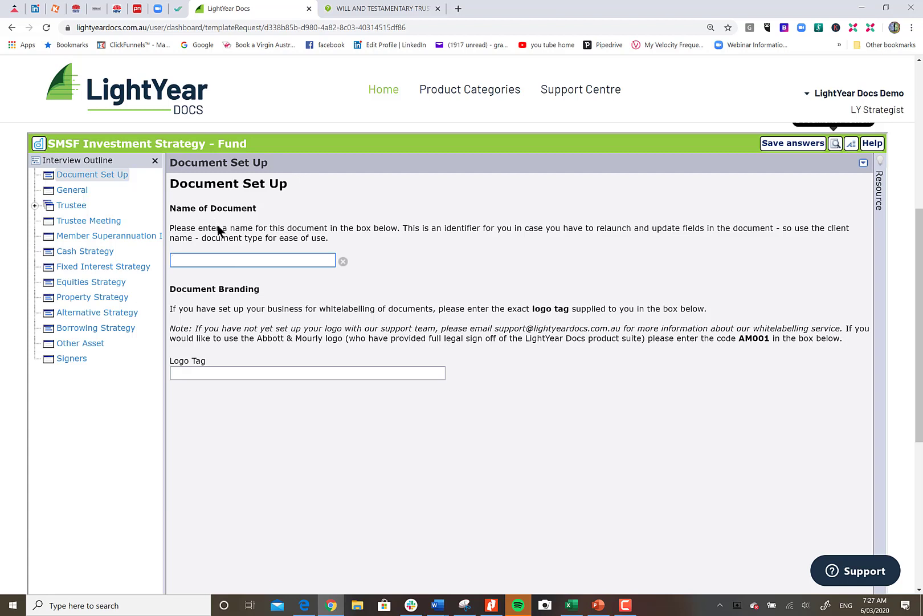
Enter 'Smith IS' as the document name and 'AM001' as the logo tag.
left_click(252, 259)
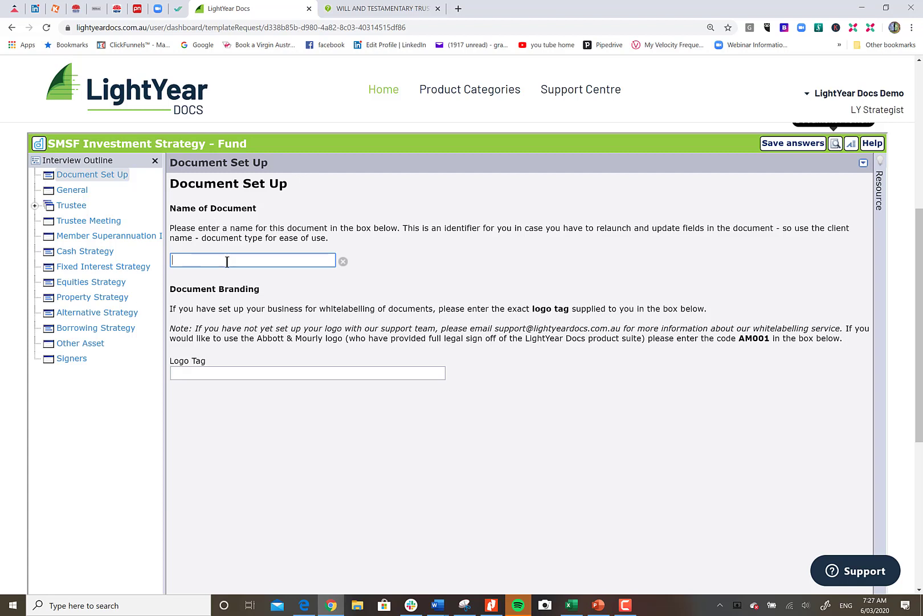
type("Smith")
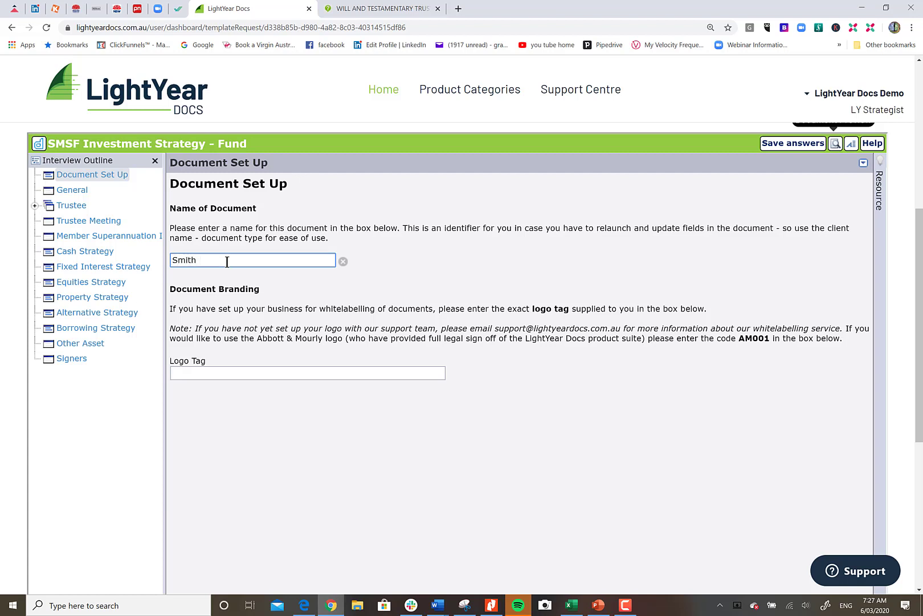
type("IS")
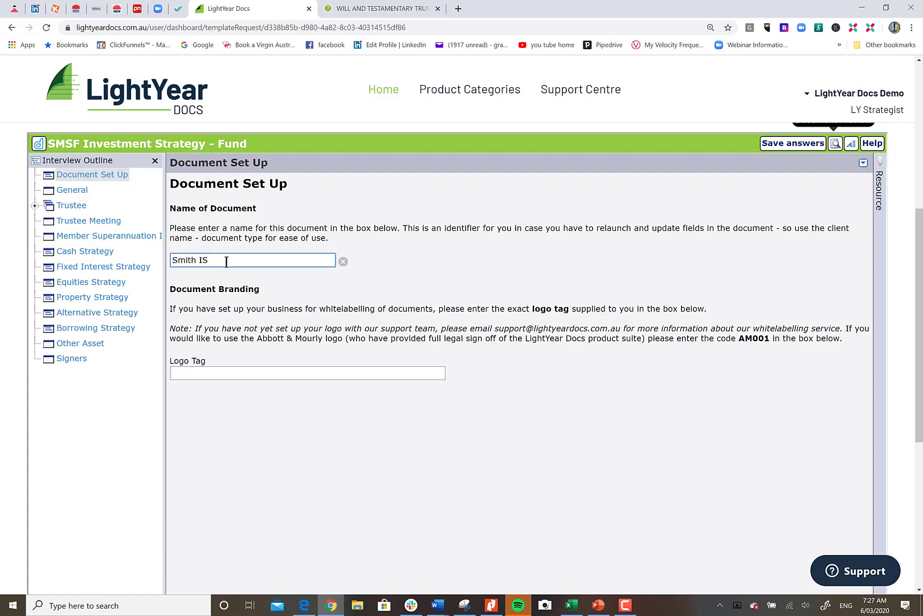
mouse_move(216, 291)
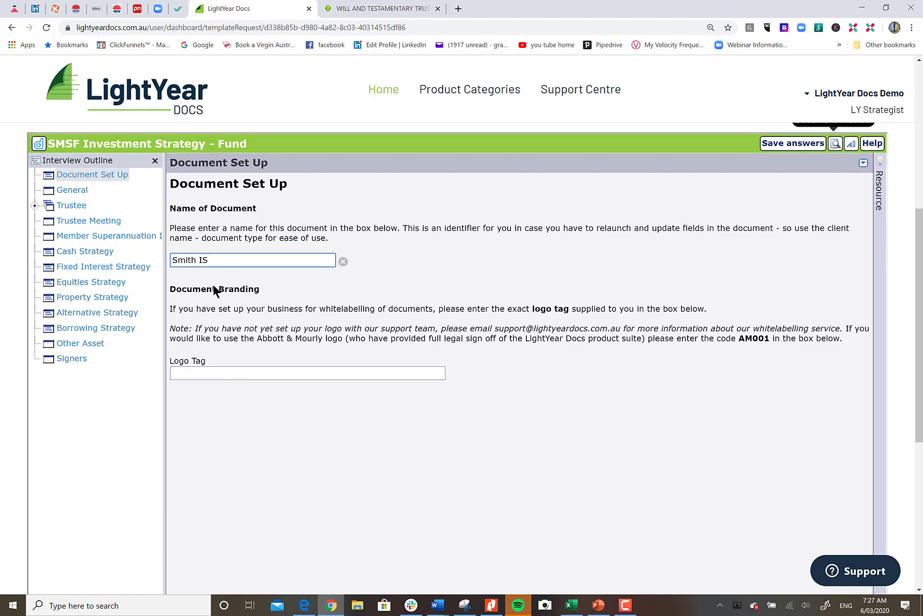
mouse_move(512, 332)
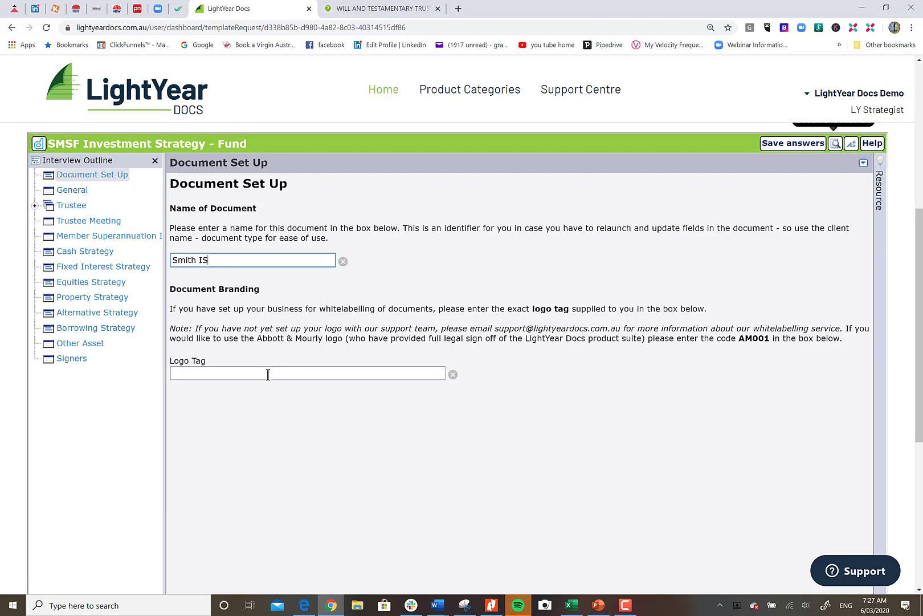
type("A")
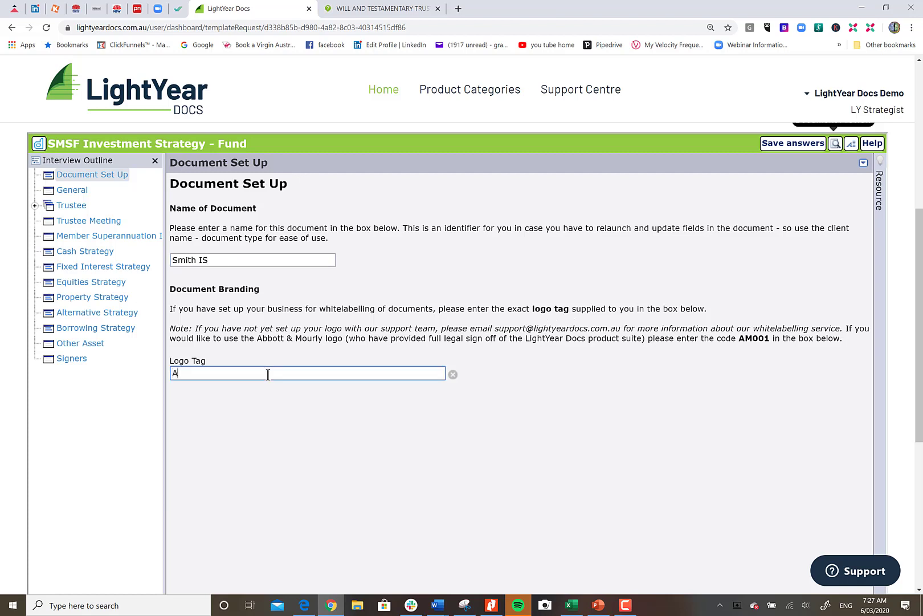
type("M001")
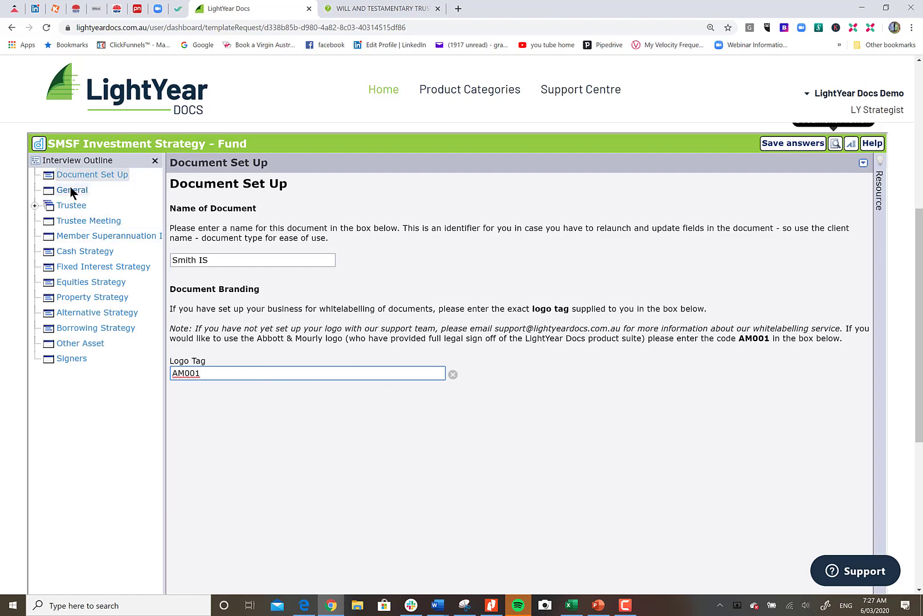
On the General page, enter dates 01/10/2012 and income year end 30/06/2020.
left_click(71, 190)
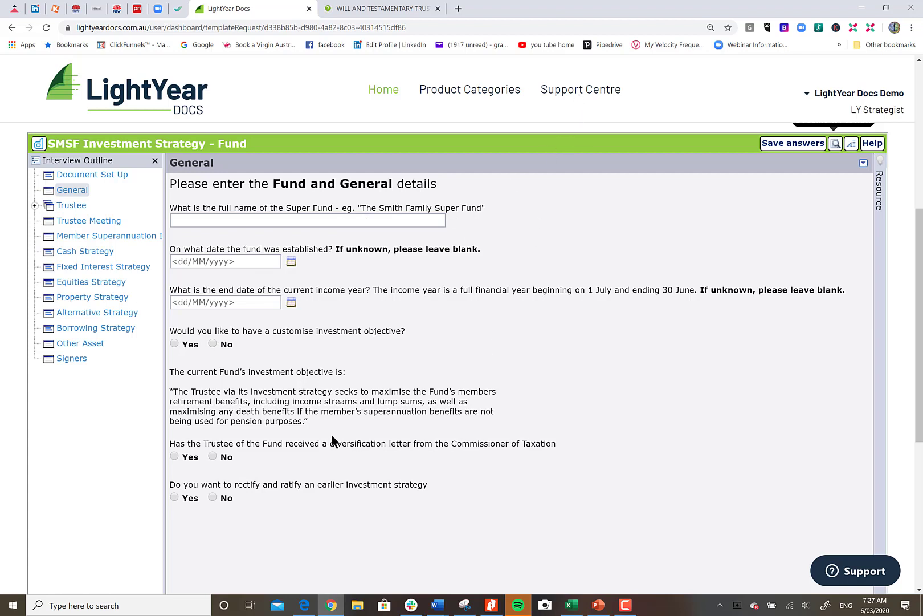
mouse_move(303, 477)
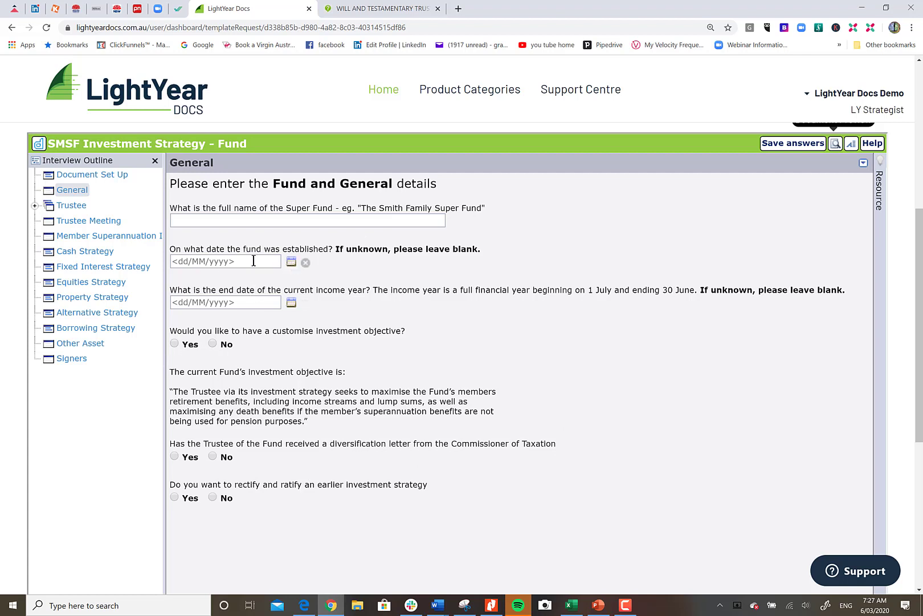
type("0")
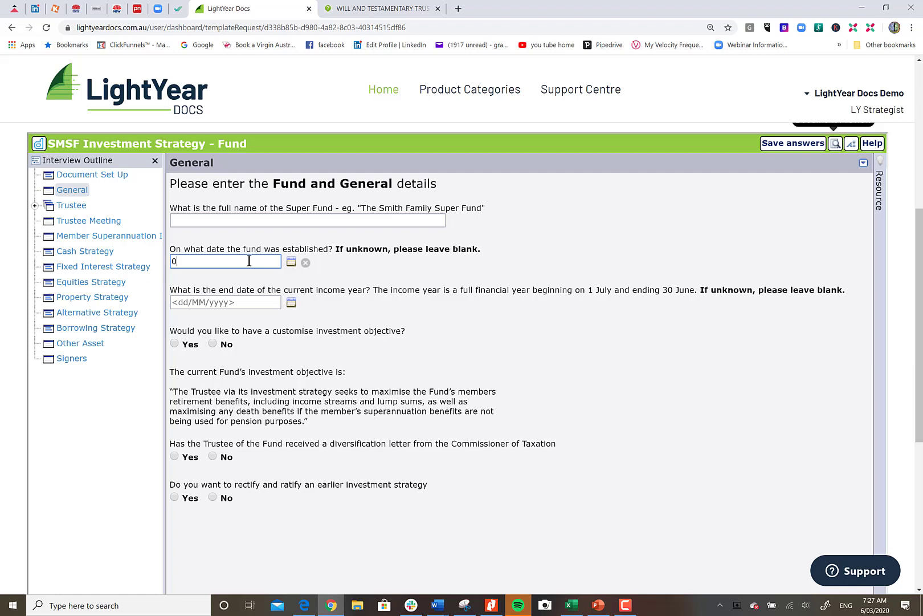
type("1/10/2012")
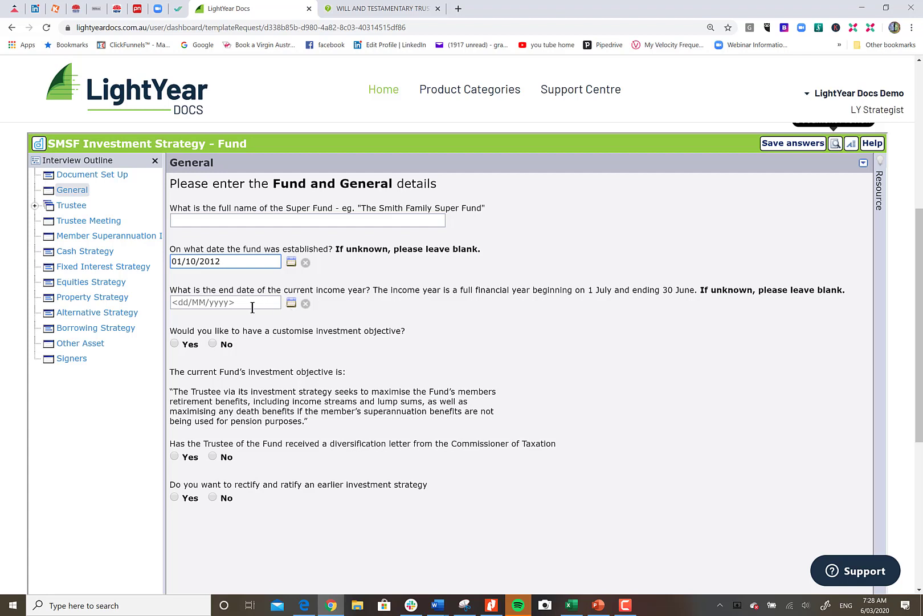
mouse_move(625, 296)
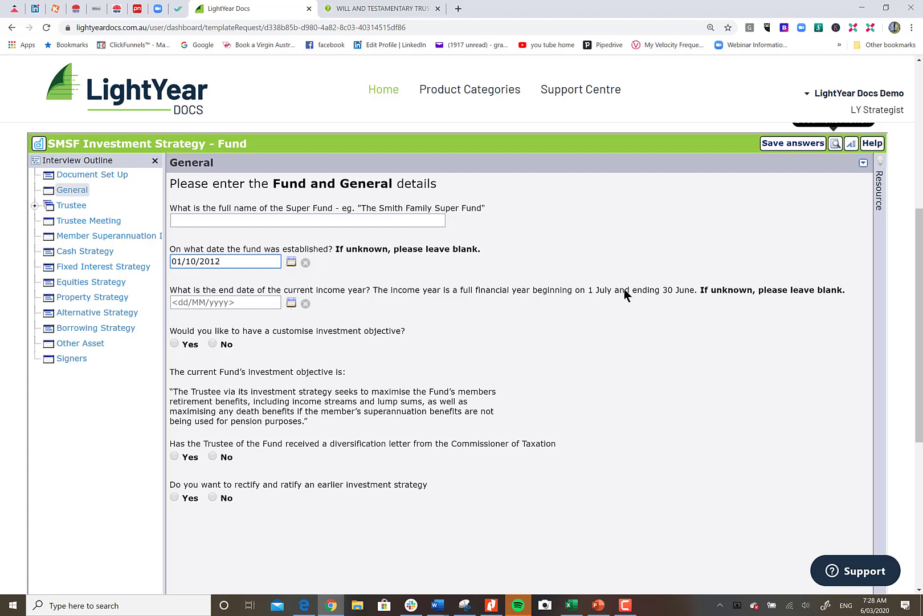
left_click(226, 302)
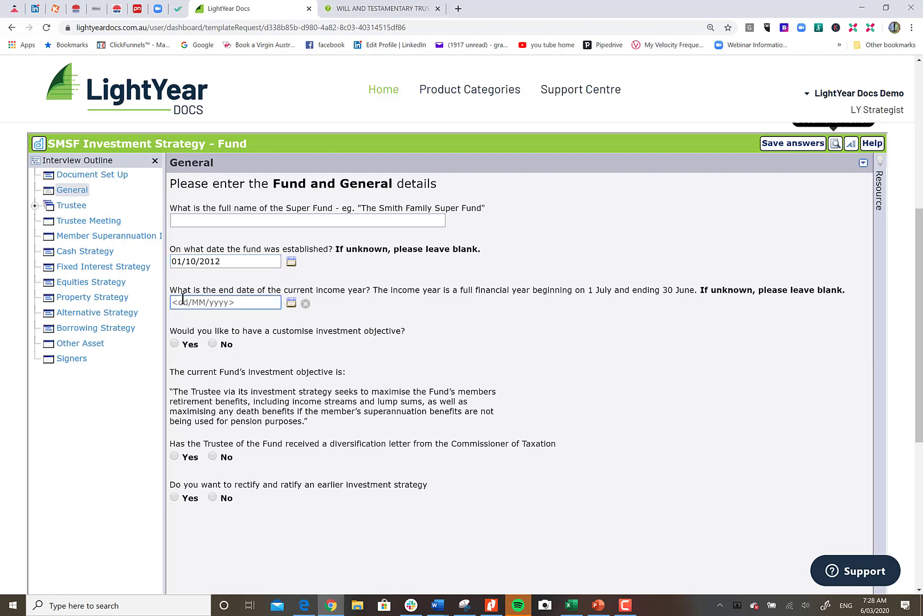
type("30/06/2020")
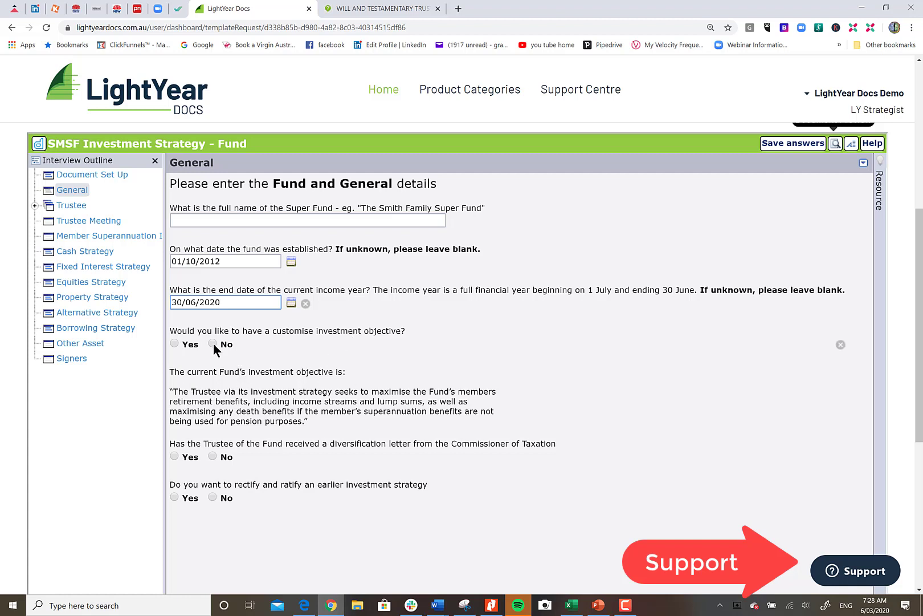
Answer No to customised objective and diversification letter, and Yes to ratifying an earlier strategy.
left_click(212, 343)
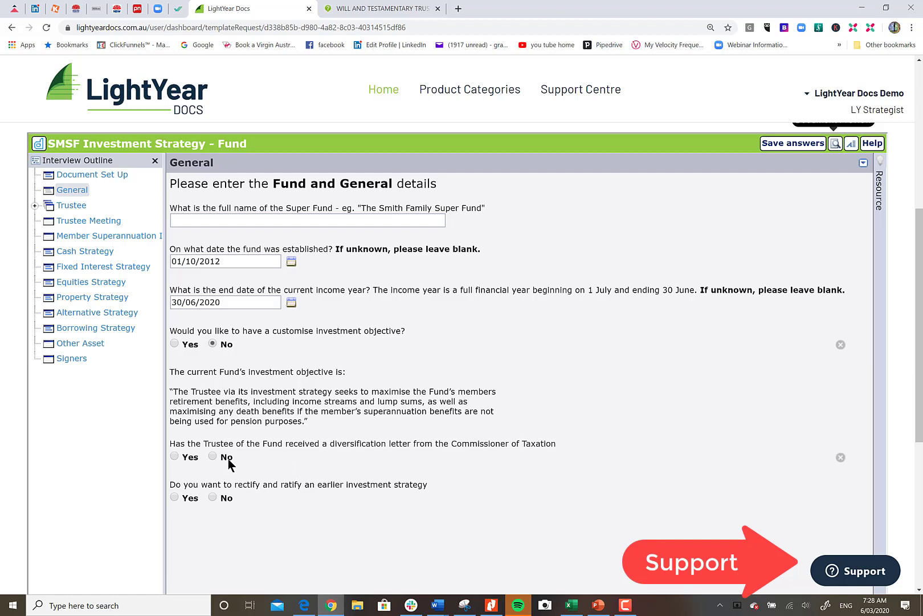
left_click(212, 456)
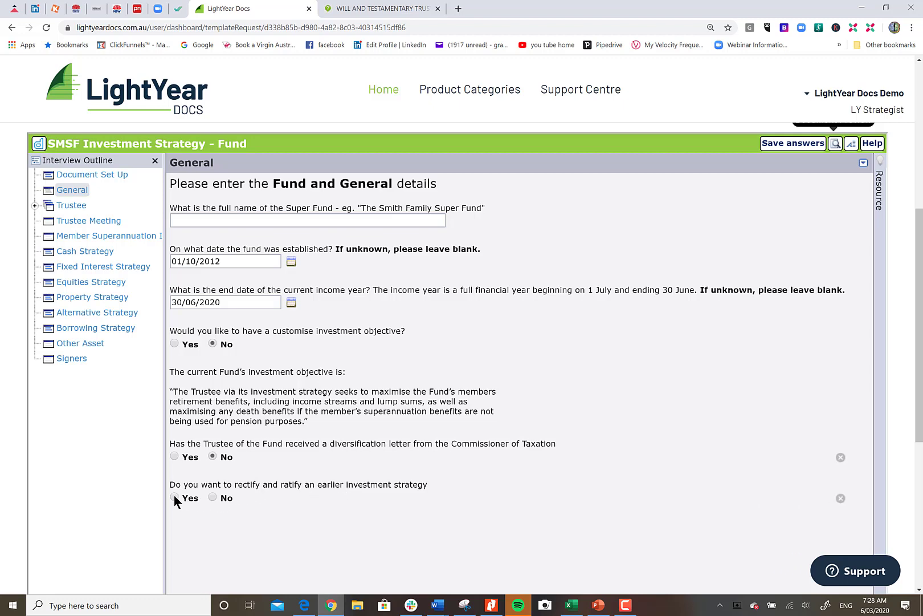
left_click(174, 496)
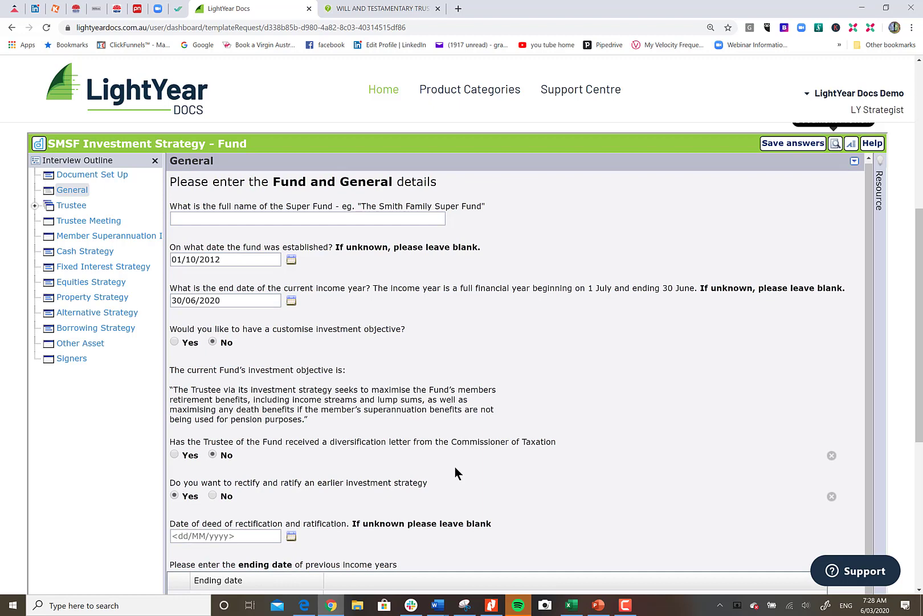
scroll("down", 3)
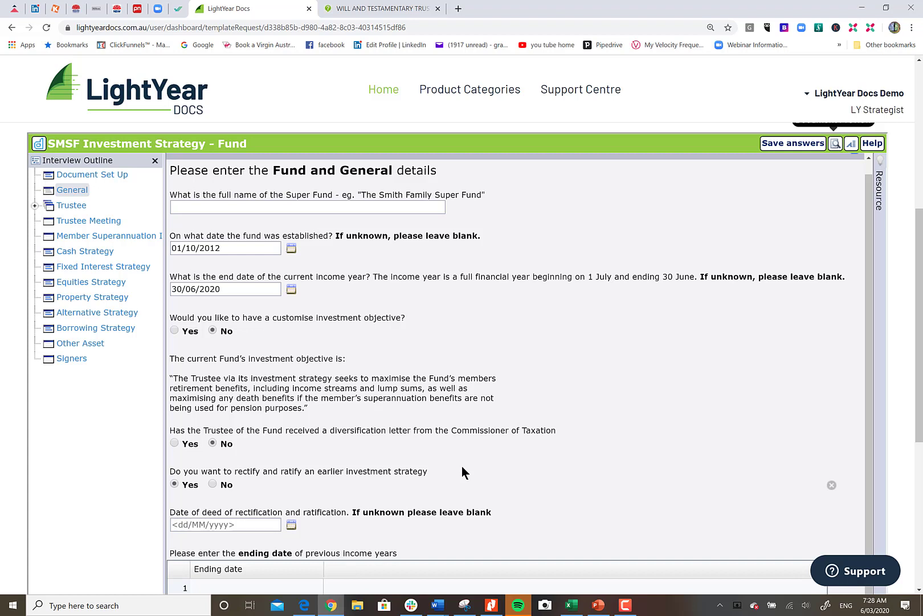
mouse_move(730, 482)
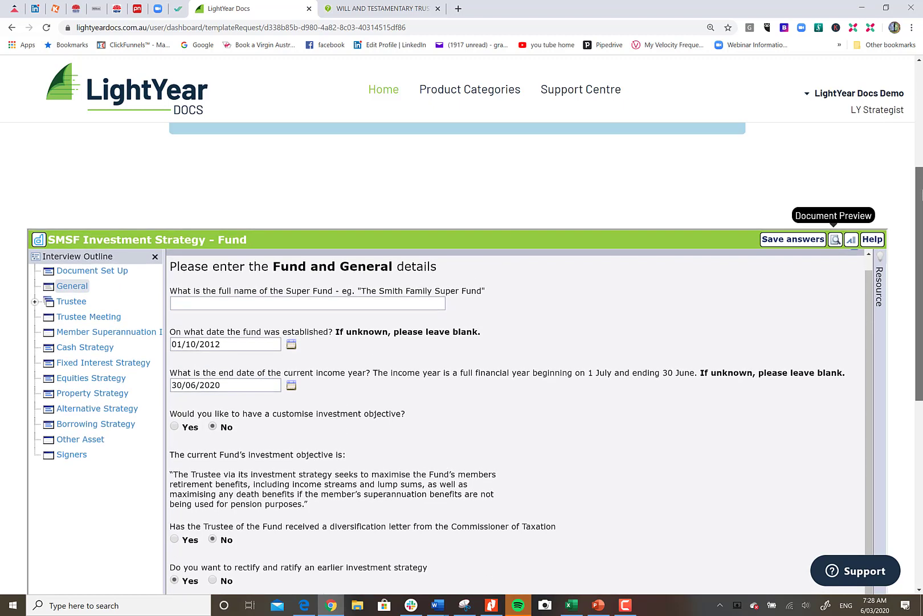
Save the interview answers and go back to the LightYear Docs home page.
left_click(793, 240)
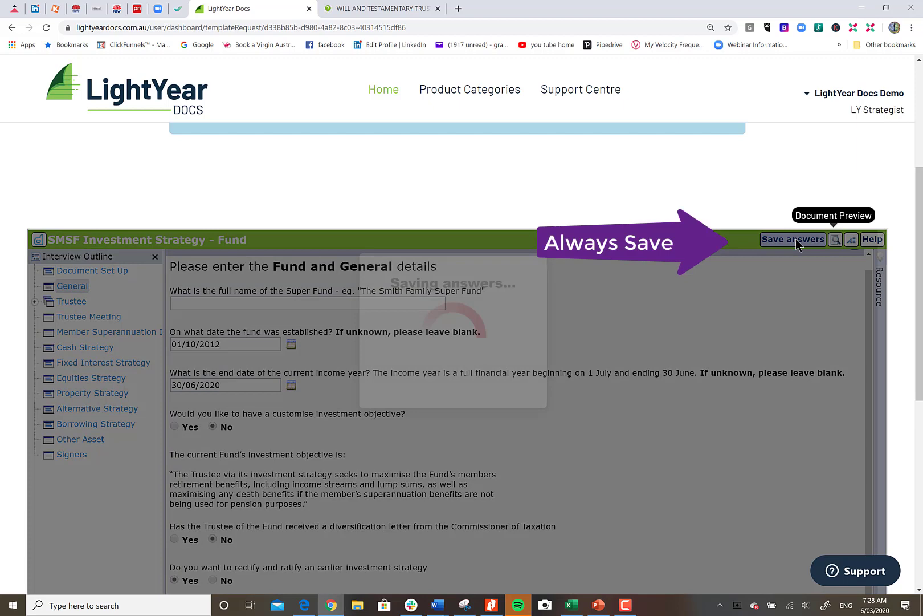
left_click(793, 239)
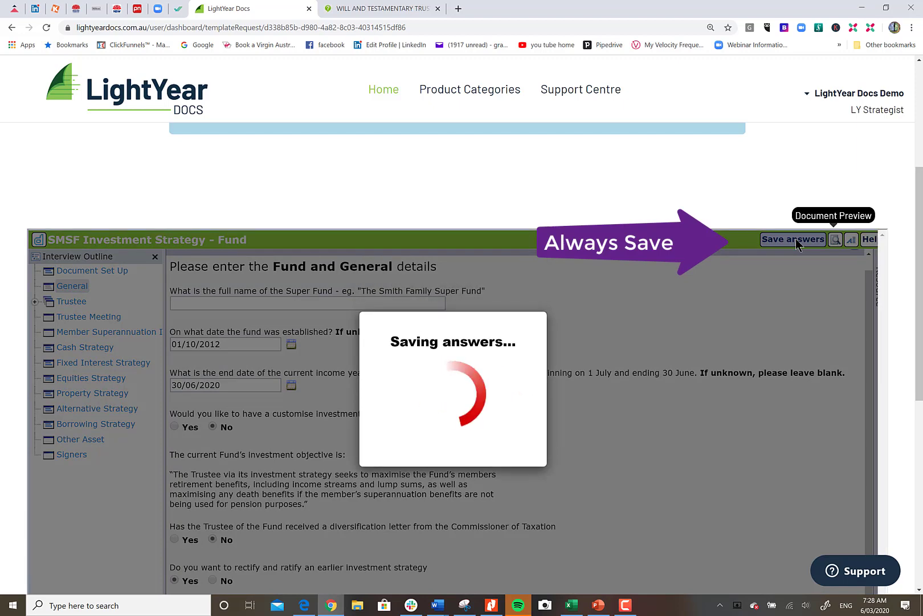
left_click(793, 239)
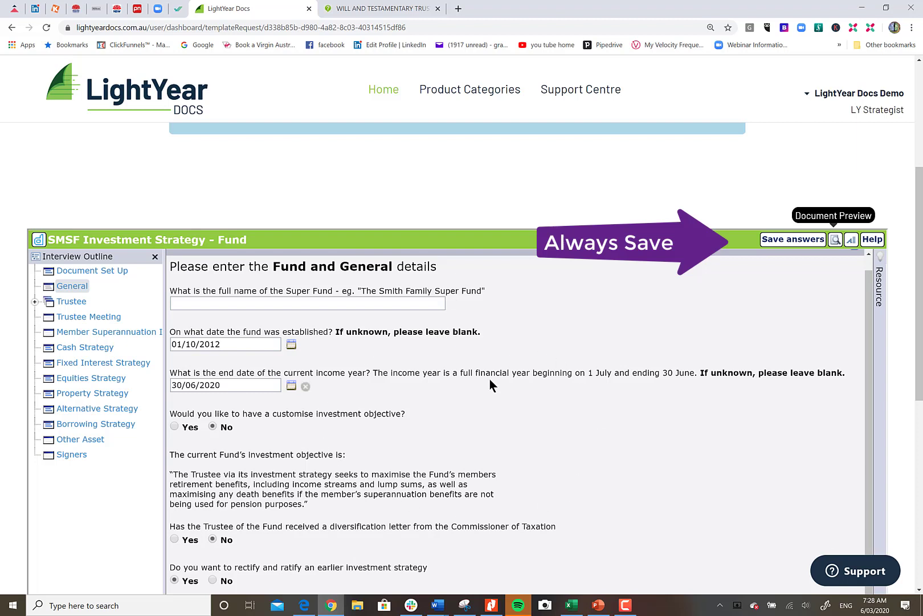
mouse_move(487, 388)
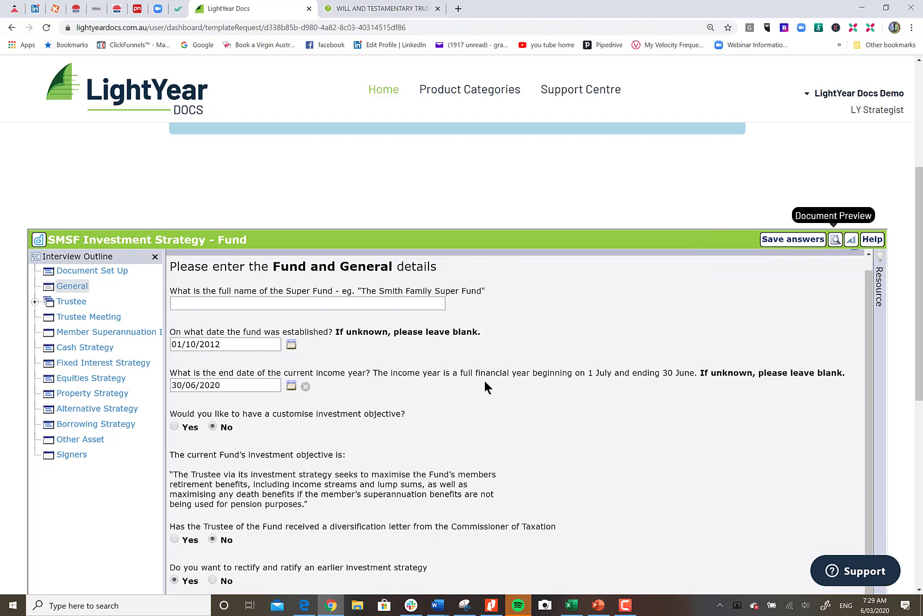
mouse_move(800, 245)
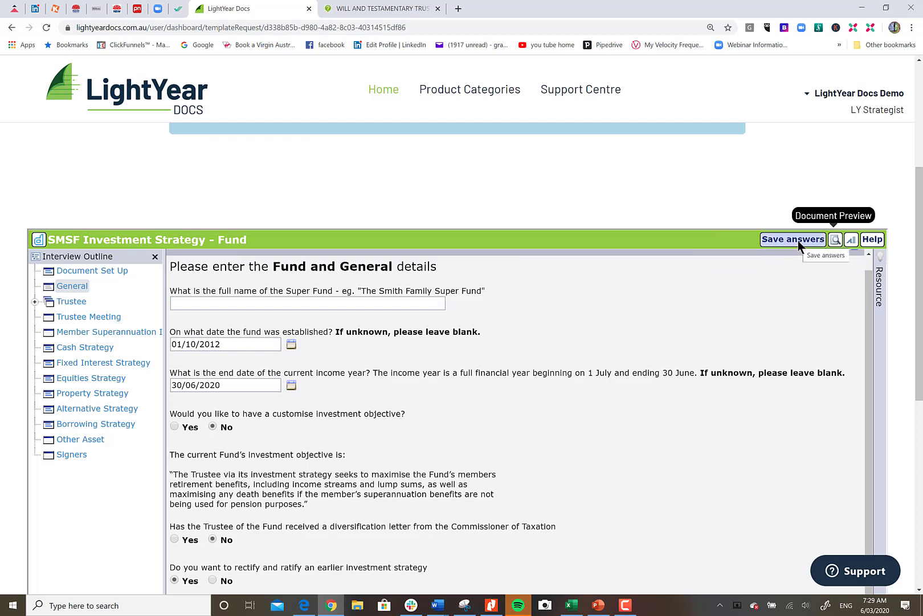
mouse_move(820, 276)
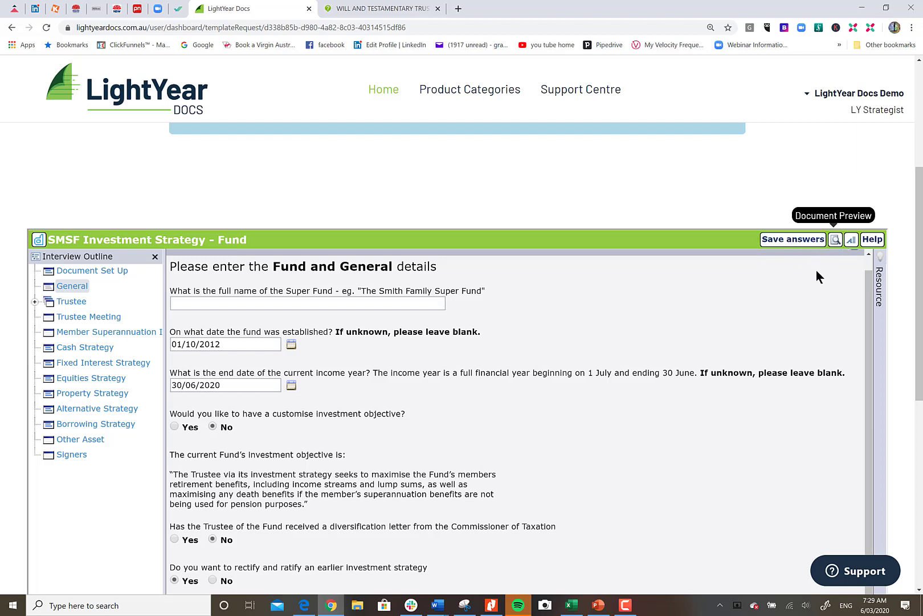
mouse_move(852, 180)
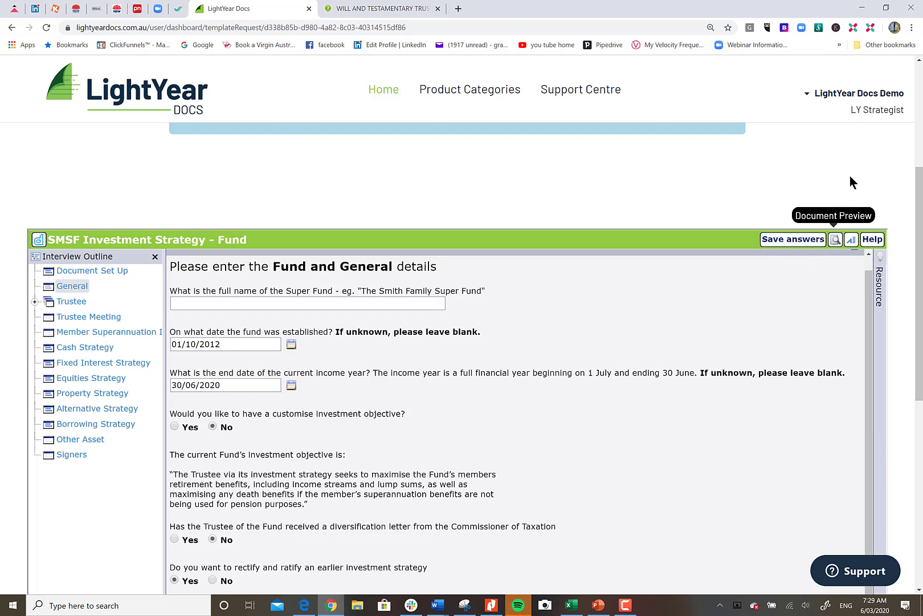
mouse_move(390, 95)
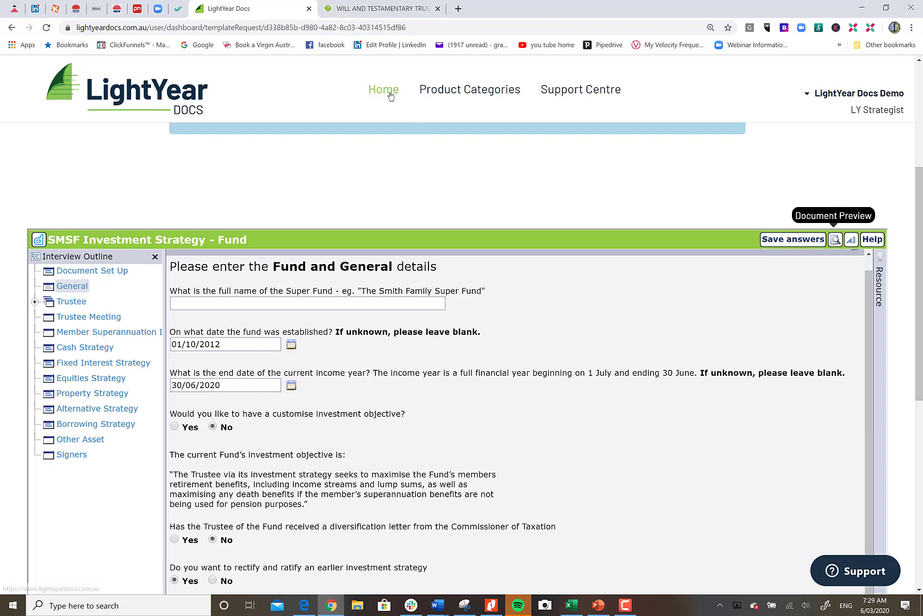
left_click(469, 89)
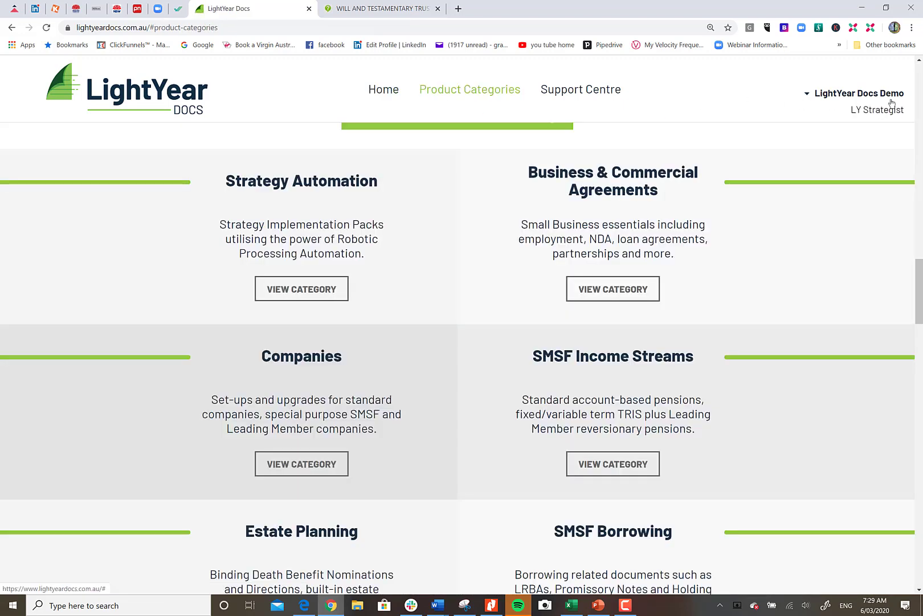
left_click(858, 93)
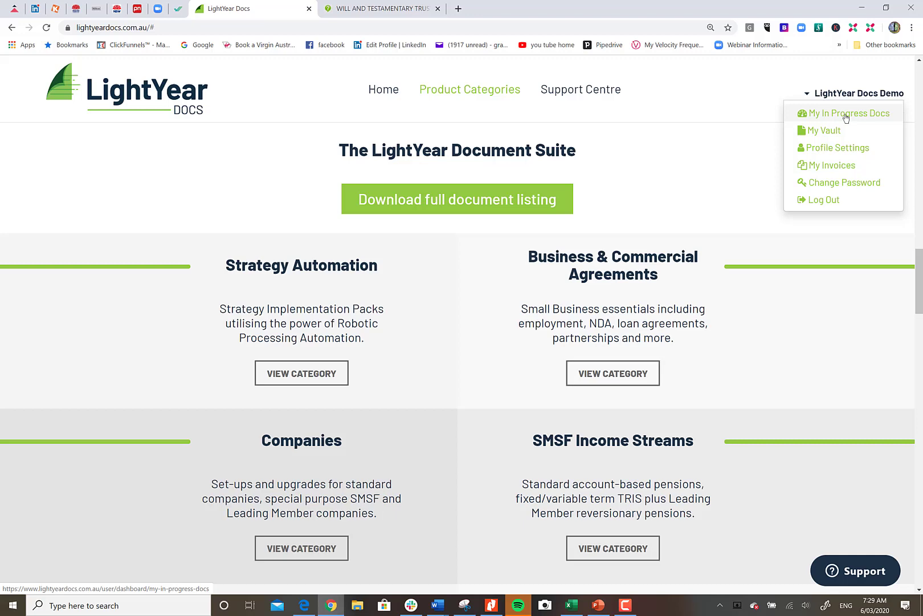
Reopen SMSF Investment Strategy - Fund (Smith IS) from My In Progress Docs.
left_click(843, 112)
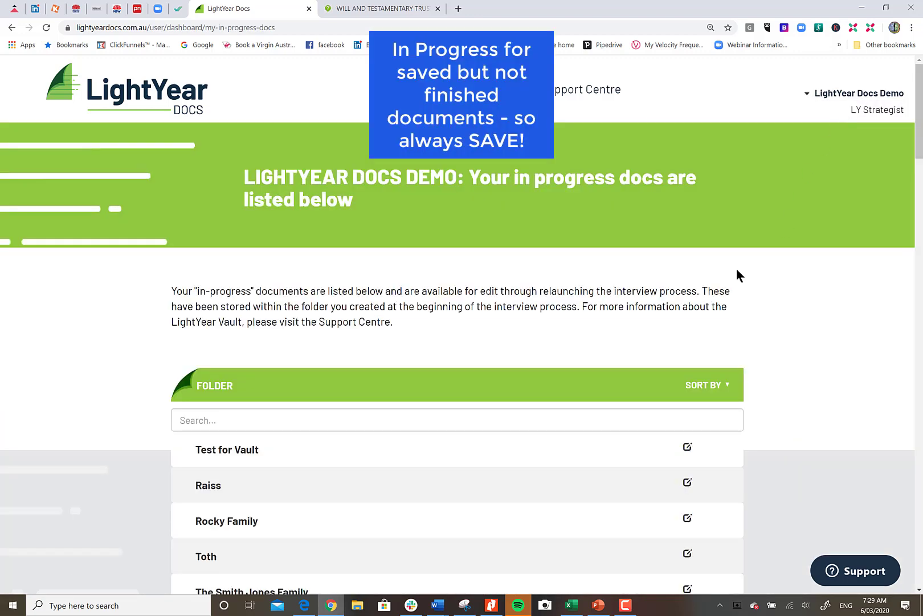
mouse_move(247, 453)
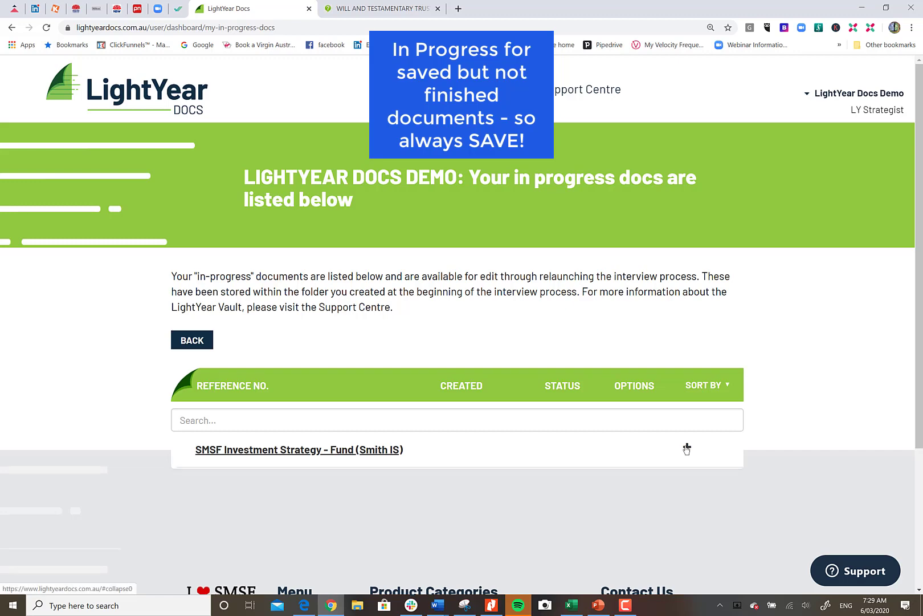
left_click(292, 449)
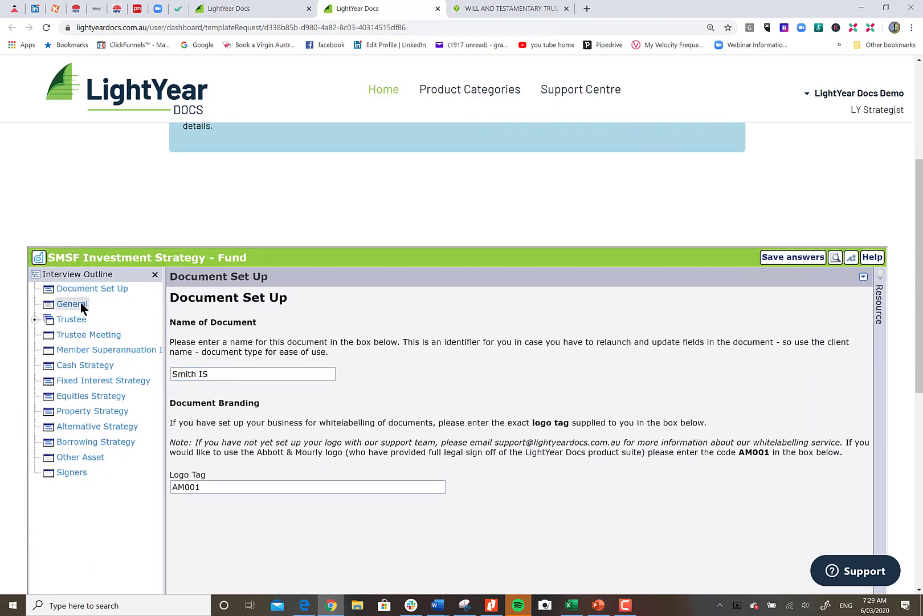
Preview the Smith IS strategy document, dismiss the HotDocs warning, and view the Answer Summary.
left_click(72, 303)
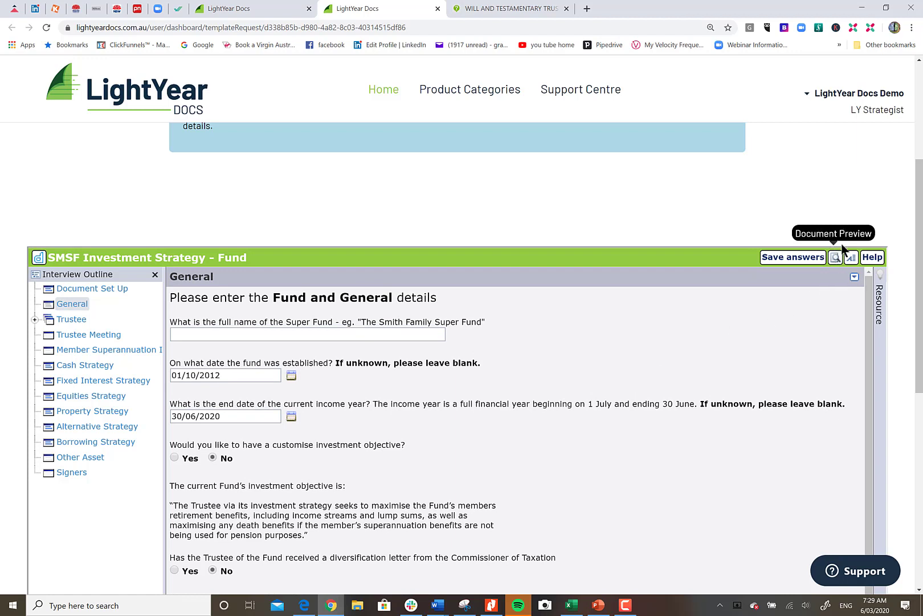
left_click(835, 257)
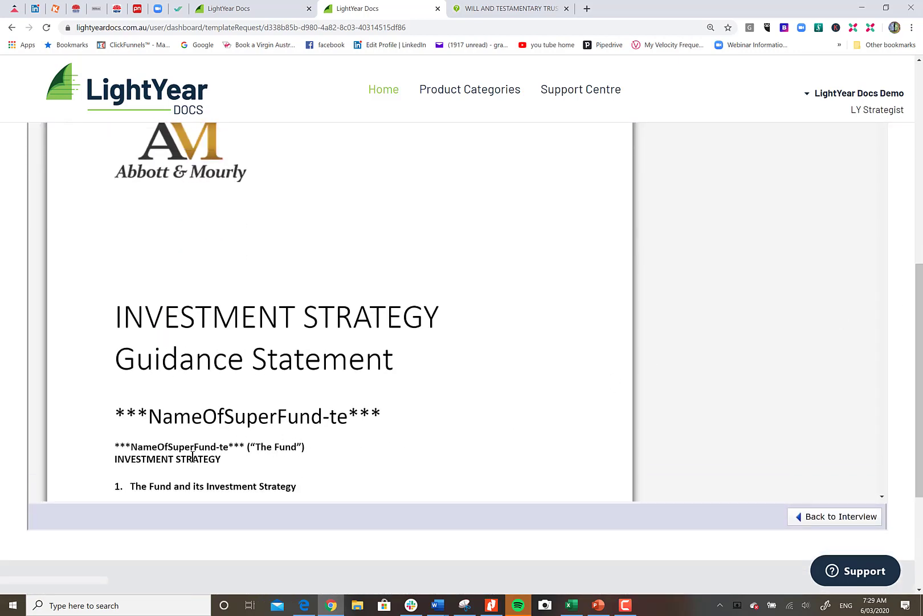
mouse_move(491, 367)
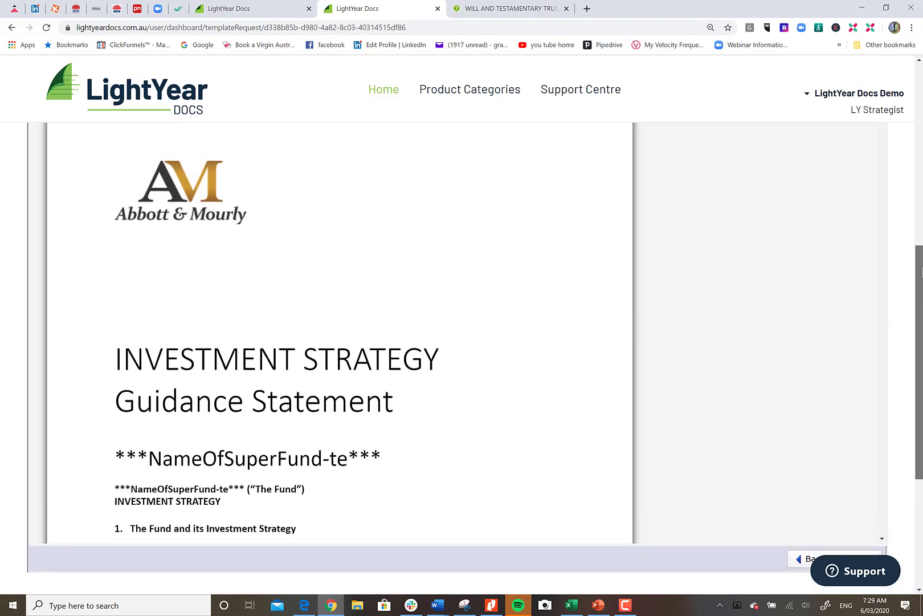
left_click(852, 387)
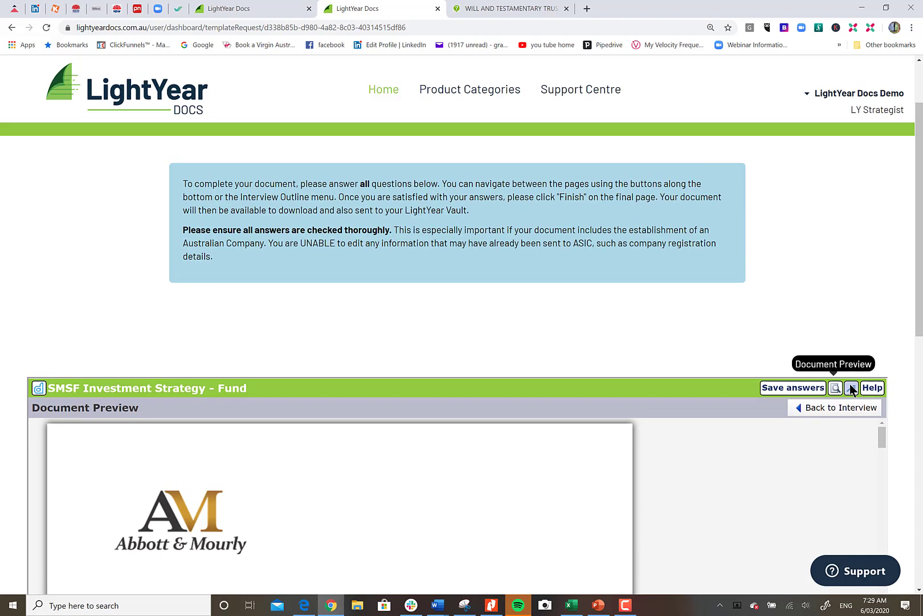
left_click(852, 388)
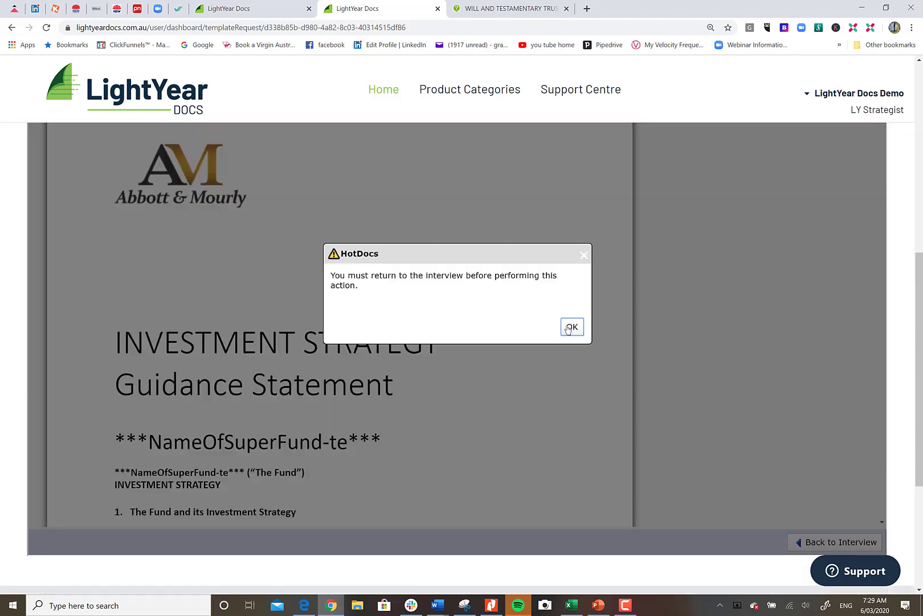
left_click(572, 327)
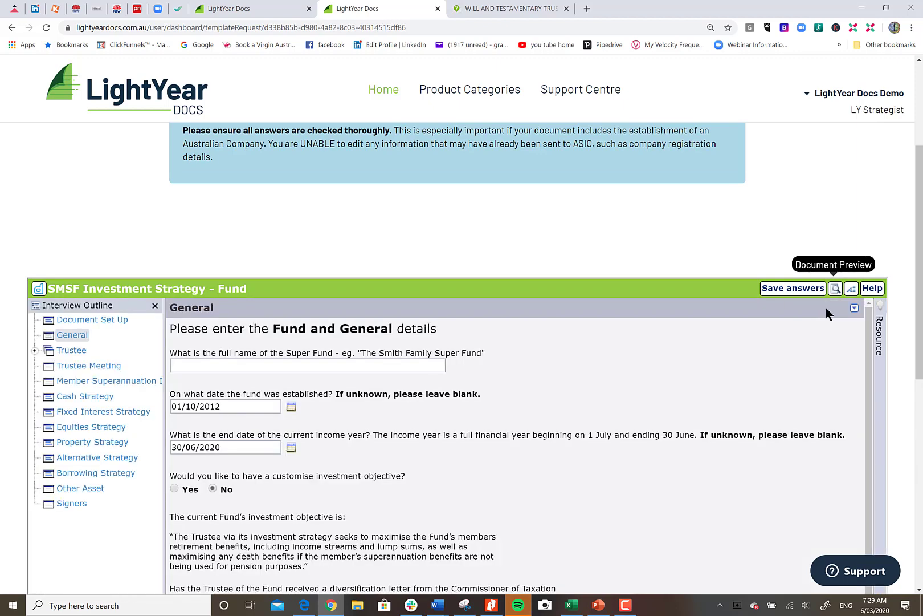
left_click(835, 289)
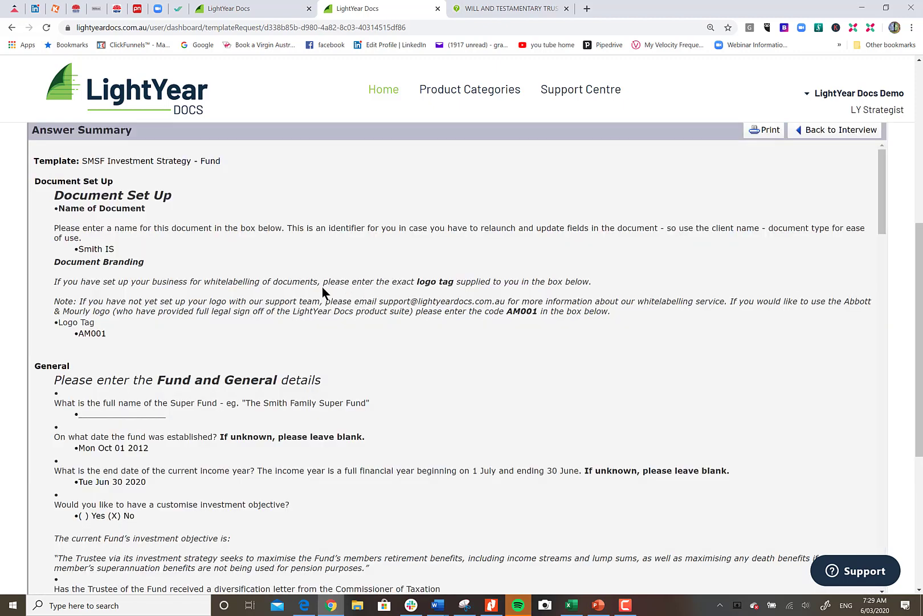
mouse_move(291, 381)
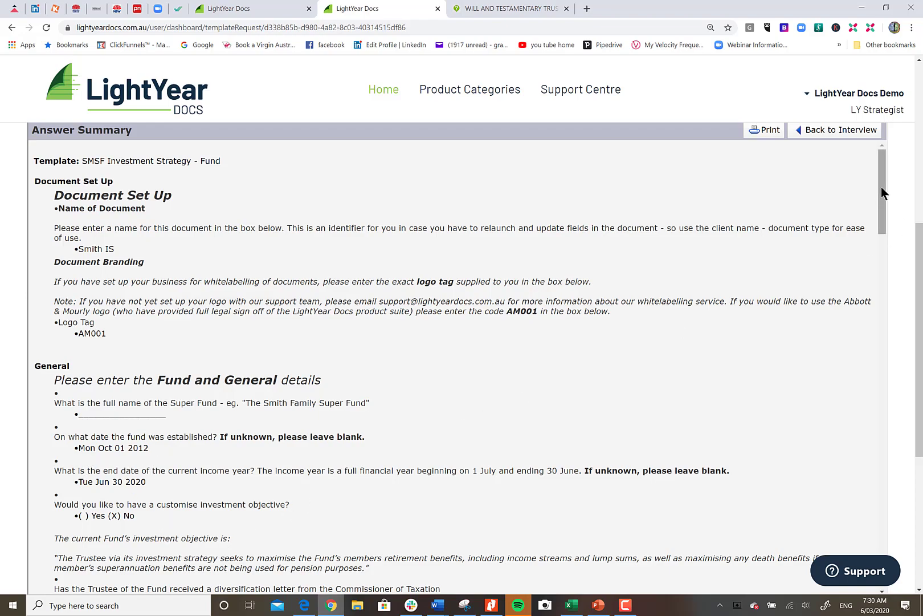
Scroll through the Answer Summary and go back to the interview's General page.
scroll("down", 3)
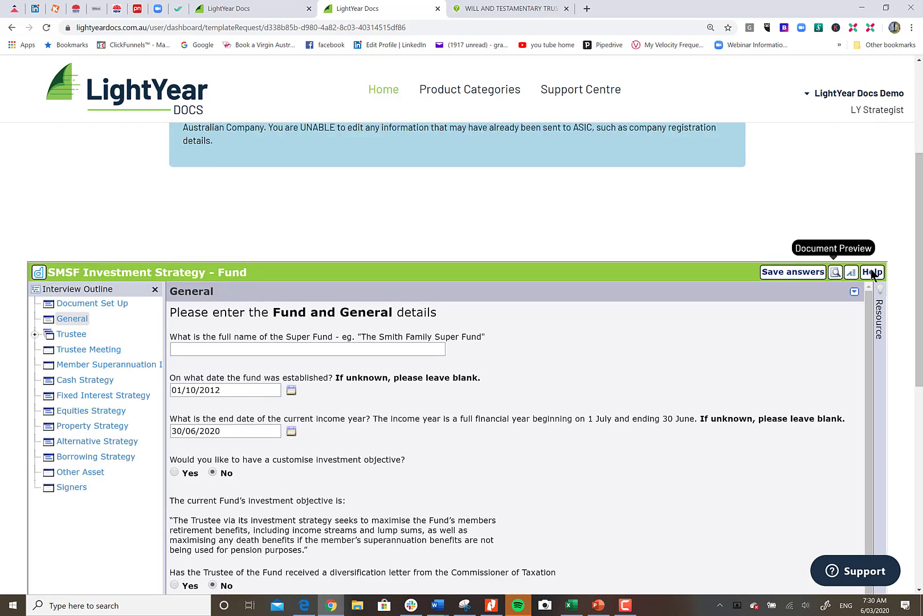
mouse_move(872, 272)
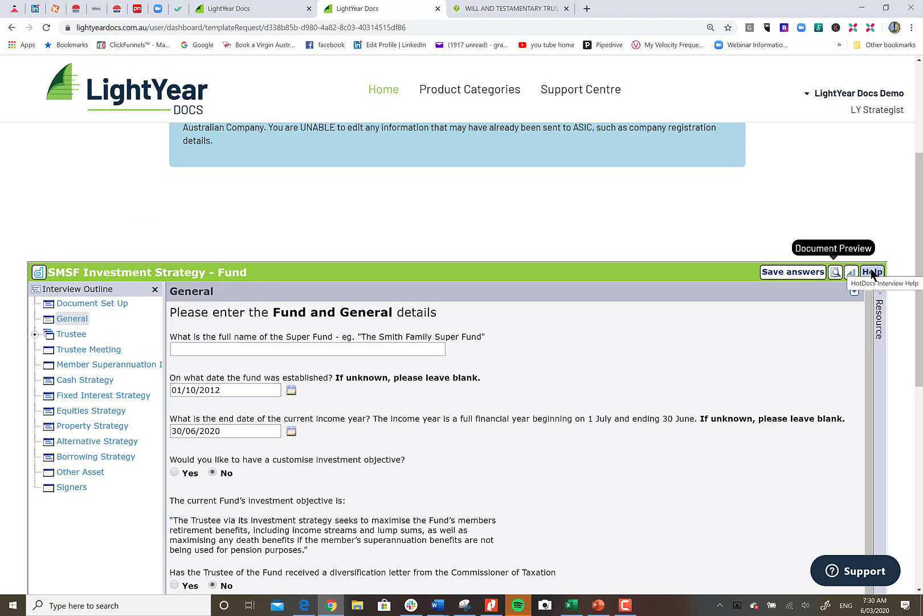
mouse_move(586, 315)
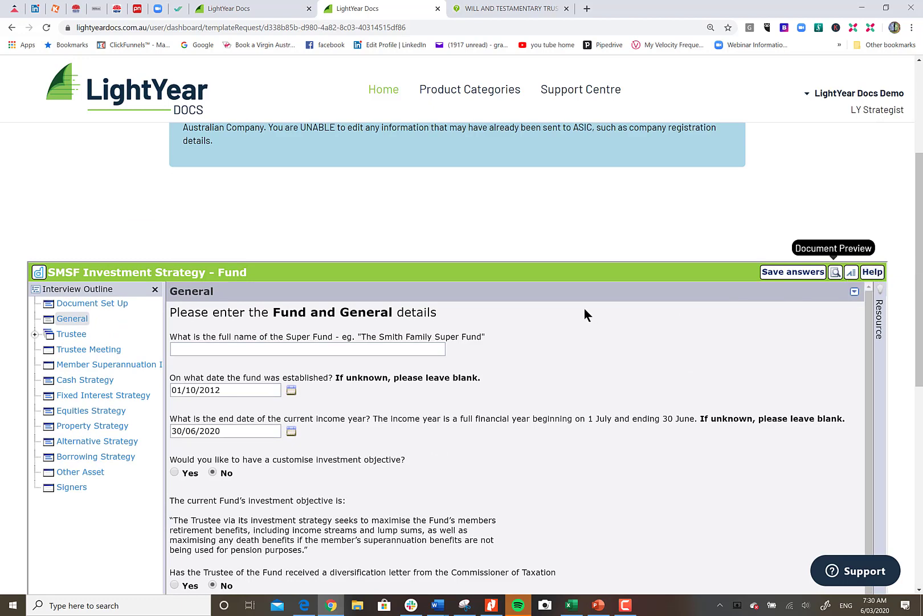
Download SMSF Investment Strategy - Fund.pdf and open it from Chrome's download bar.
scroll("down", 3)
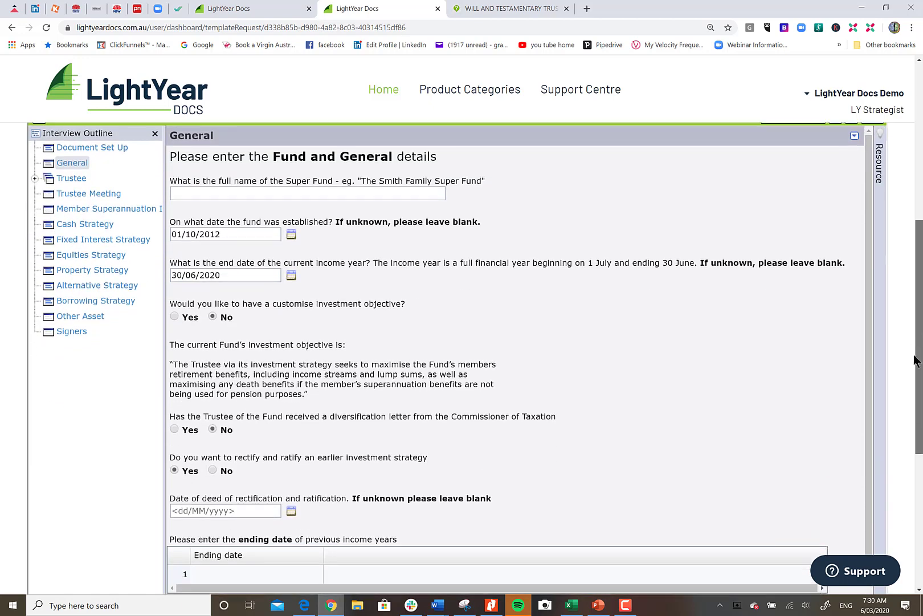
scroll("down", 3)
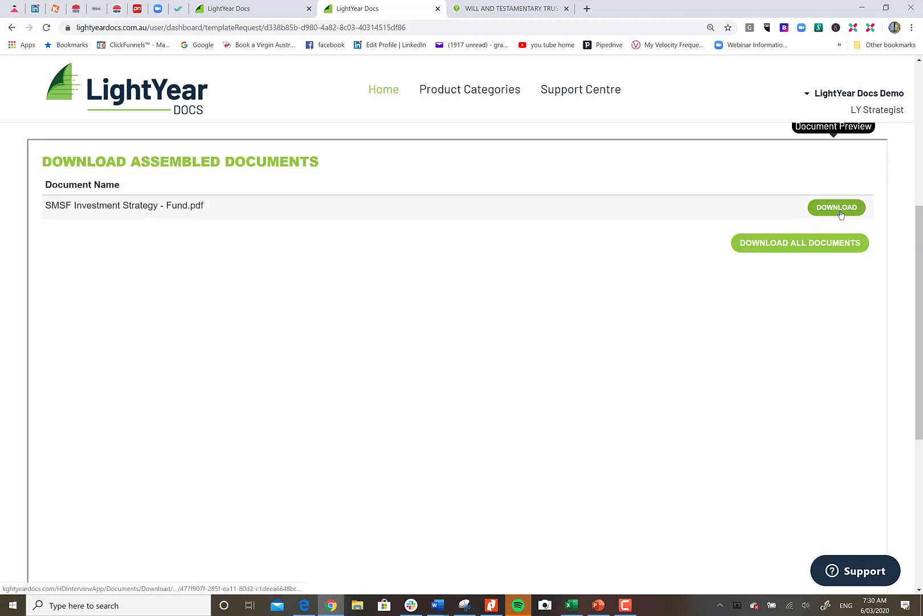
left_click(836, 207)
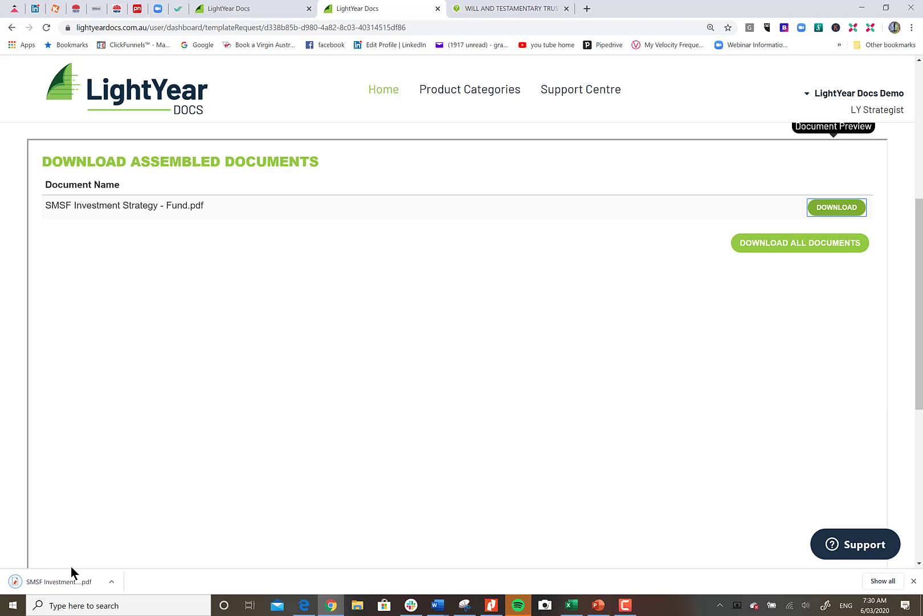
left_click(57, 581)
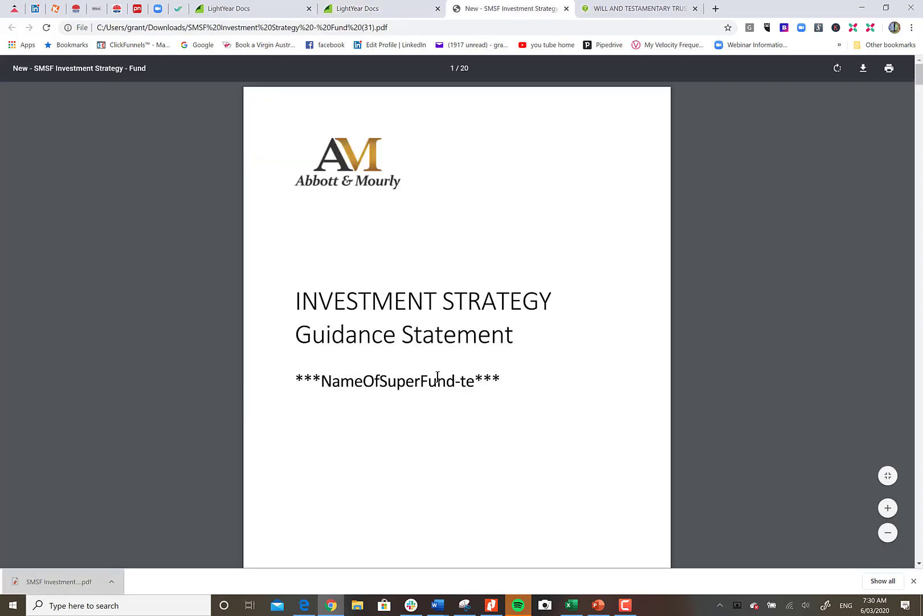
Scroll the PDF through the trustee minutes and deed of rectification, then switch back to LightYear Docs.
scroll("down", 3)
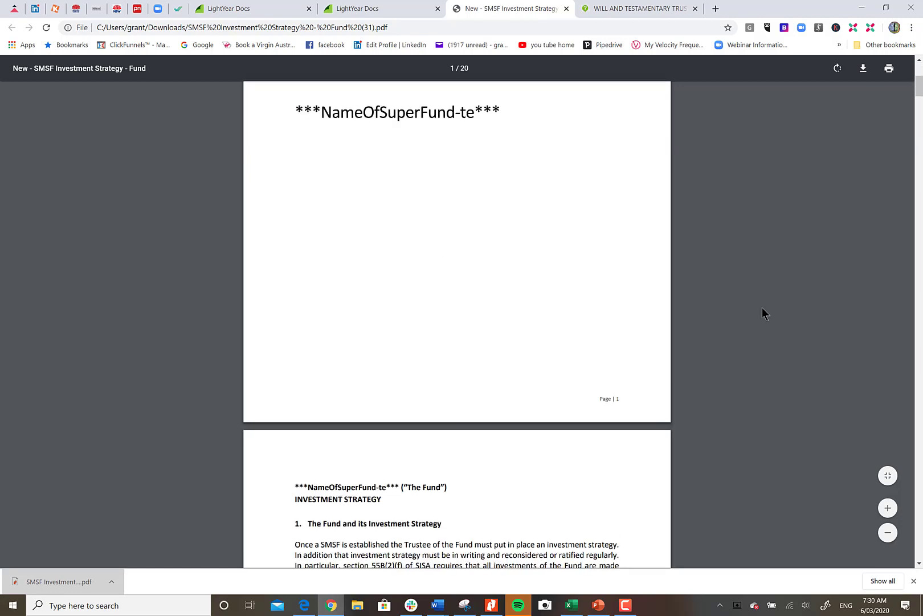
scroll("down", 3)
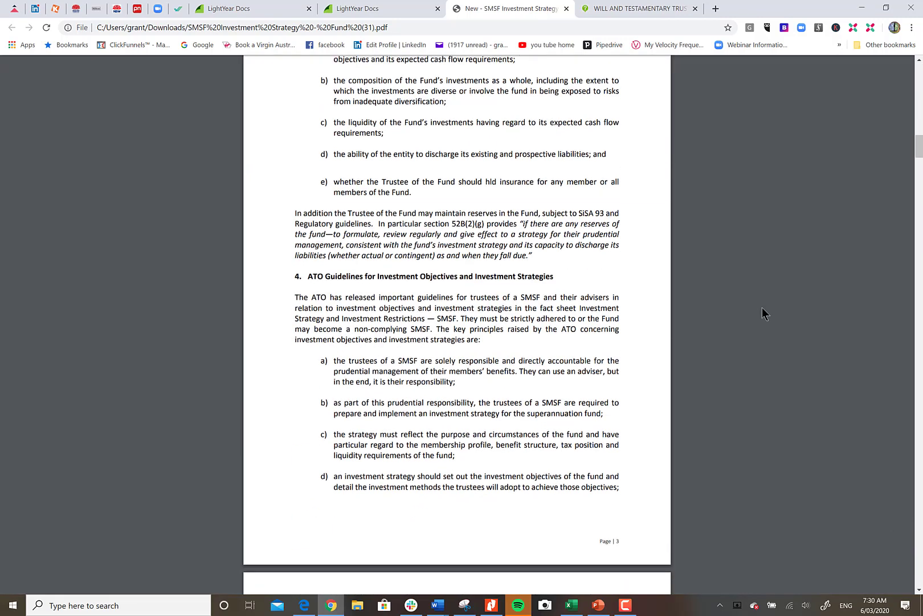
scroll("down", 3)
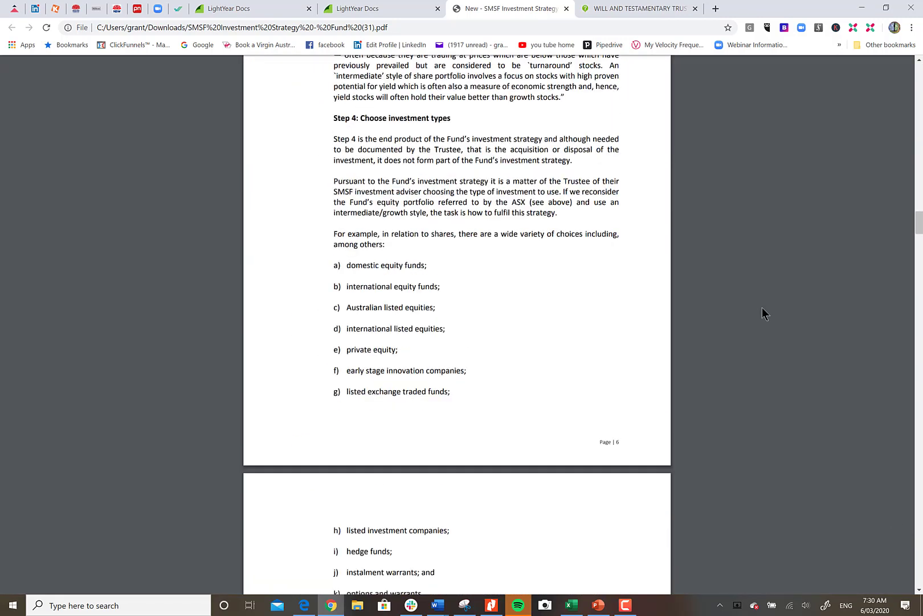
scroll("down", 3)
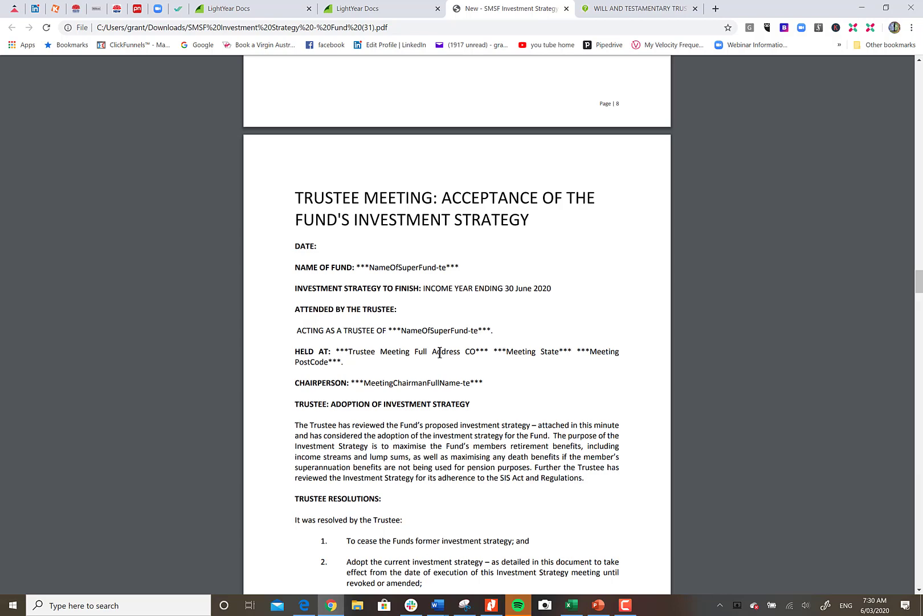
scroll("down", 3)
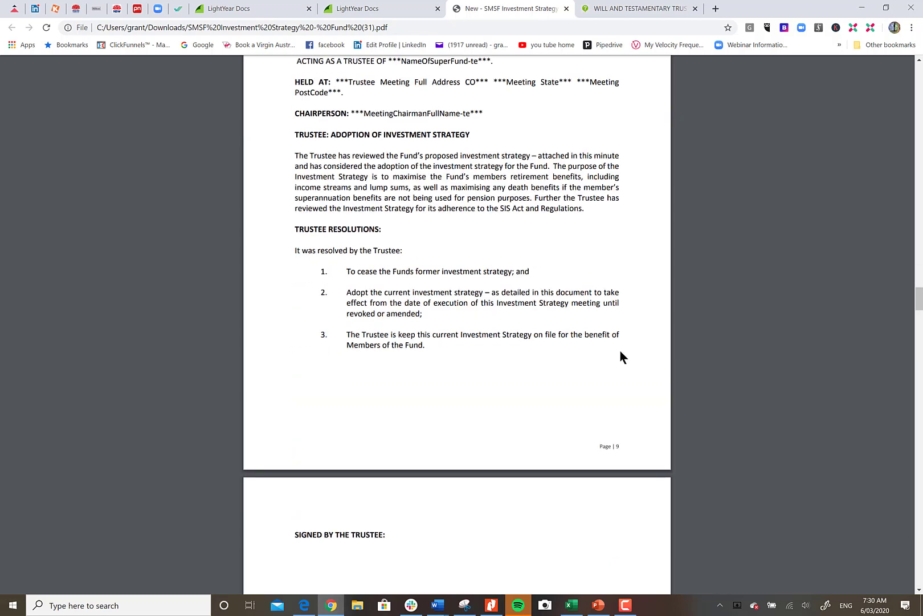
scroll("down", 3)
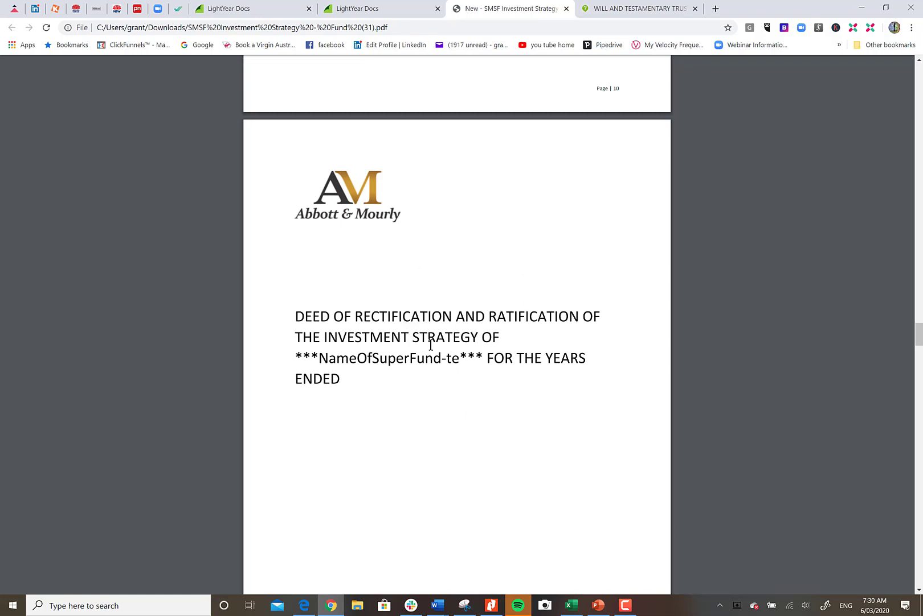
mouse_move(547, 380)
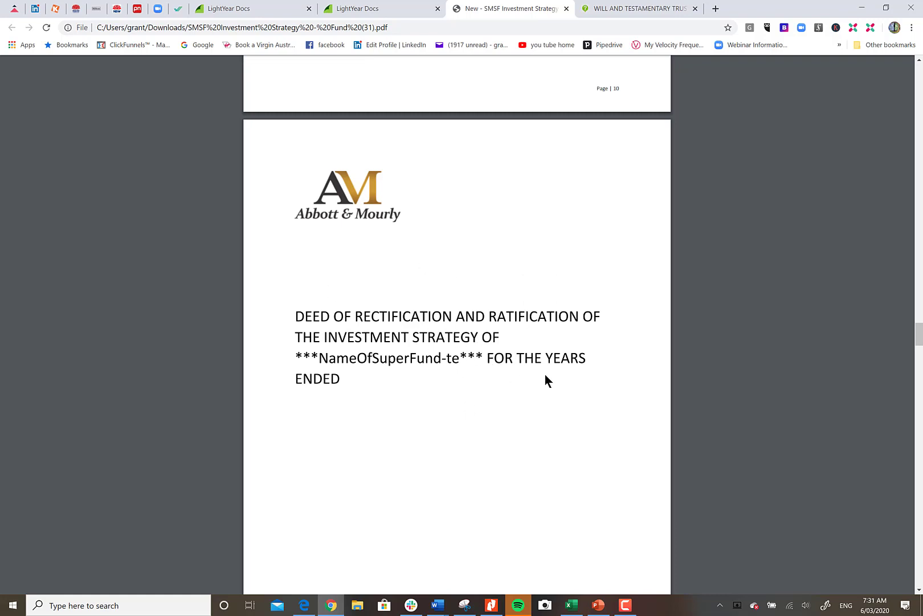
mouse_move(698, 321)
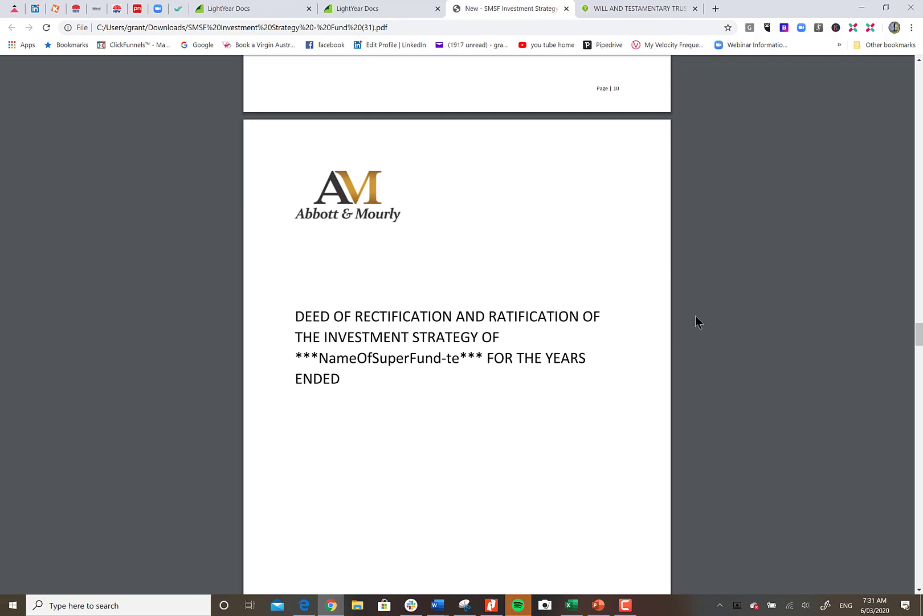
mouse_move(903, 305)
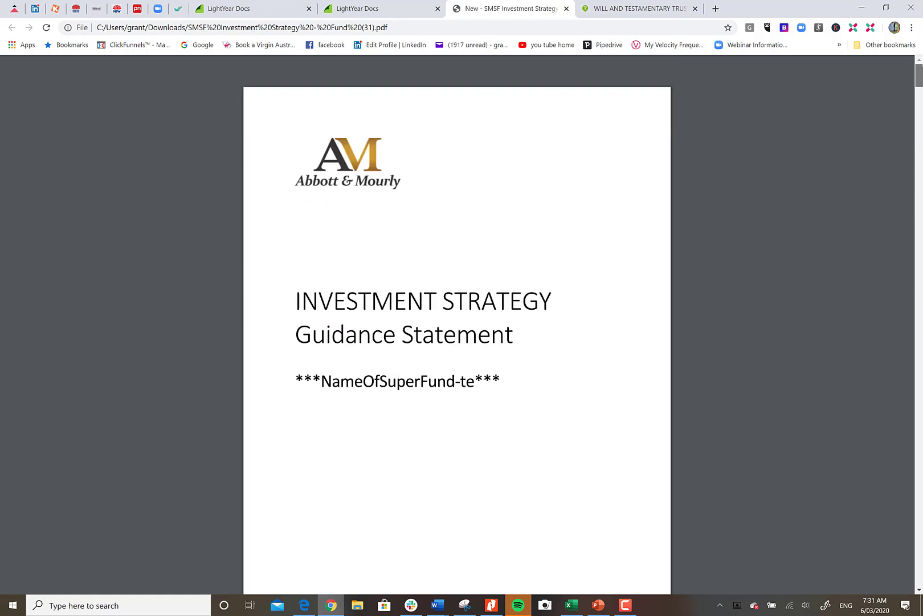
left_click(372, 8)
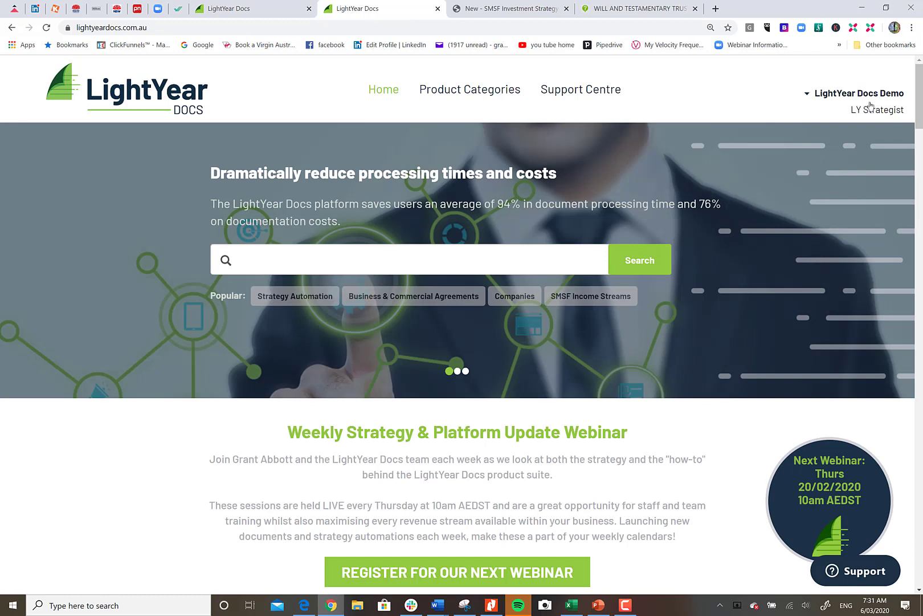
Go to My Vault via the LightYear Docs Demo account menu.
left_click(856, 93)
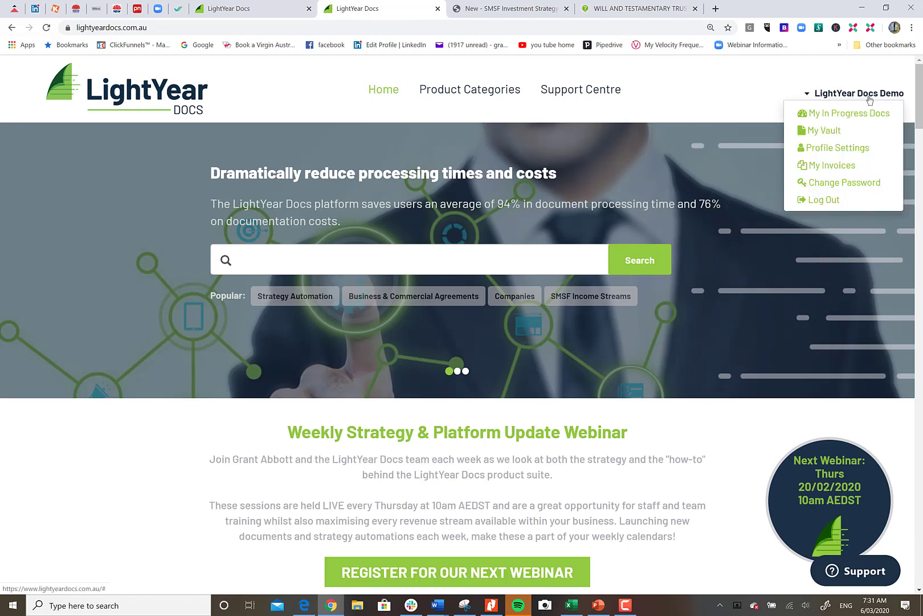
mouse_move(854, 121)
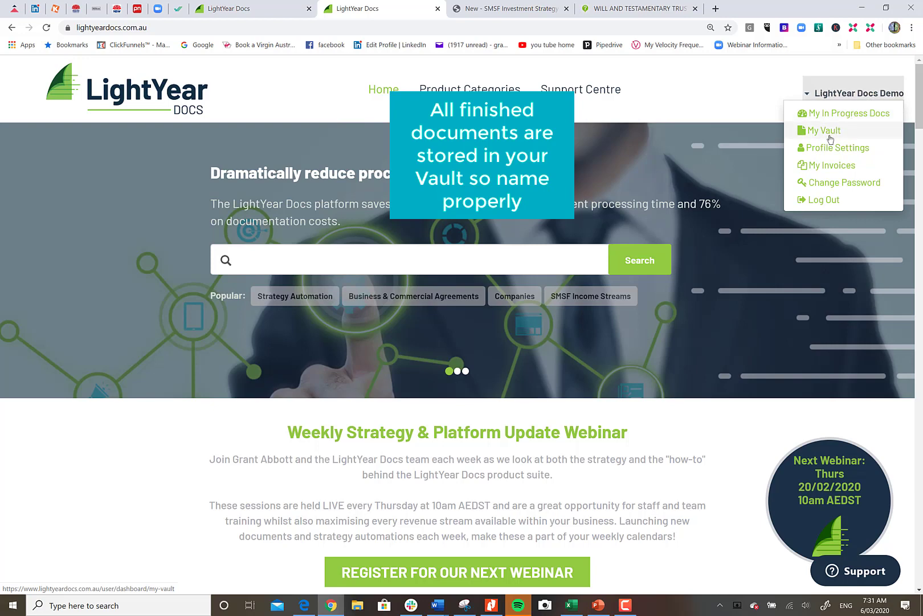
left_click(823, 130)
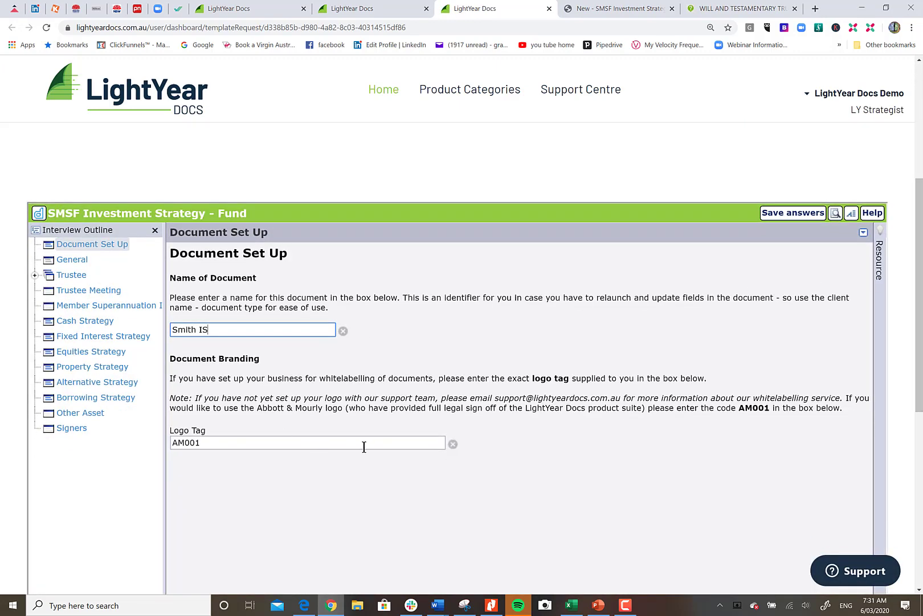
mouse_move(603, 435)
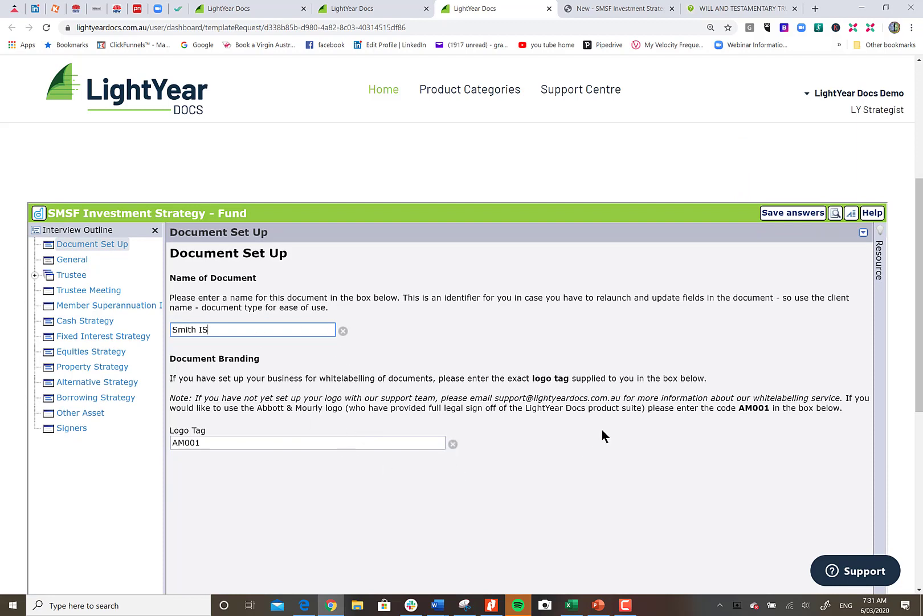
mouse_move(835, 213)
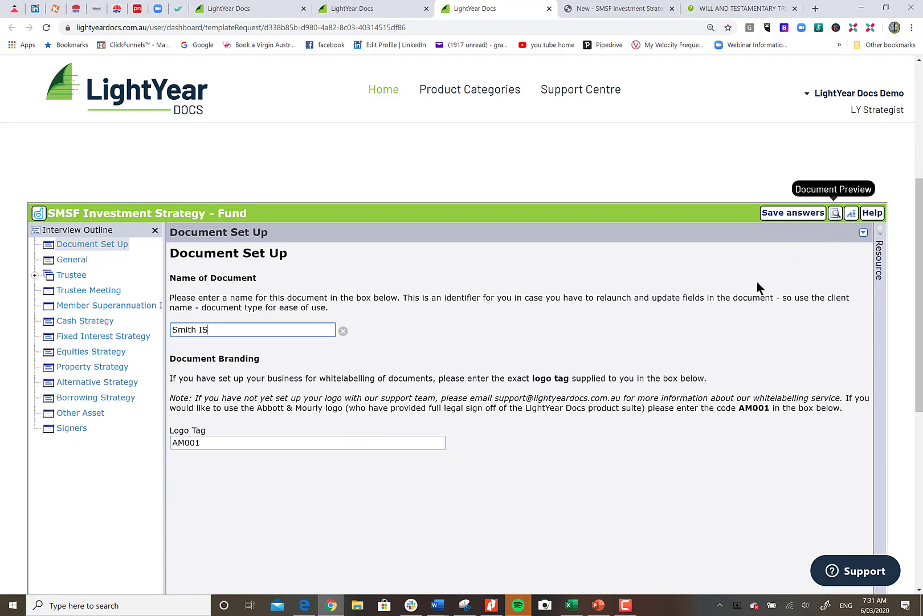
mouse_move(733, 299)
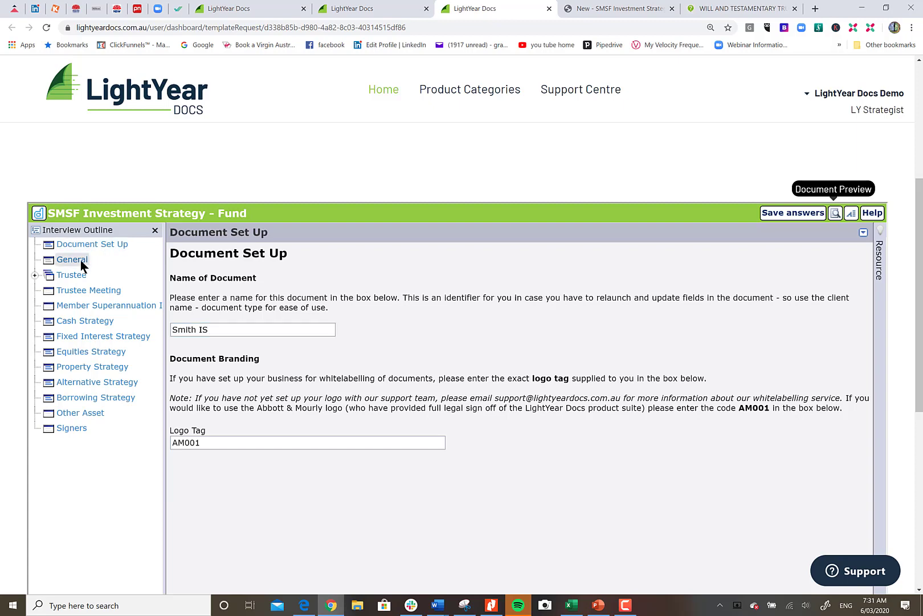
Show the reopened Smith IS interview's General page with its saved dates and answers.
left_click(72, 259)
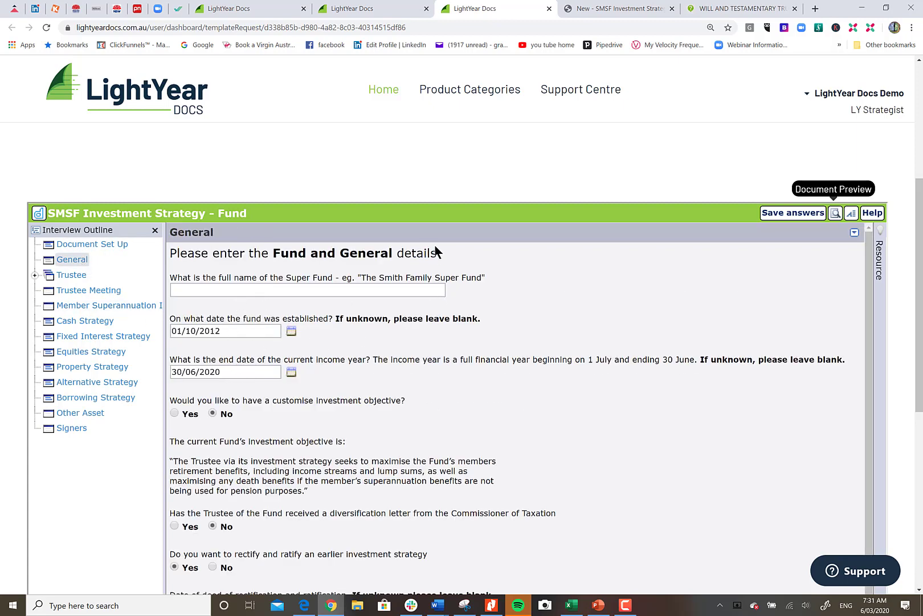
mouse_move(553, 254)
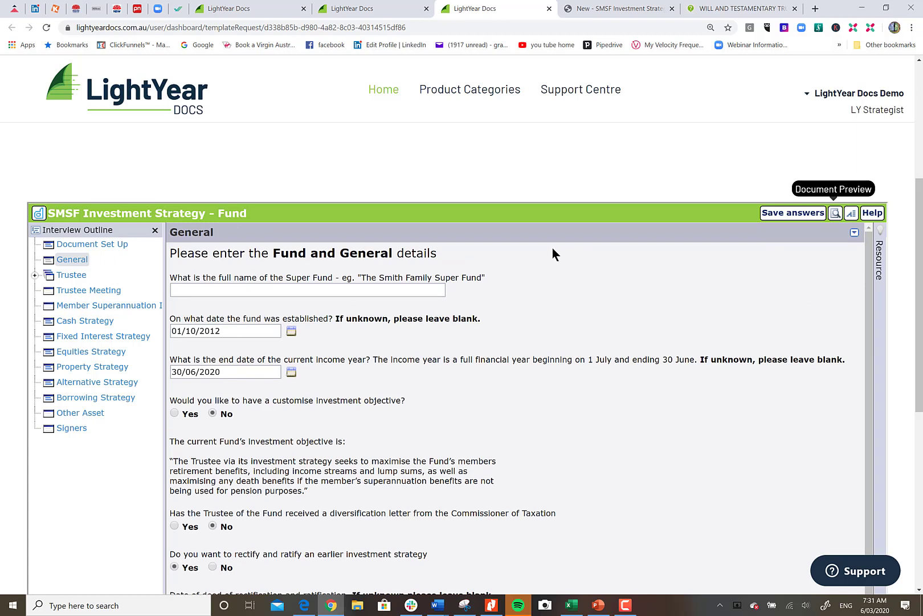
mouse_move(920, 241)
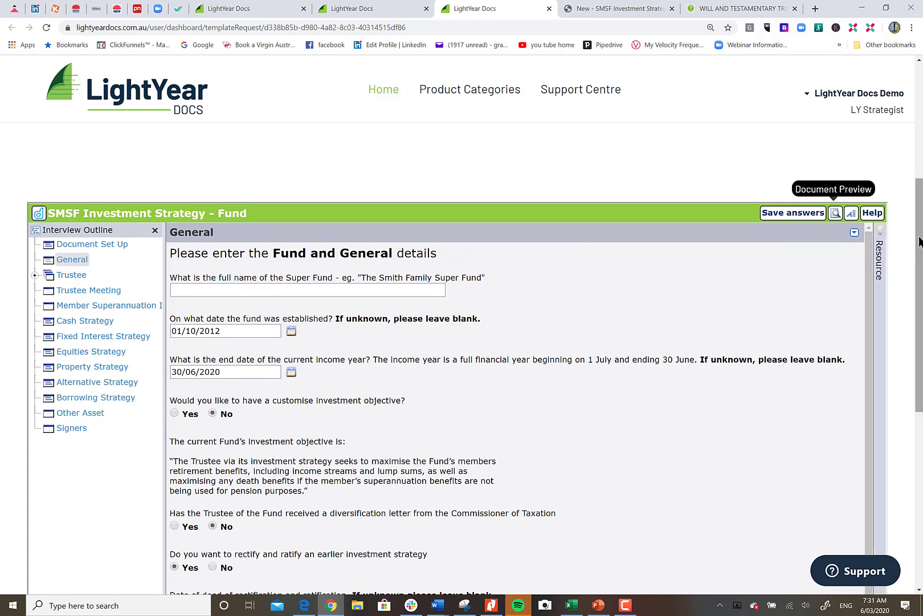
mouse_move(910, 248)
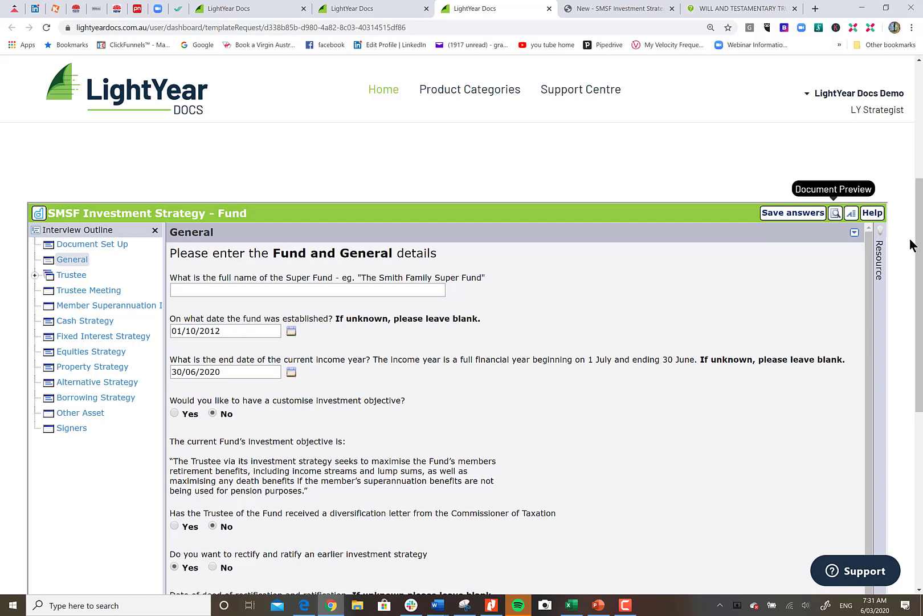